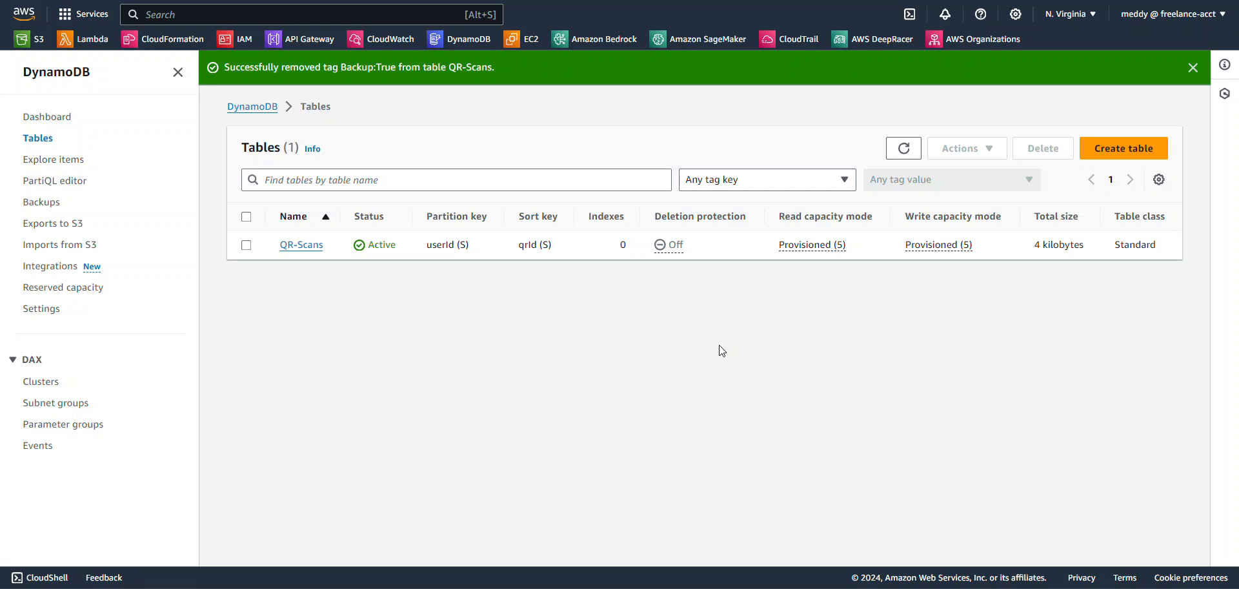
pyautogui.moveTo(725, 368)
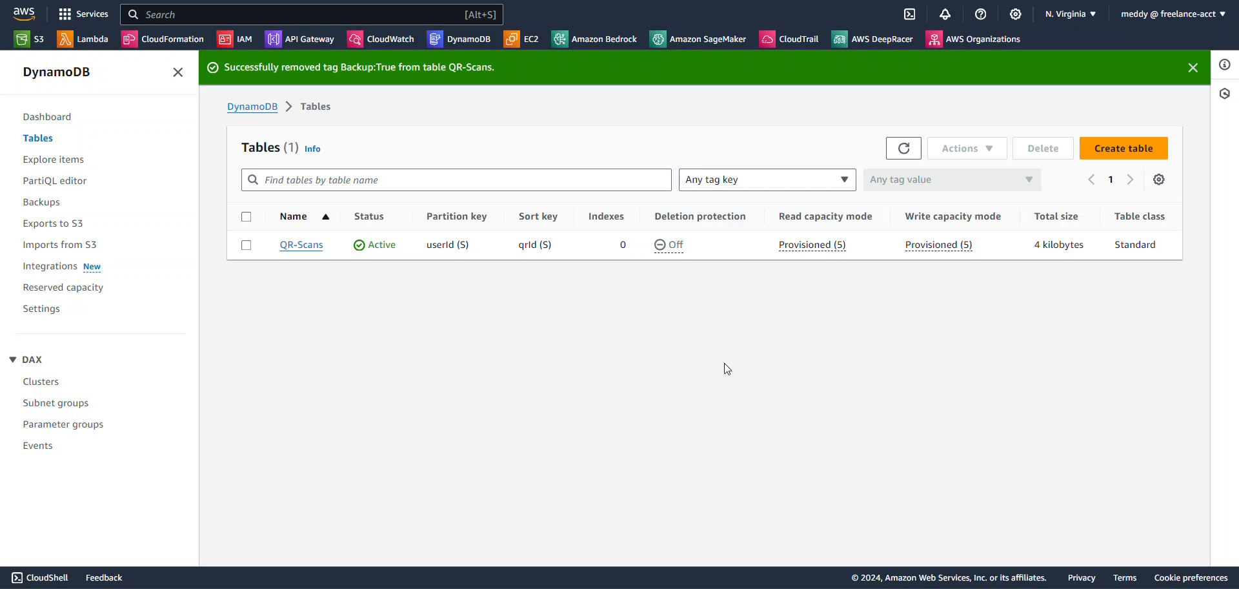
pyautogui.moveTo(730, 373)
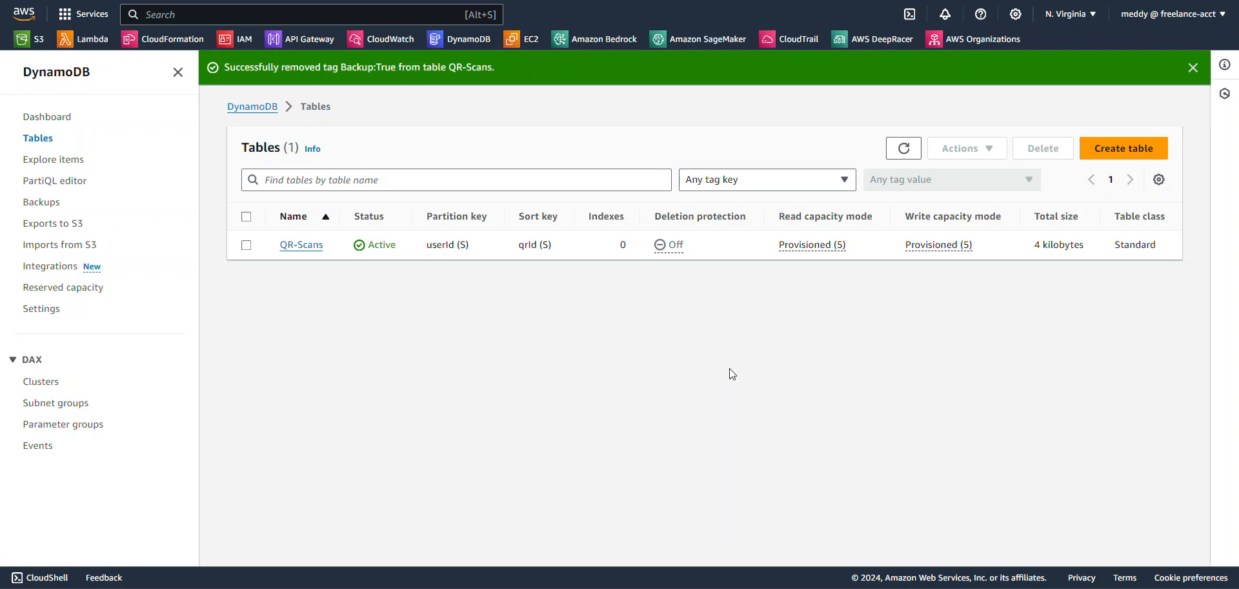
pyautogui.moveTo(725, 377)
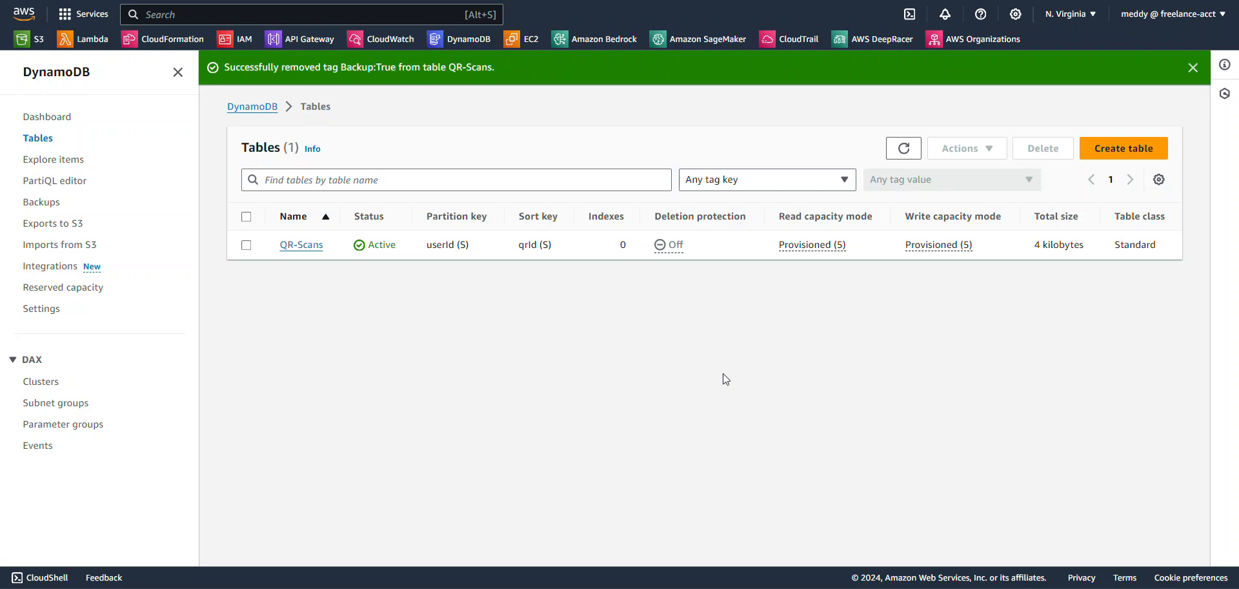
pyautogui.moveTo(660, 351)
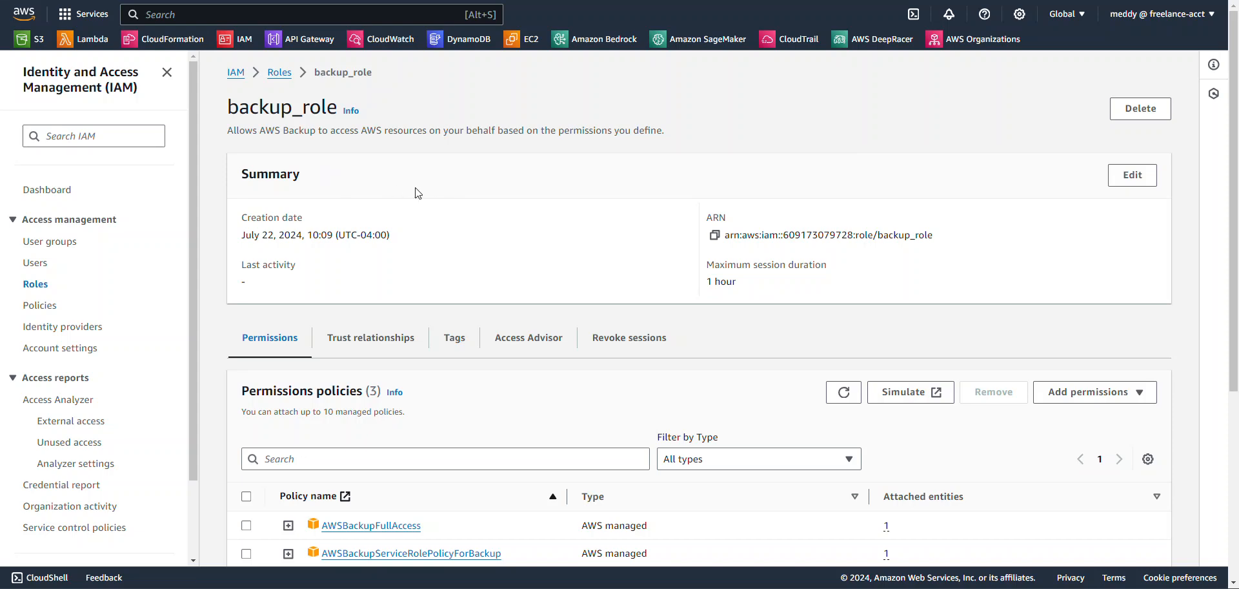
# Step: Scroll through backup_role's permissions policies to confirm AWSBackupFullAccess is attached
pyautogui.scroll(-3)
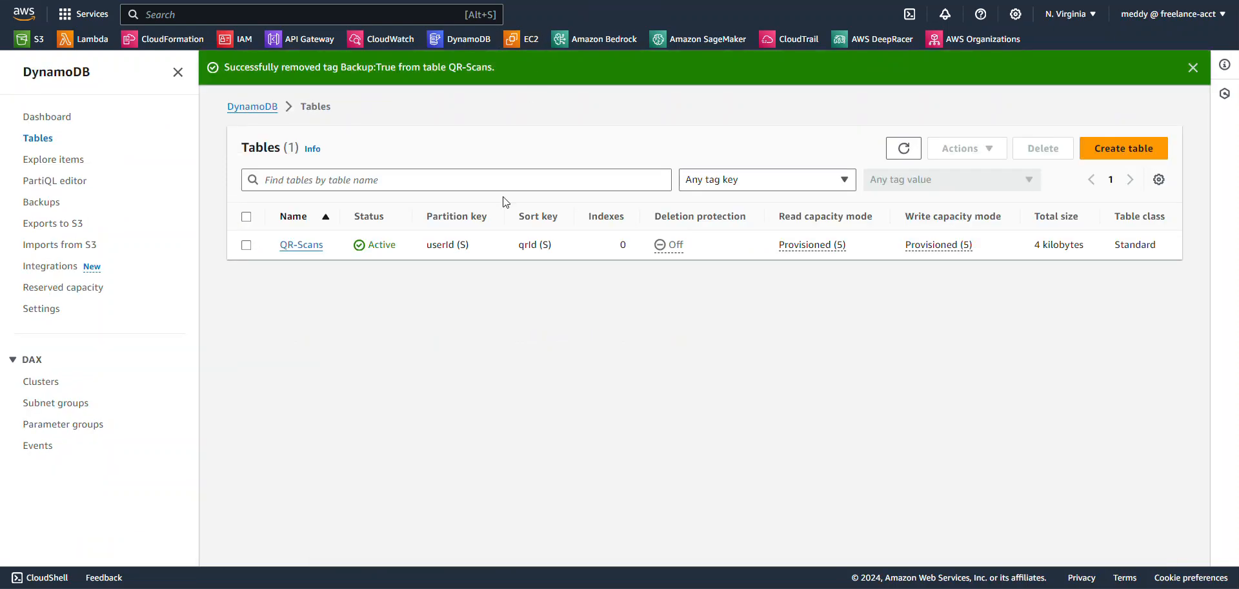
pyautogui.moveTo(342, 293)
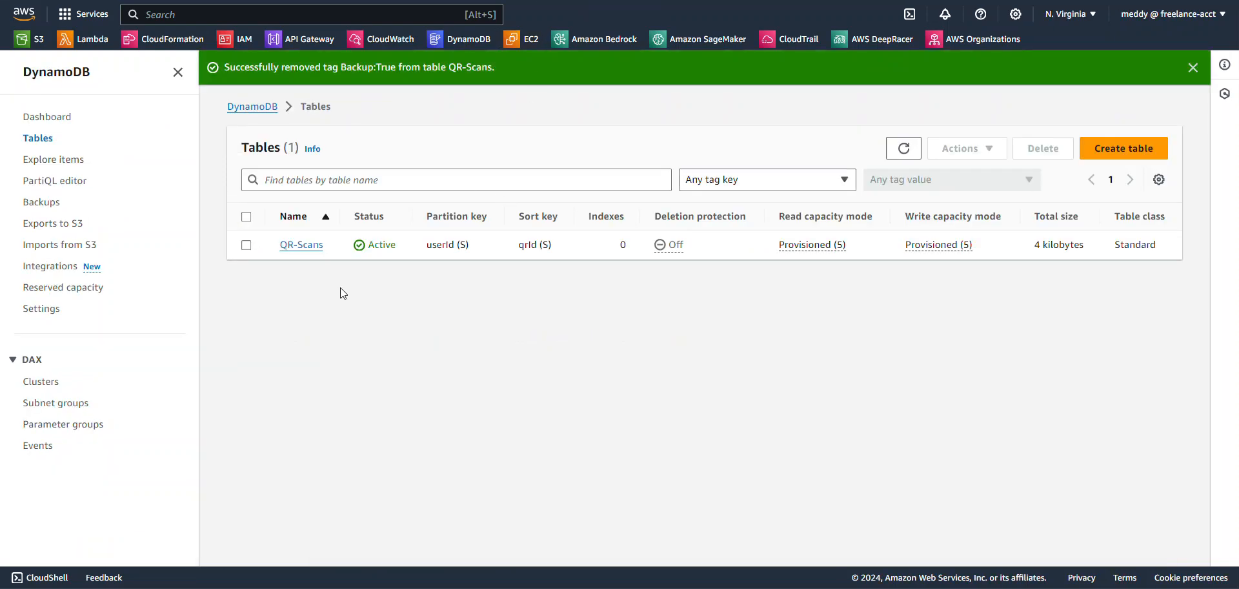
pyautogui.moveTo(355, 306)
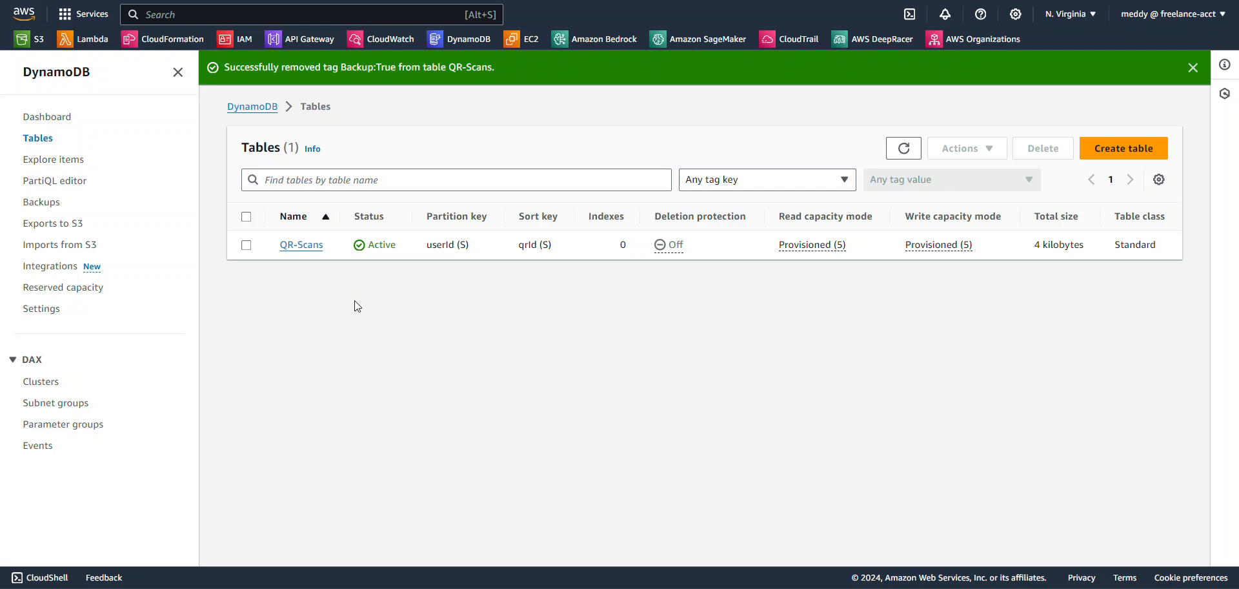
pyautogui.moveTo(408, 315)
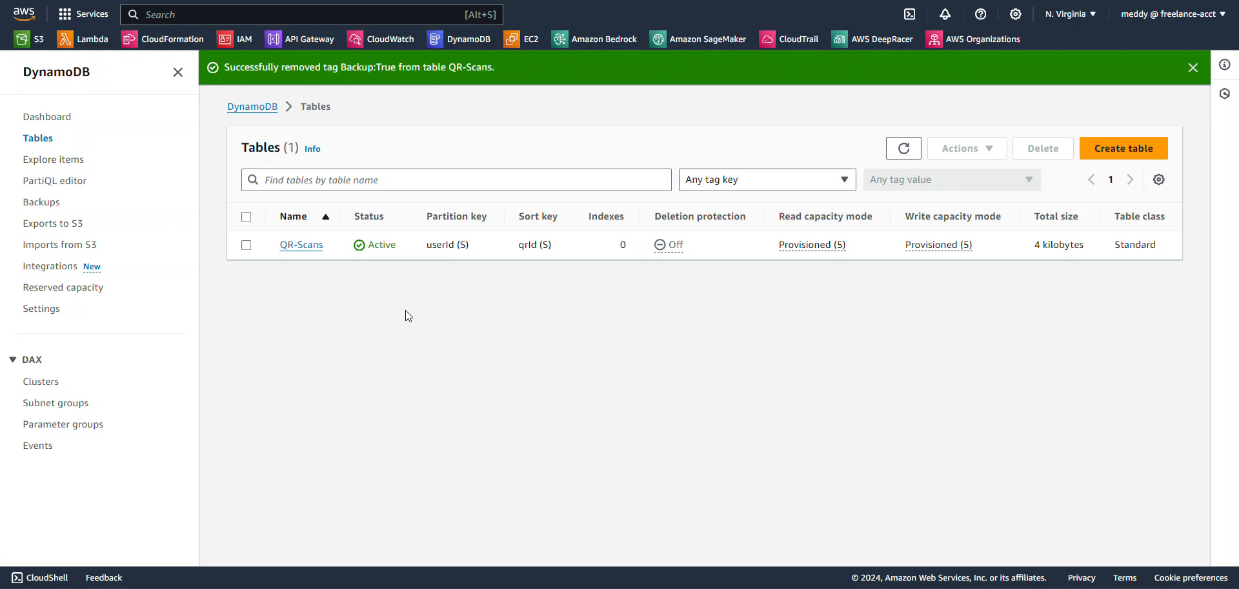
pyautogui.moveTo(204, 250)
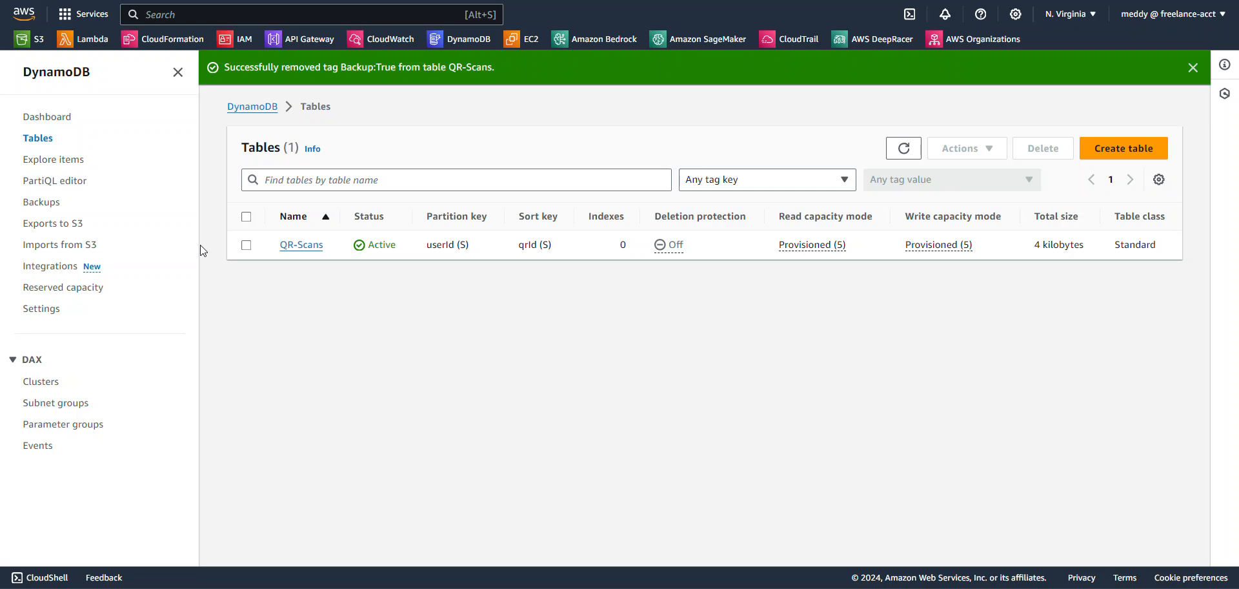
pyautogui.moveTo(204, 251)
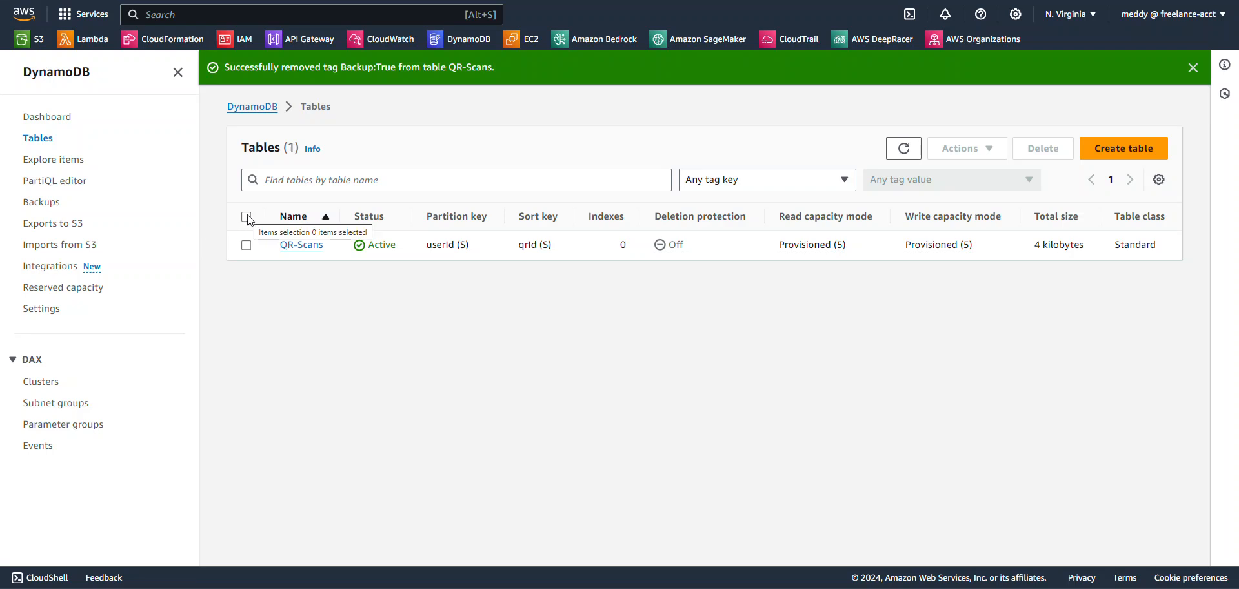
# Step: Add the tag key Backup with value True to QR-Scans and close the progress window
pyautogui.click(247, 244)
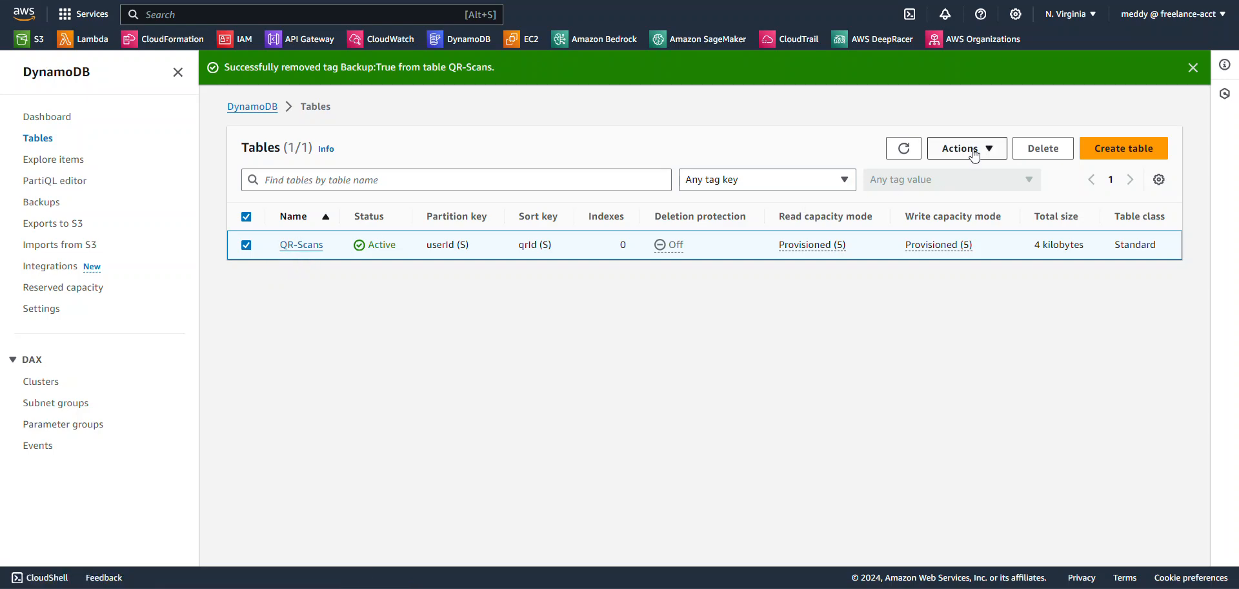
pyautogui.click(966, 147)
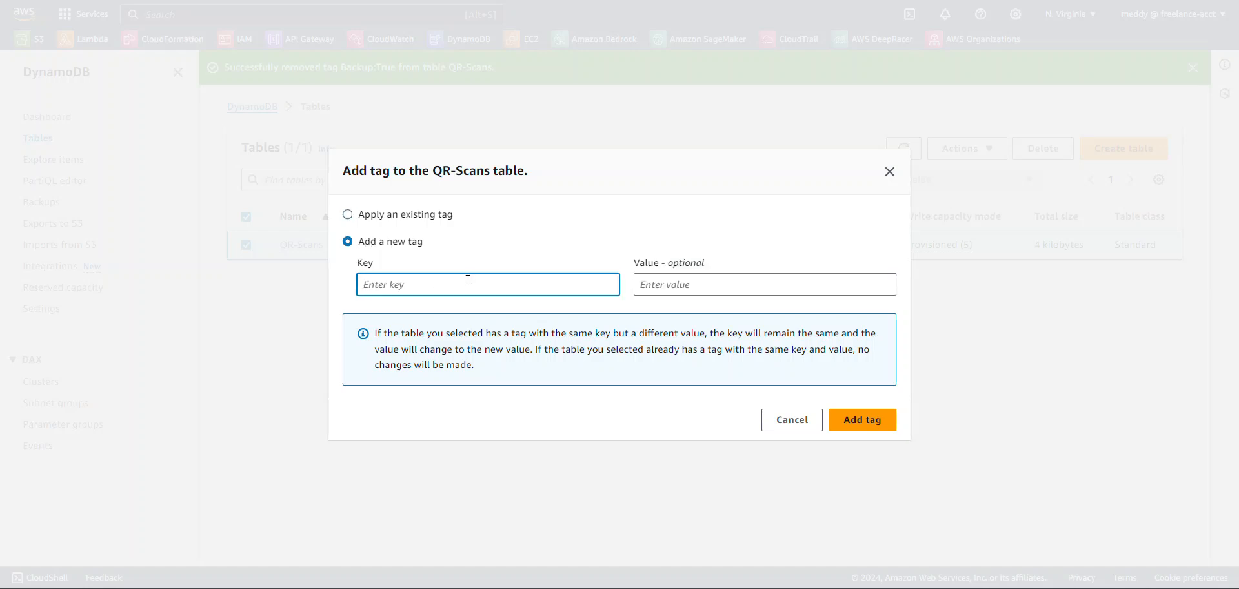
pyautogui.write('Backup')
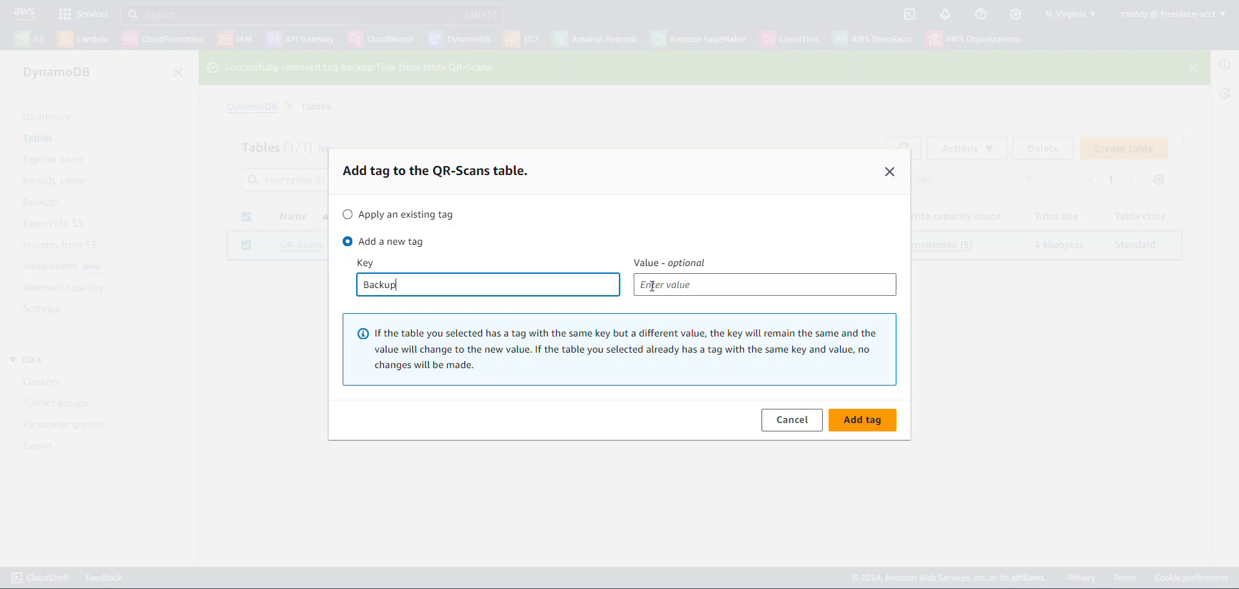
pyautogui.write('Tru')
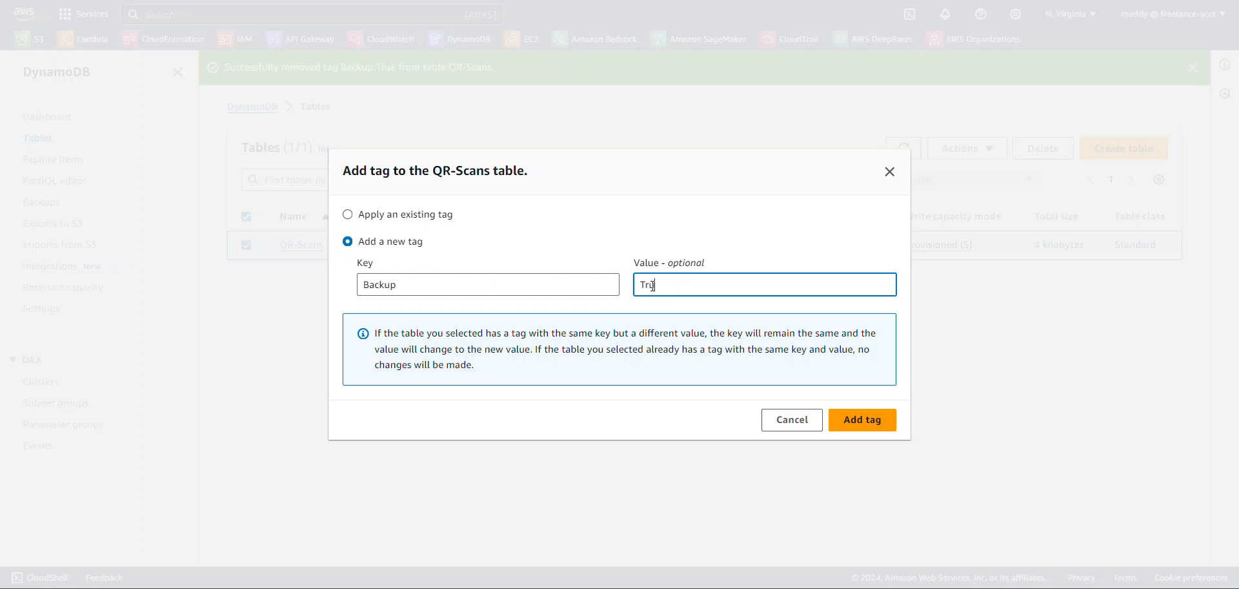
pyautogui.click(862, 420)
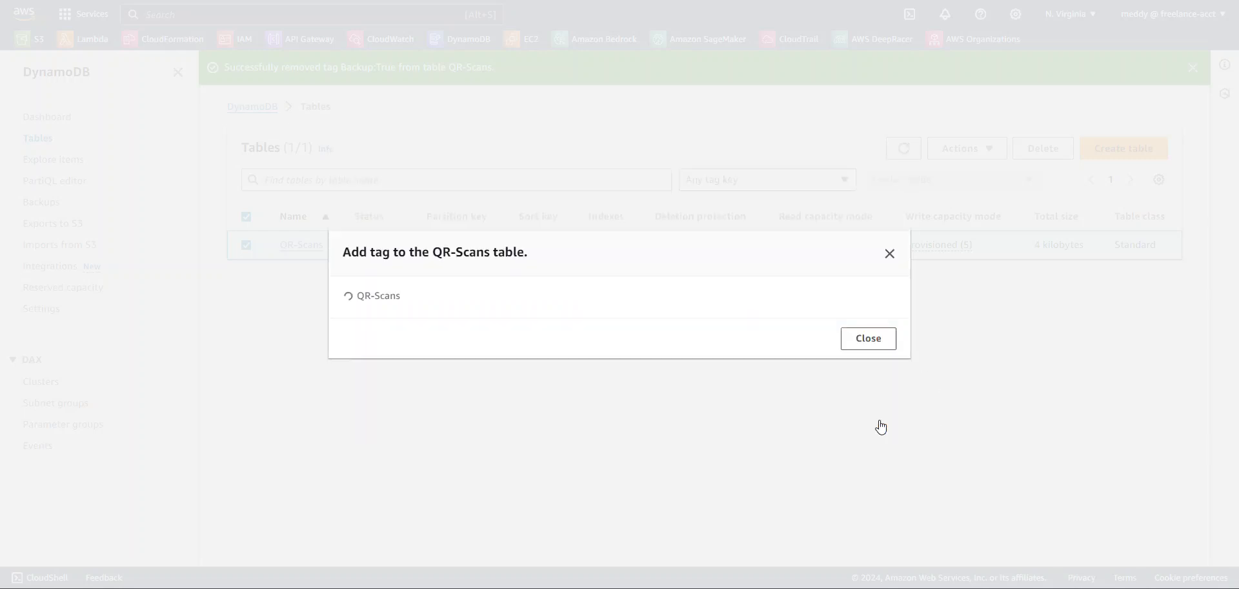
pyautogui.click(867, 338)
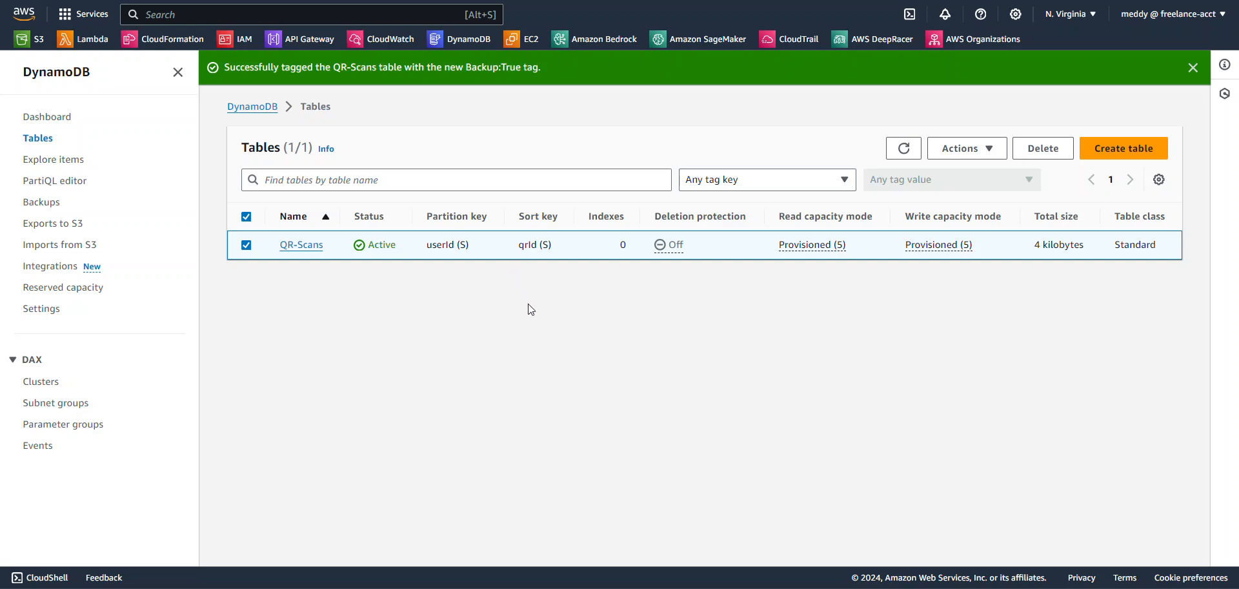
pyautogui.moveTo(525, 310)
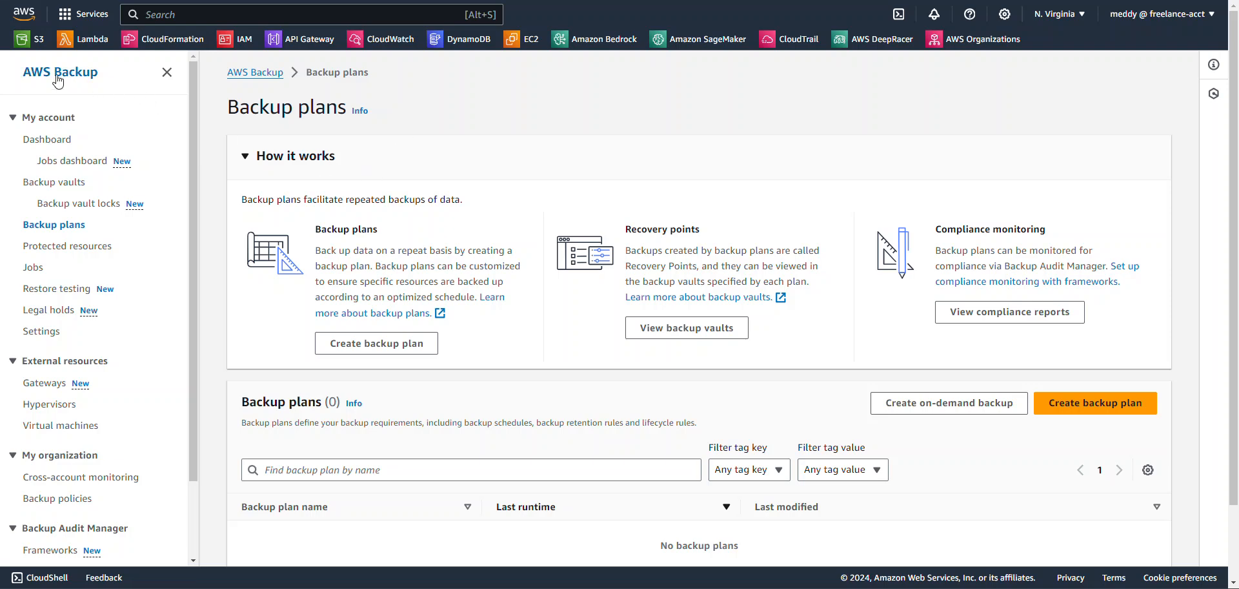
pyautogui.moveTo(129, 200)
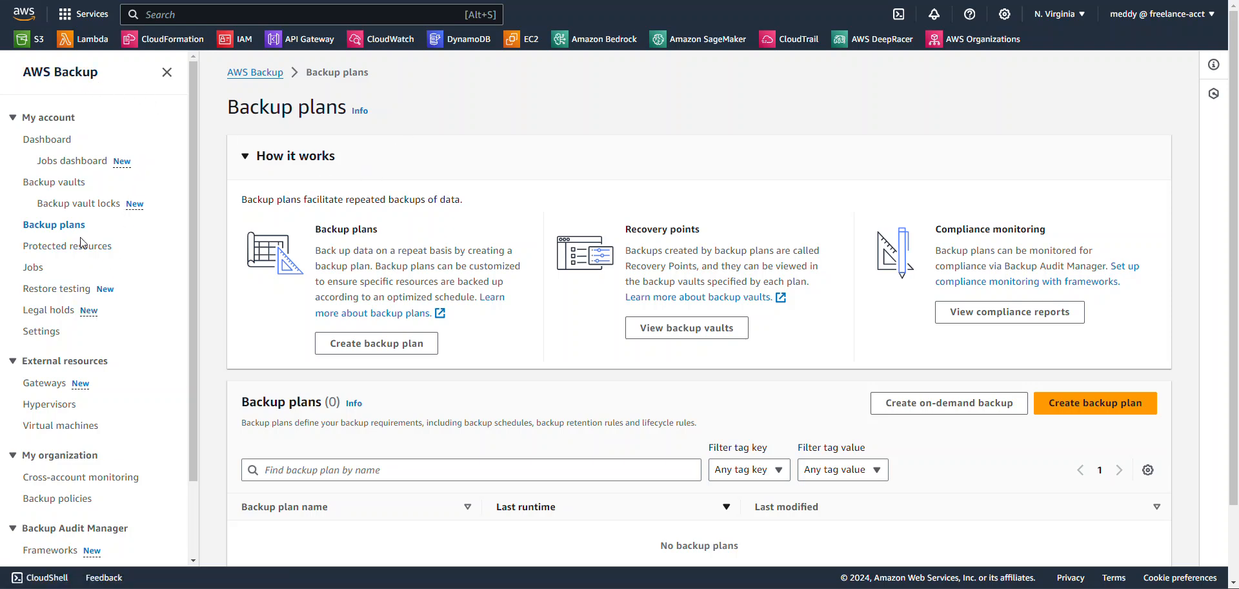
# Step: Open the Backup vaults list and begin creating a new vault
pyautogui.click(55, 183)
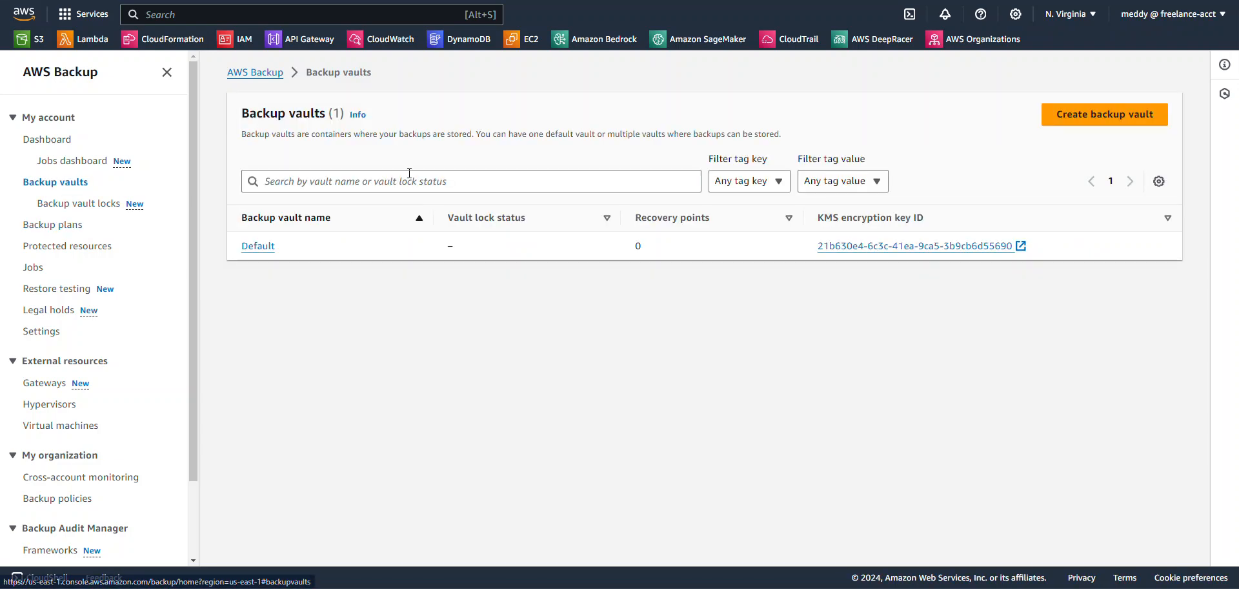
pyautogui.click(1105, 113)
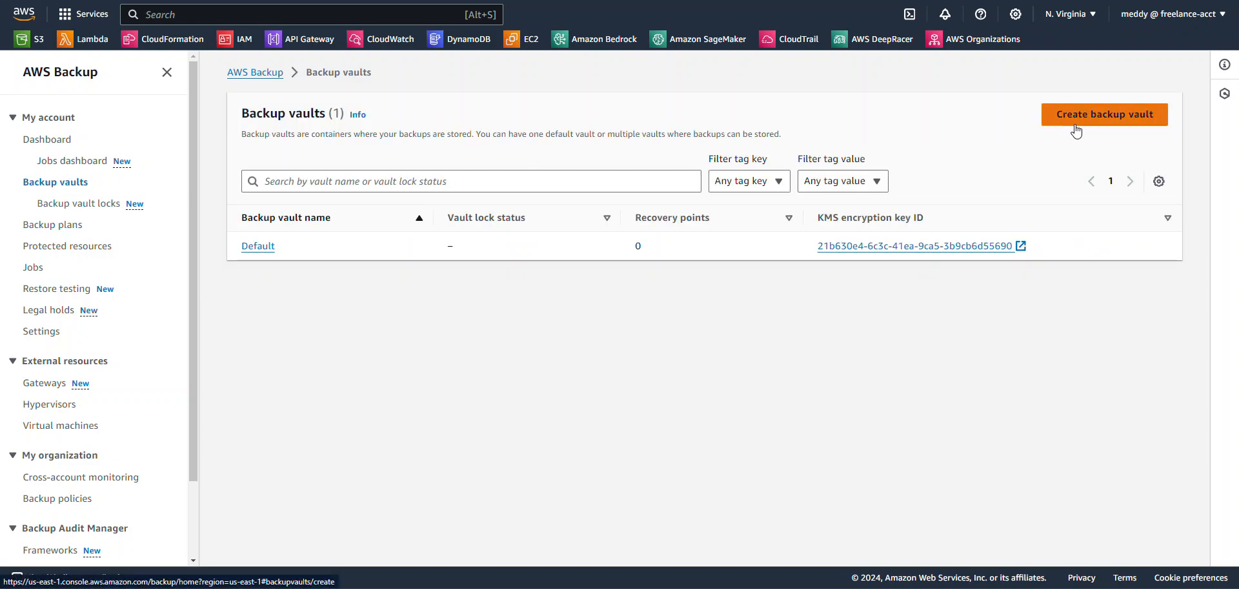
# Step: Create the dynamodb_backups vault encrypted with the default aws/backup key
pyautogui.click(1105, 114)
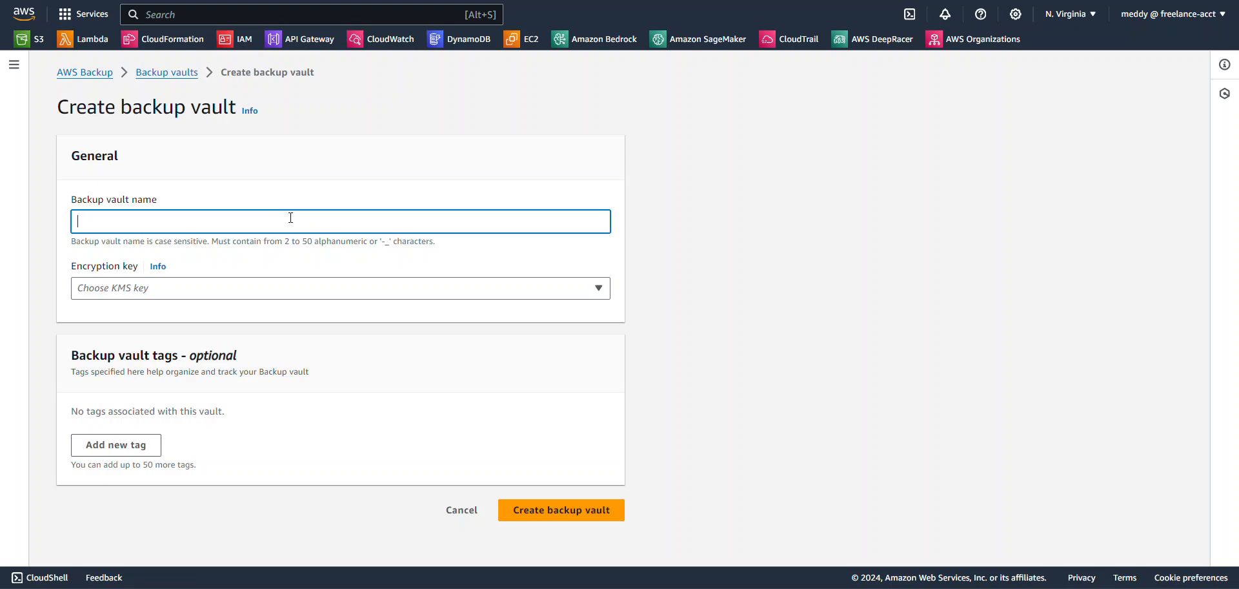
pyautogui.write('dynamodb_backups')
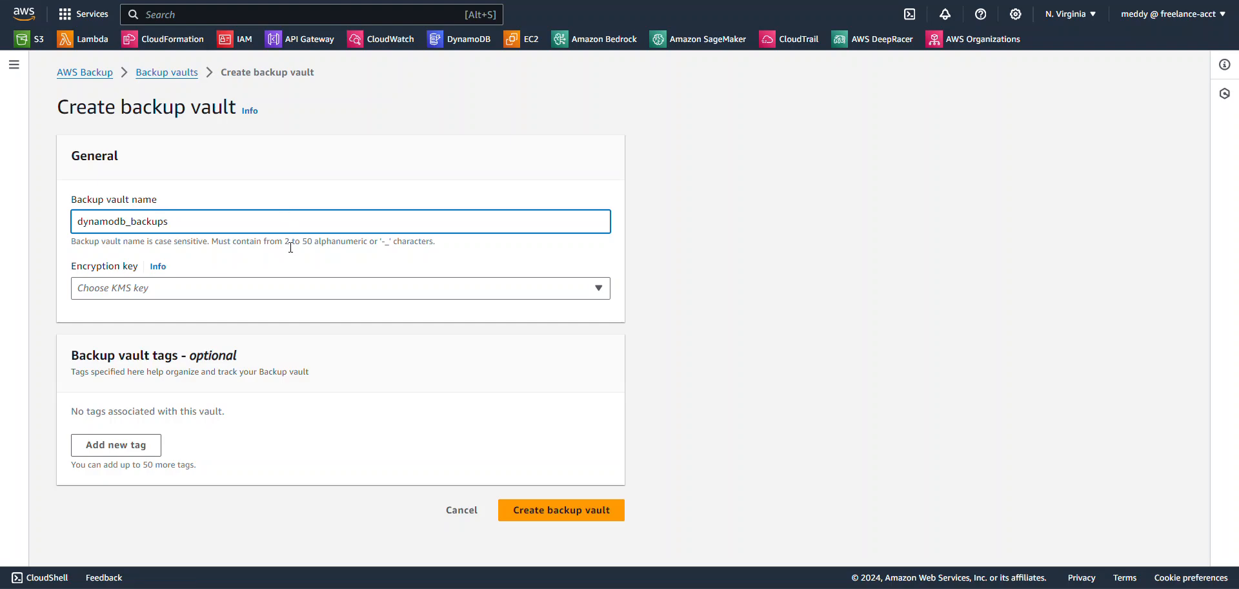
pyautogui.moveTo(299, 288)
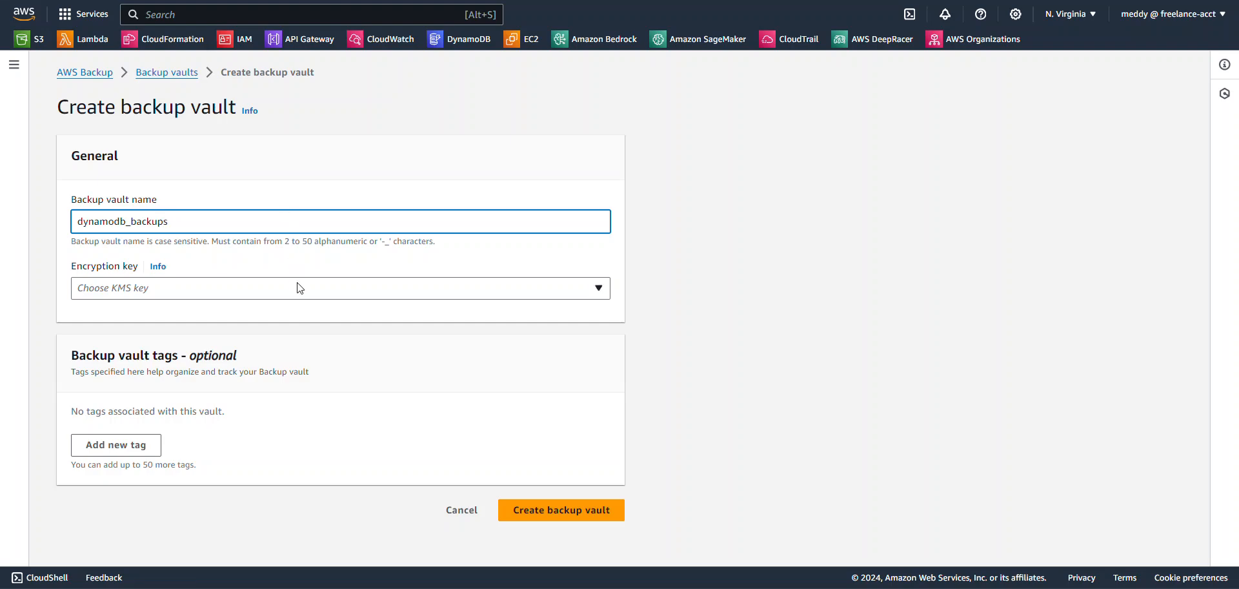
pyautogui.click(340, 288)
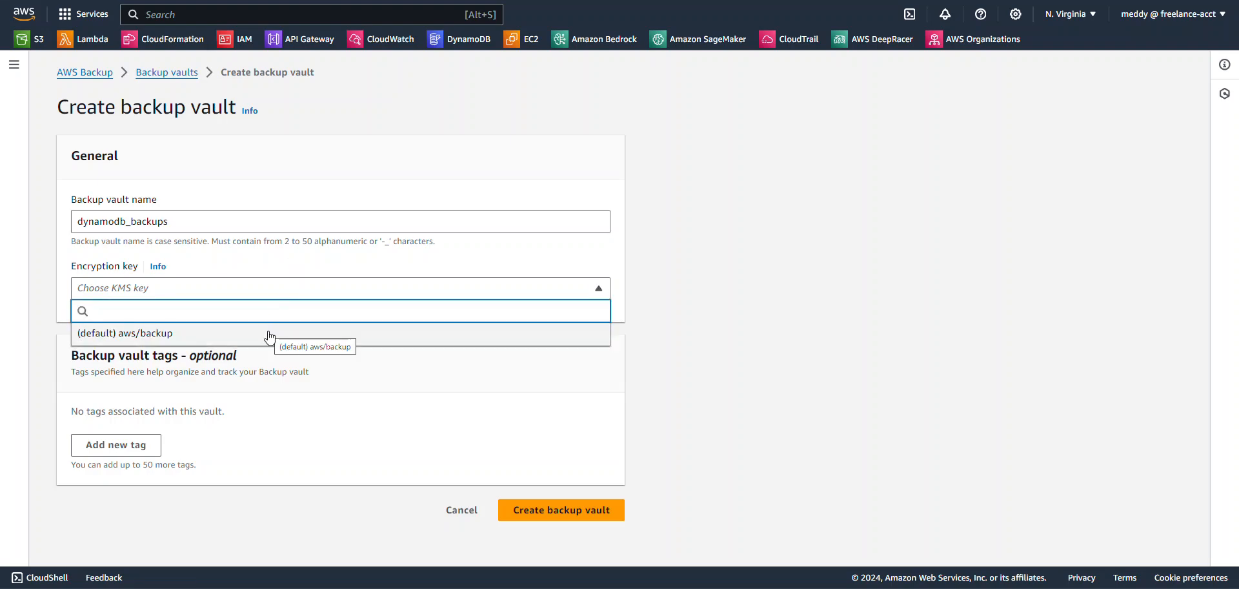
pyautogui.click(124, 333)
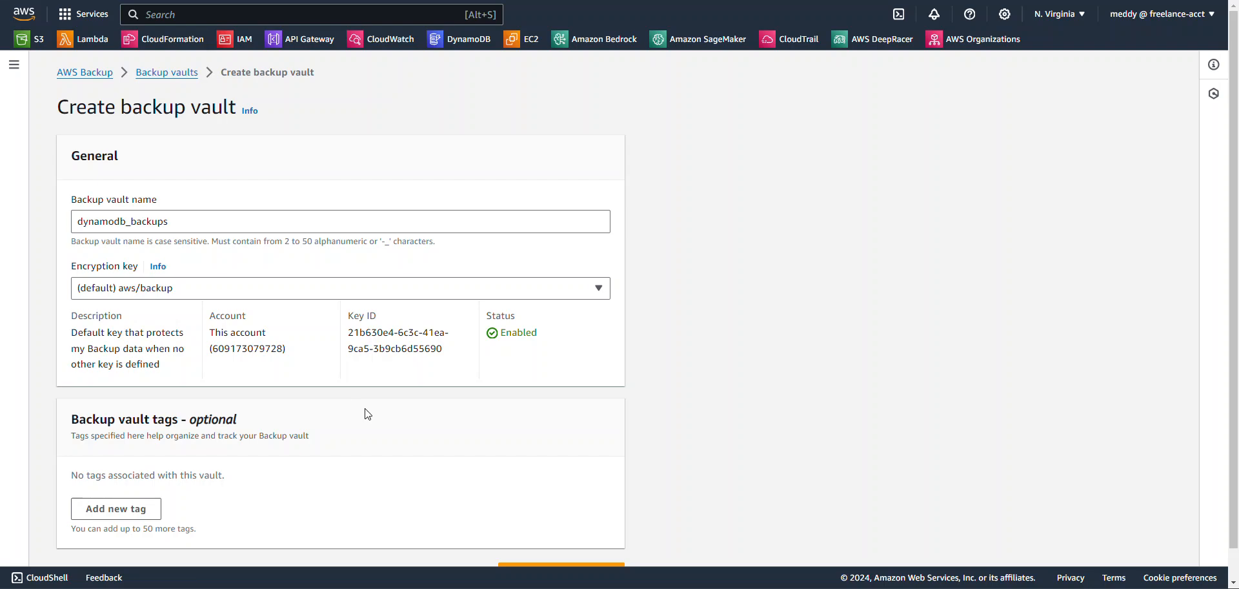
pyautogui.click(561, 542)
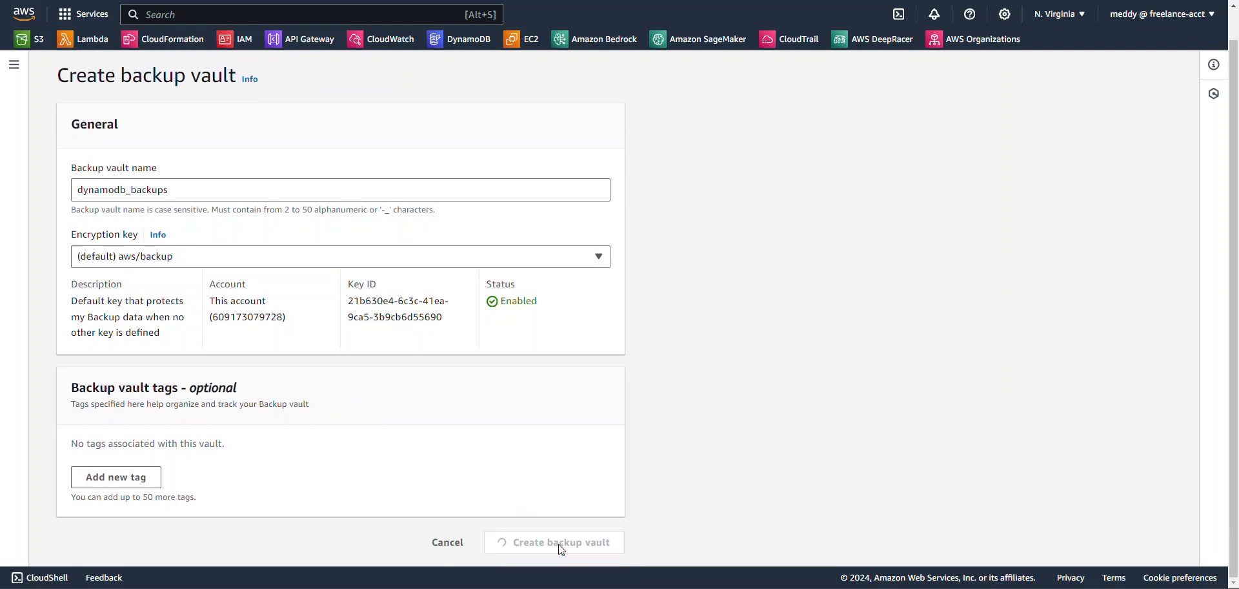
pyautogui.click(553, 542)
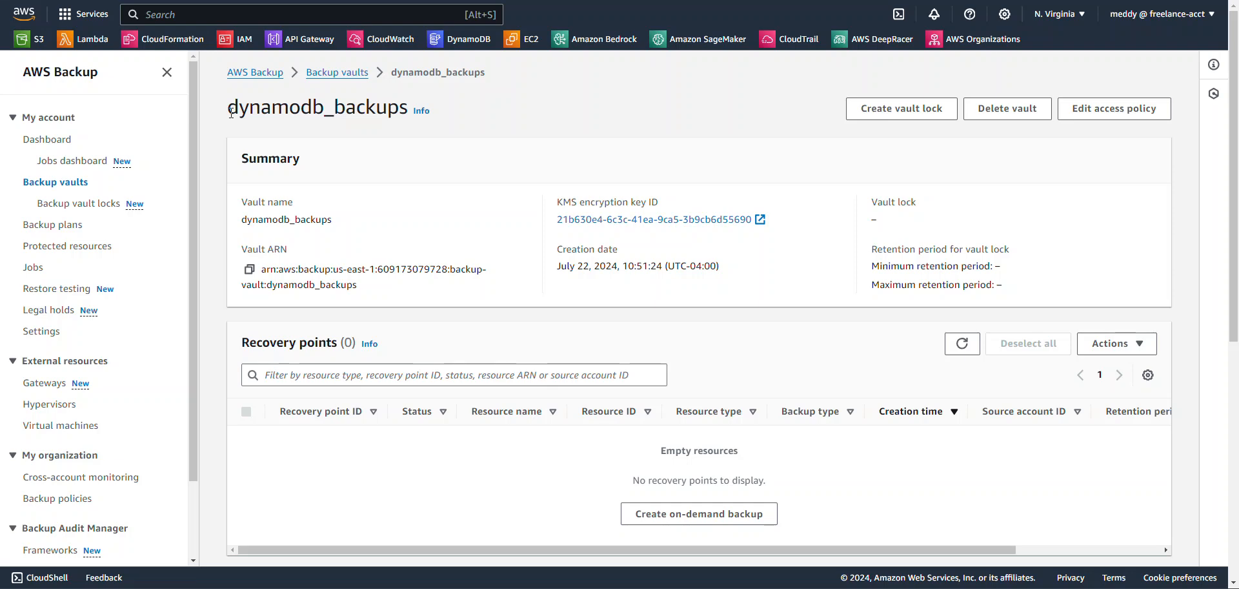
pyautogui.moveTo(454, 129)
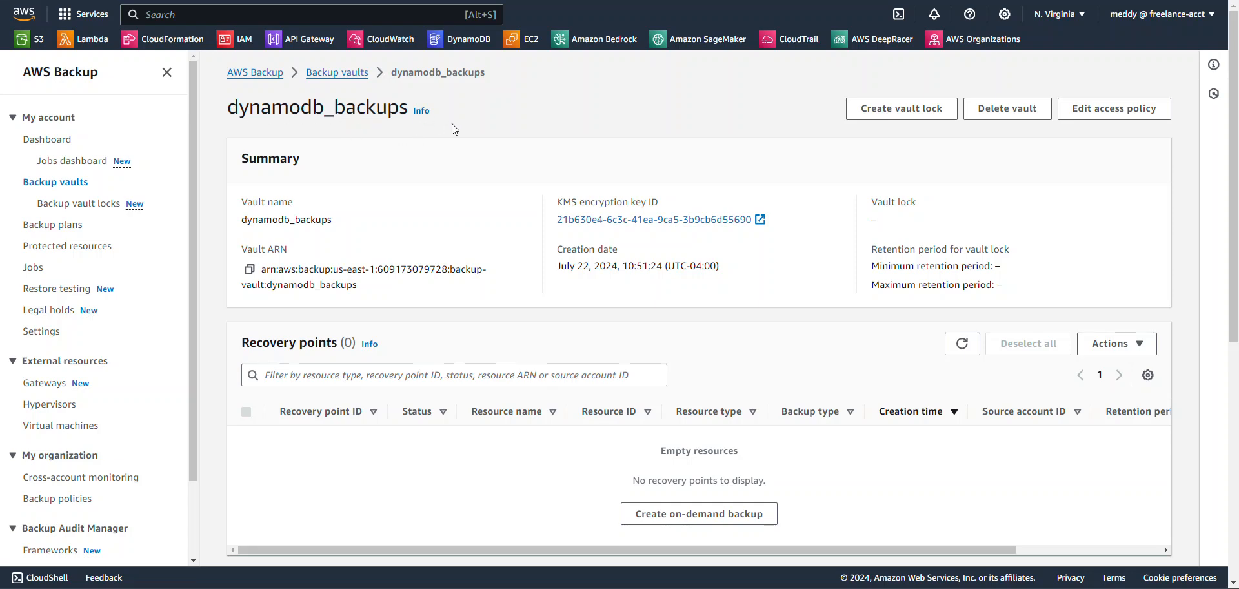
pyautogui.moveTo(326, 127)
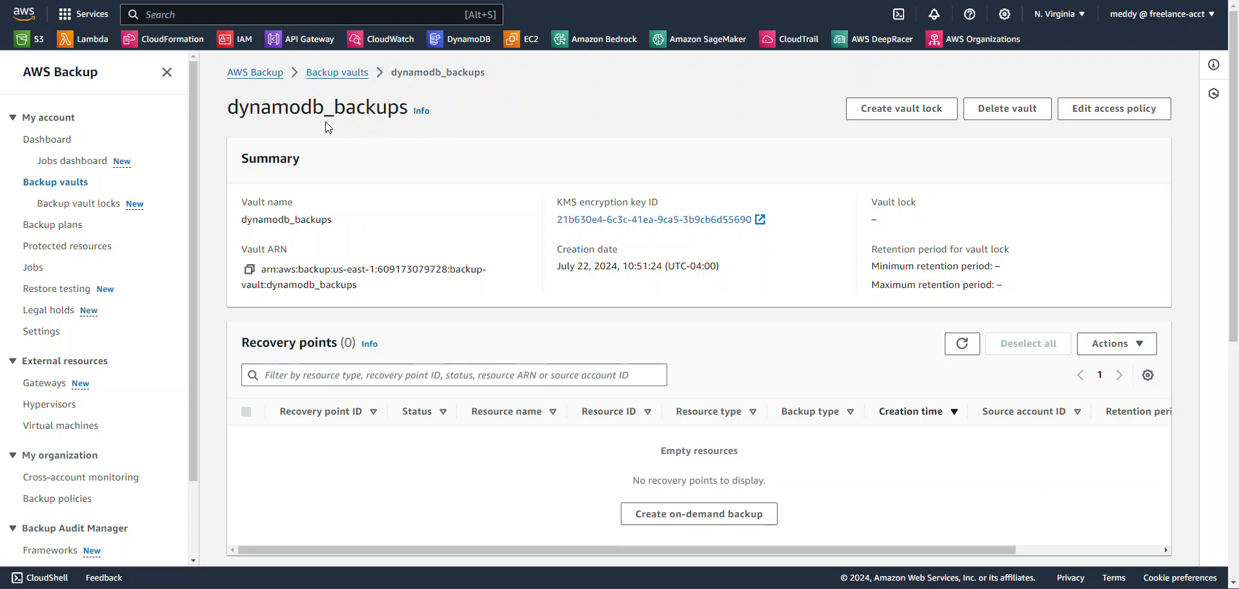
pyautogui.moveTo(84, 272)
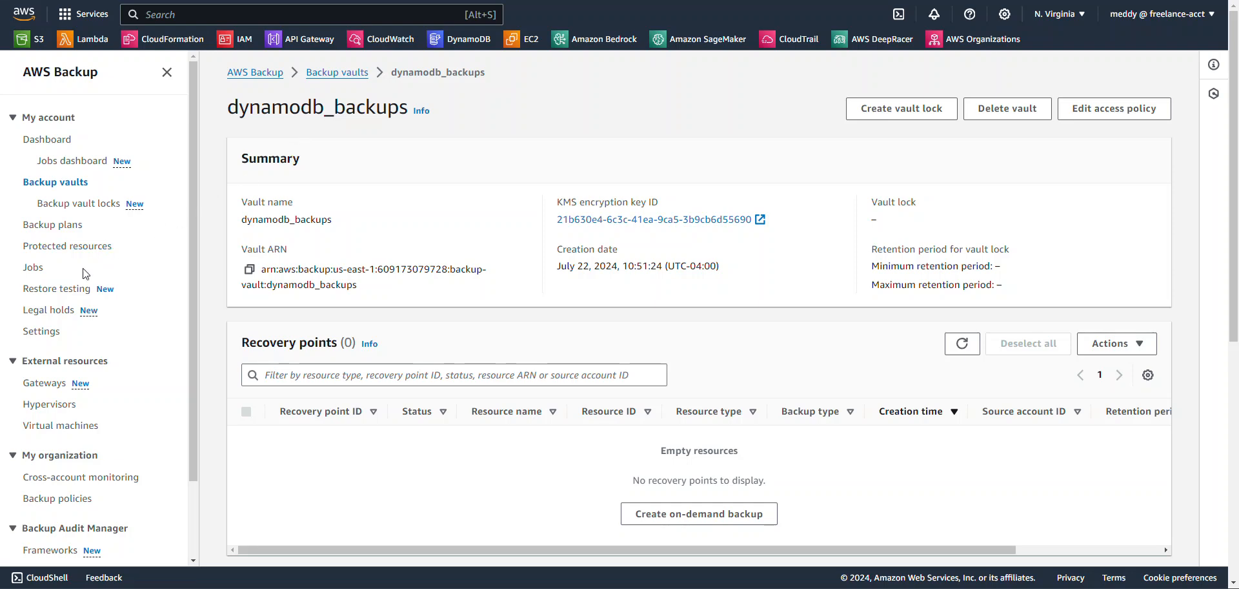
pyautogui.moveTo(70, 205)
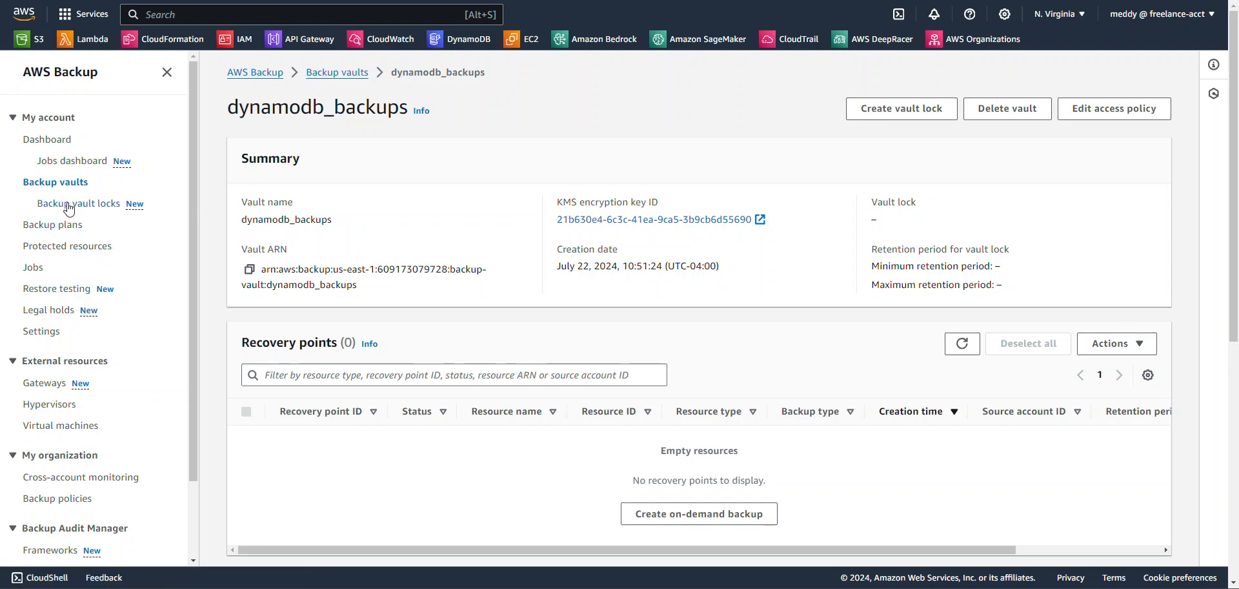
pyautogui.moveTo(77, 204)
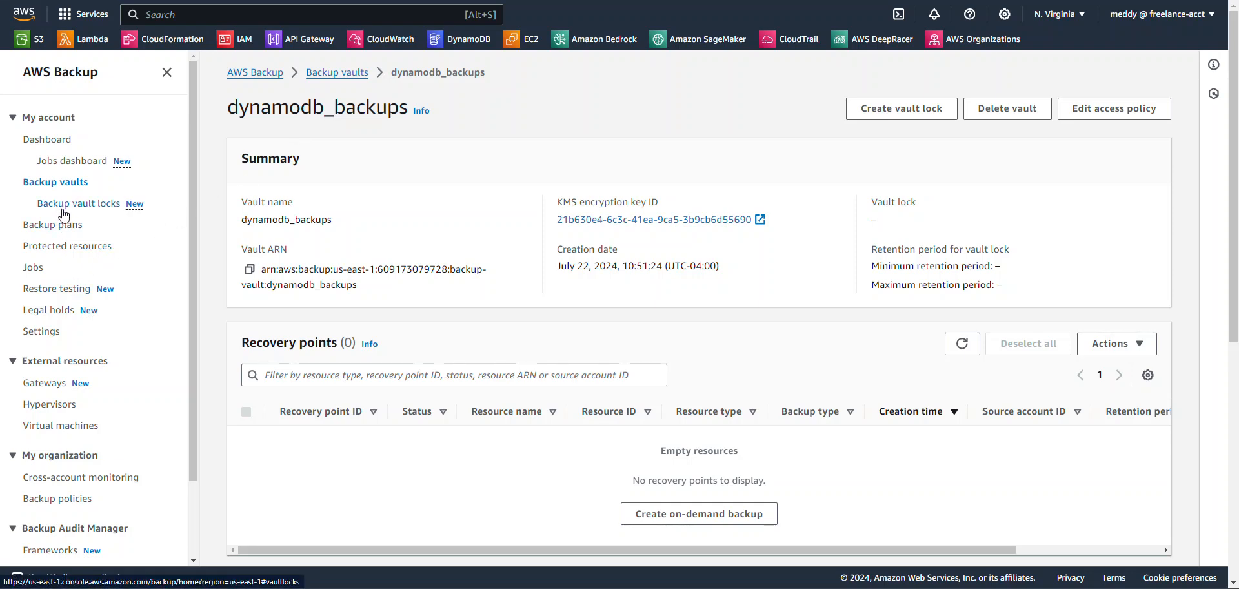
# Step: Build a new backup plan named backup_dynamodb with a rule named dynamo_backups
pyautogui.click(53, 225)
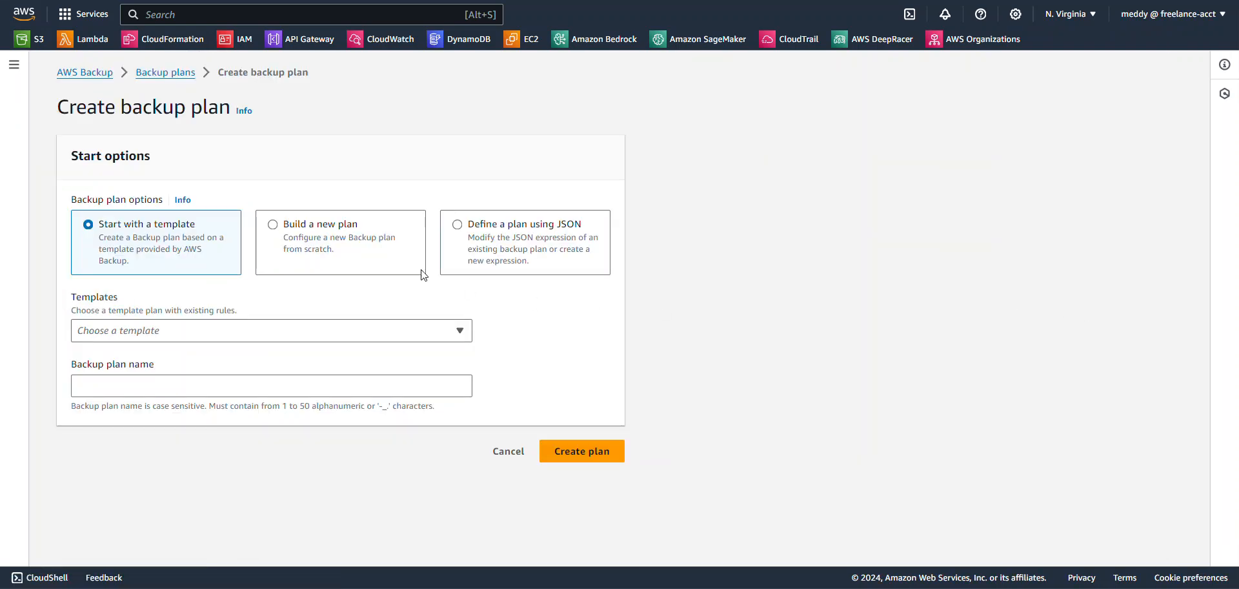
pyautogui.click(272, 223)
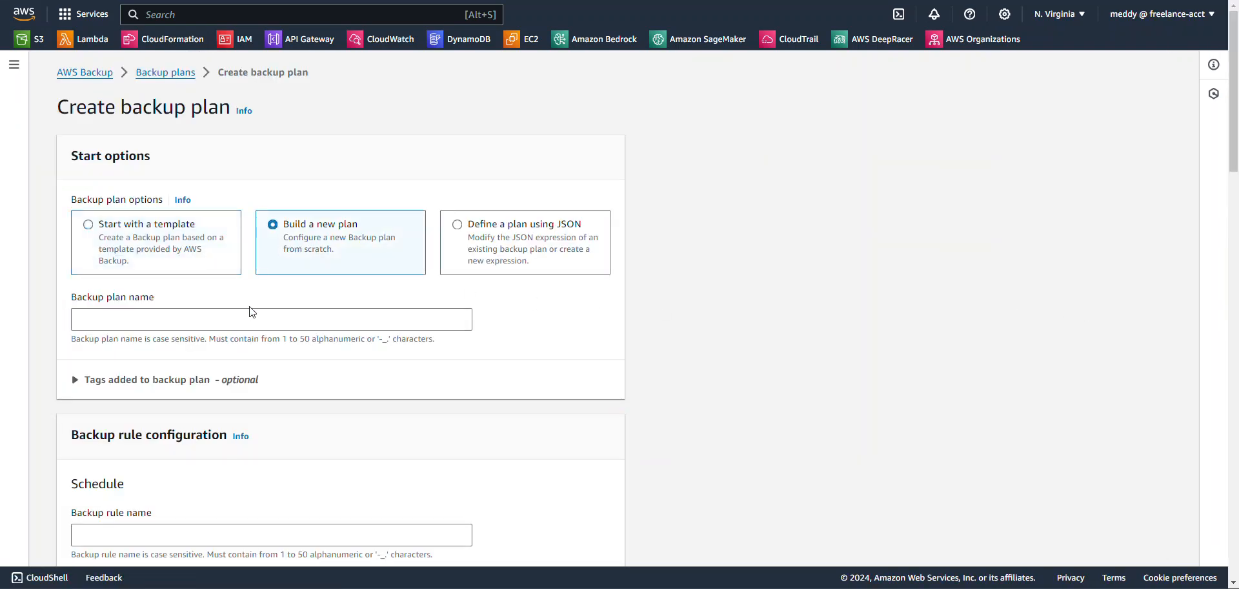
pyautogui.click(271, 319)
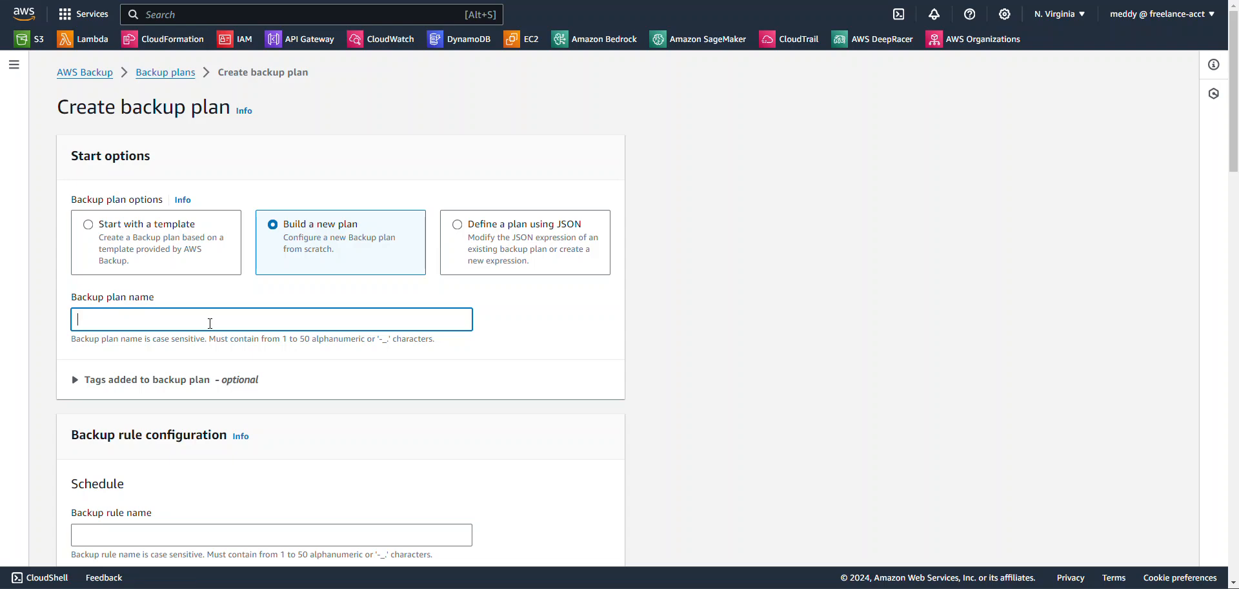
pyautogui.write('backup_')
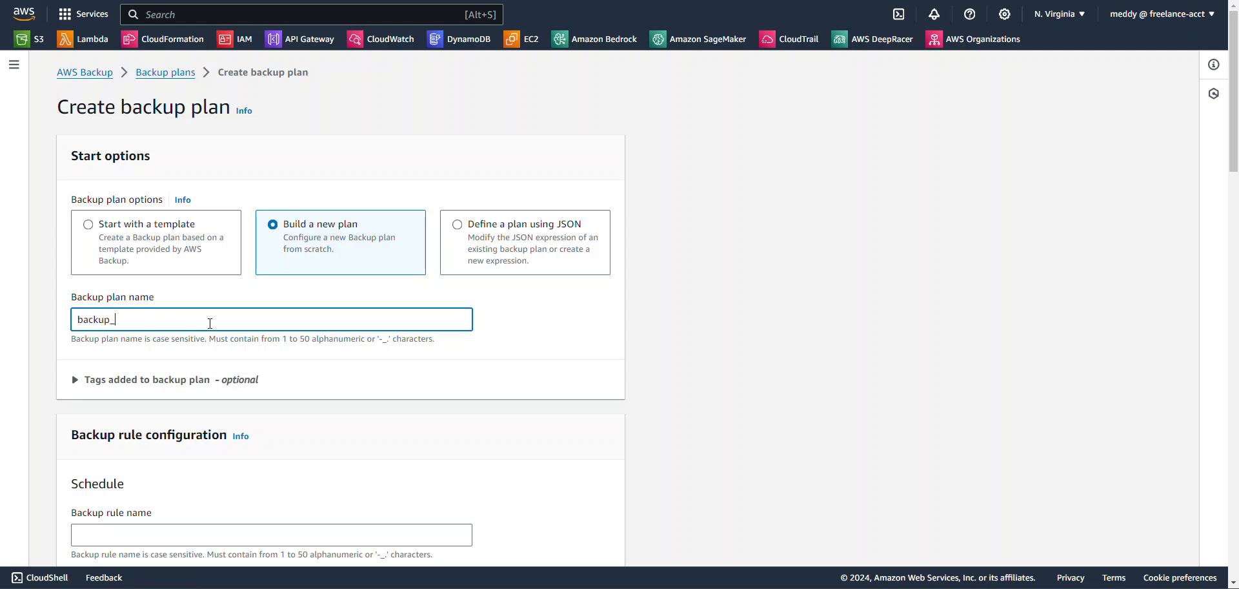
pyautogui.write('dynamo')
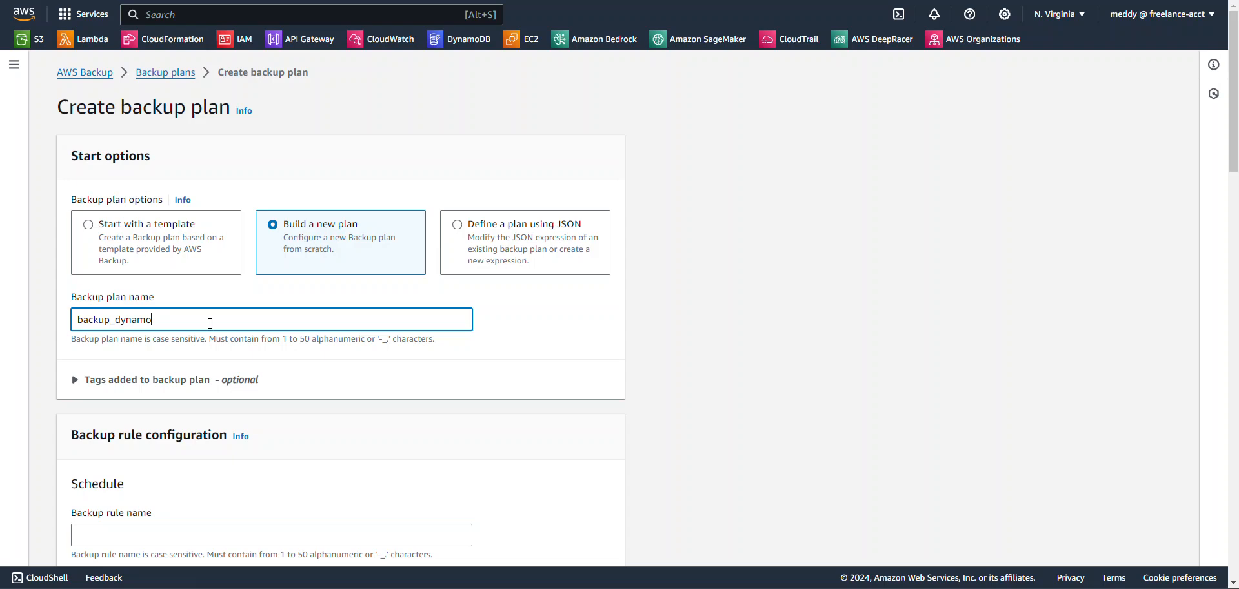
pyautogui.scroll(-3)
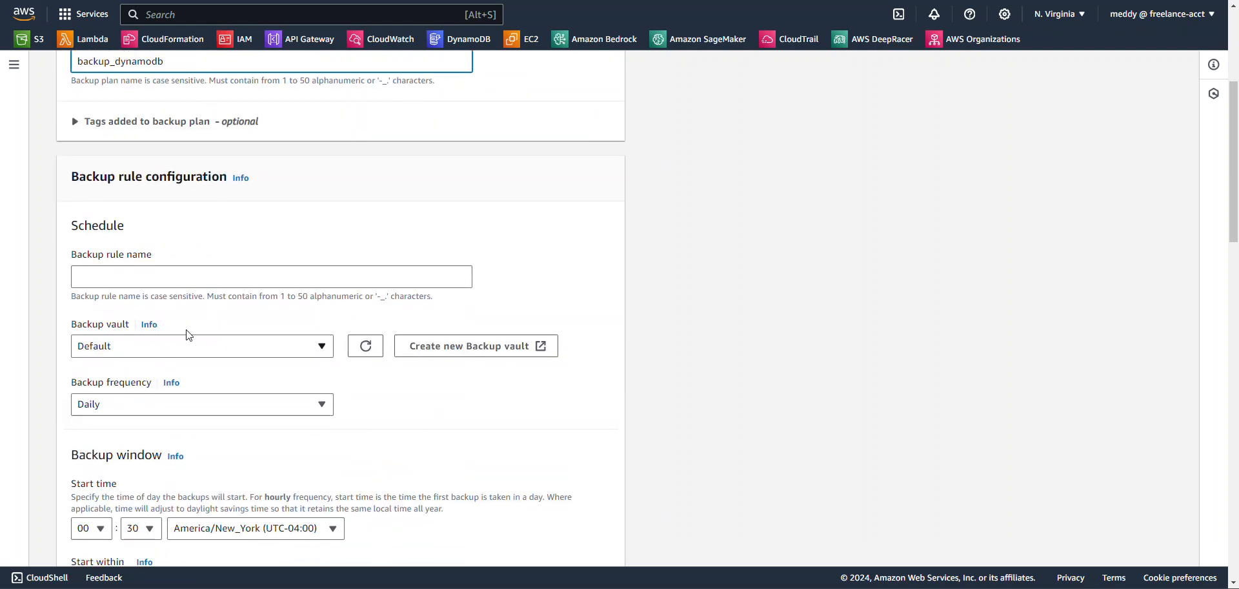
pyautogui.click(271, 276)
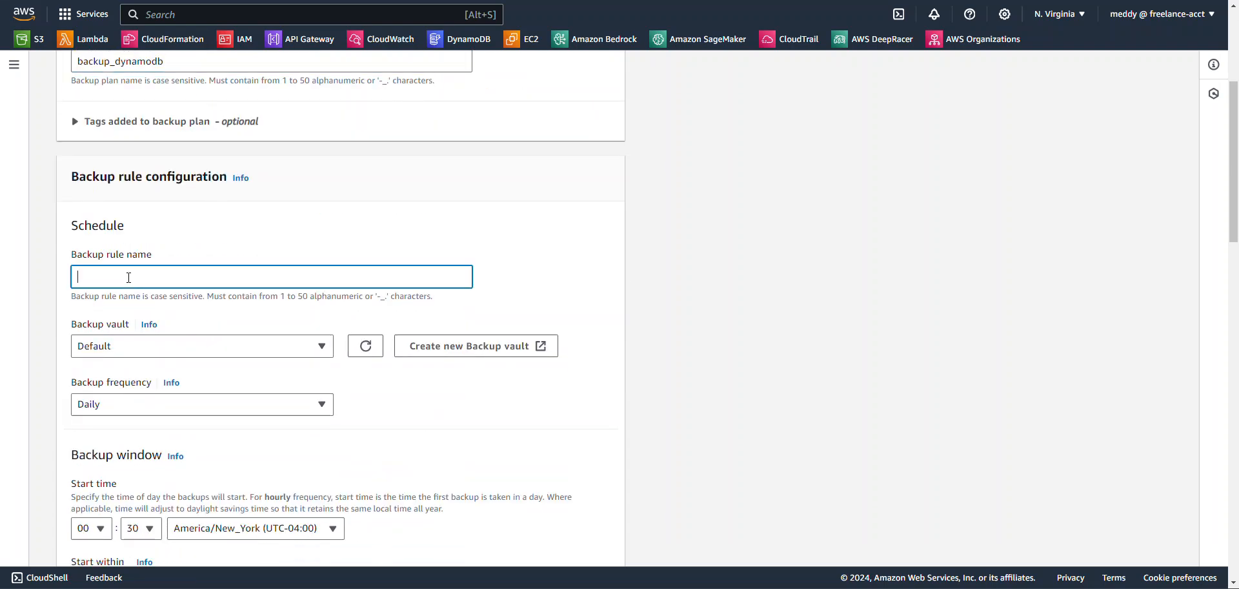
pyautogui.write('dynamo_backups')
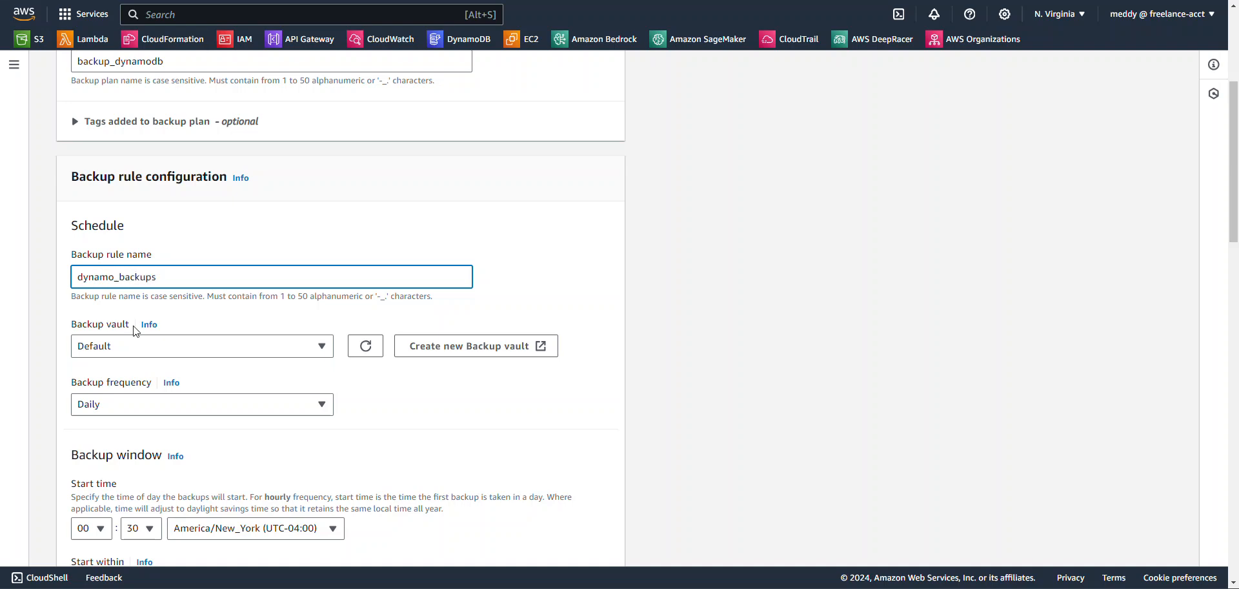
# Step: Point the rule at the dynamodb_backups vault and schedule it weekly on Sunday
pyautogui.click(201, 345)
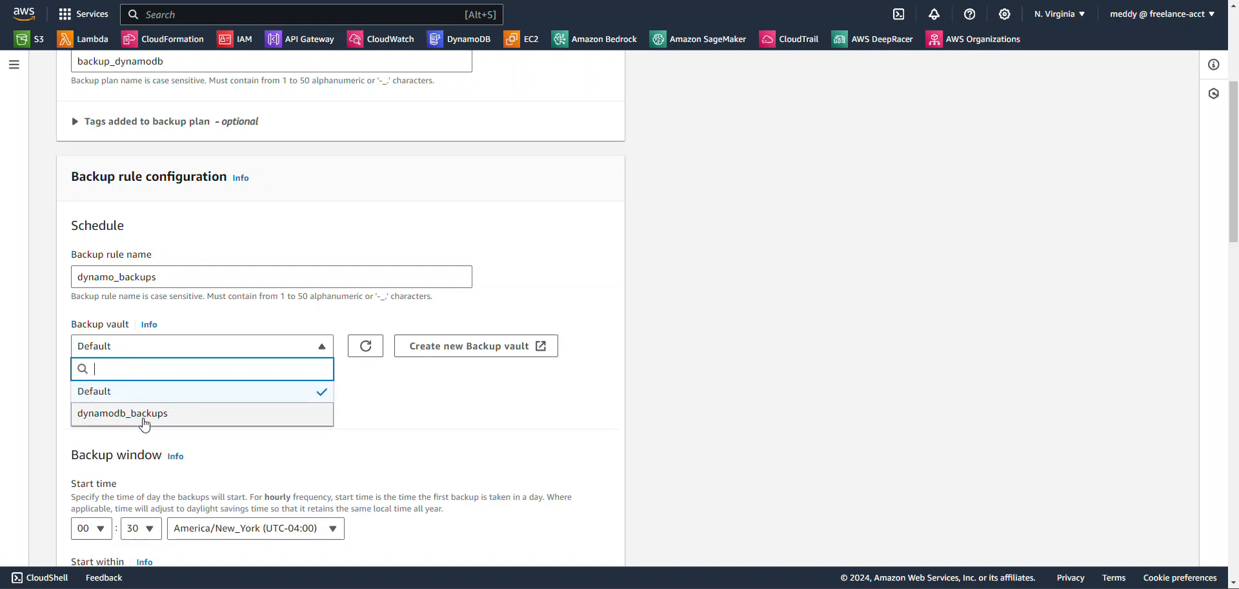
pyautogui.click(122, 413)
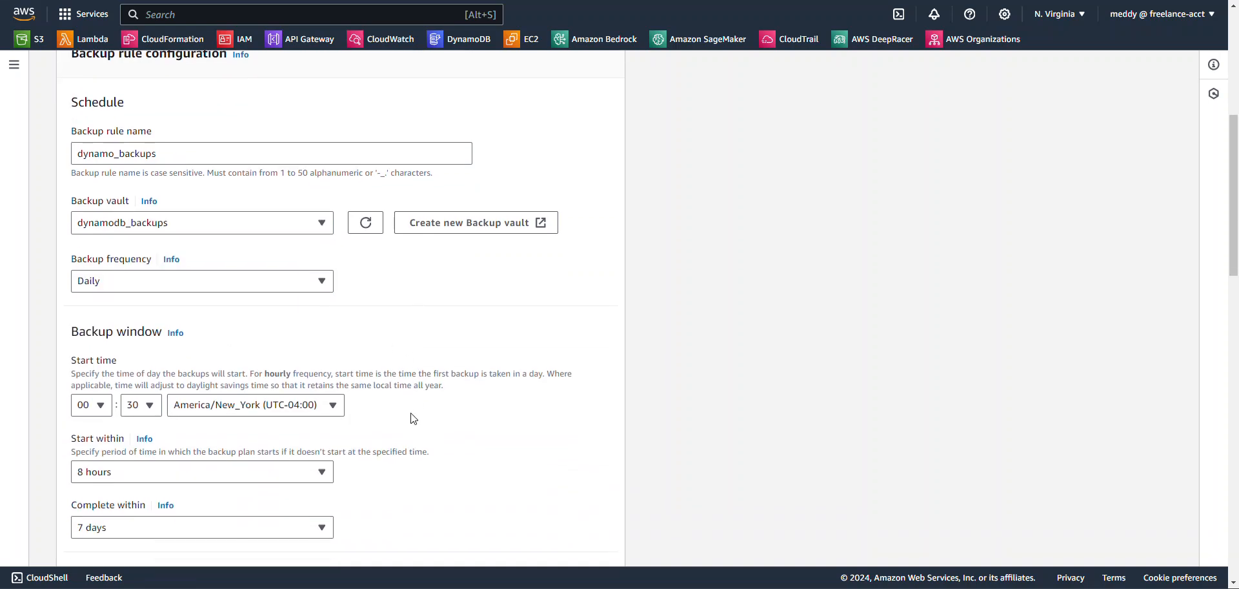
pyautogui.scroll(-3)
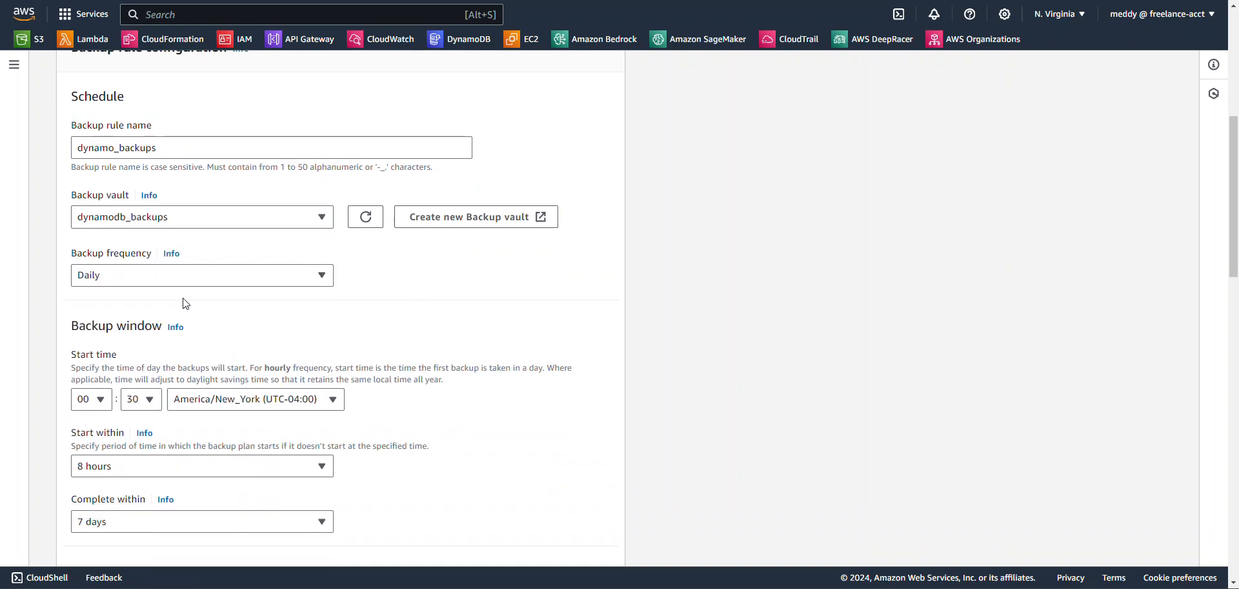
pyautogui.moveTo(188, 315)
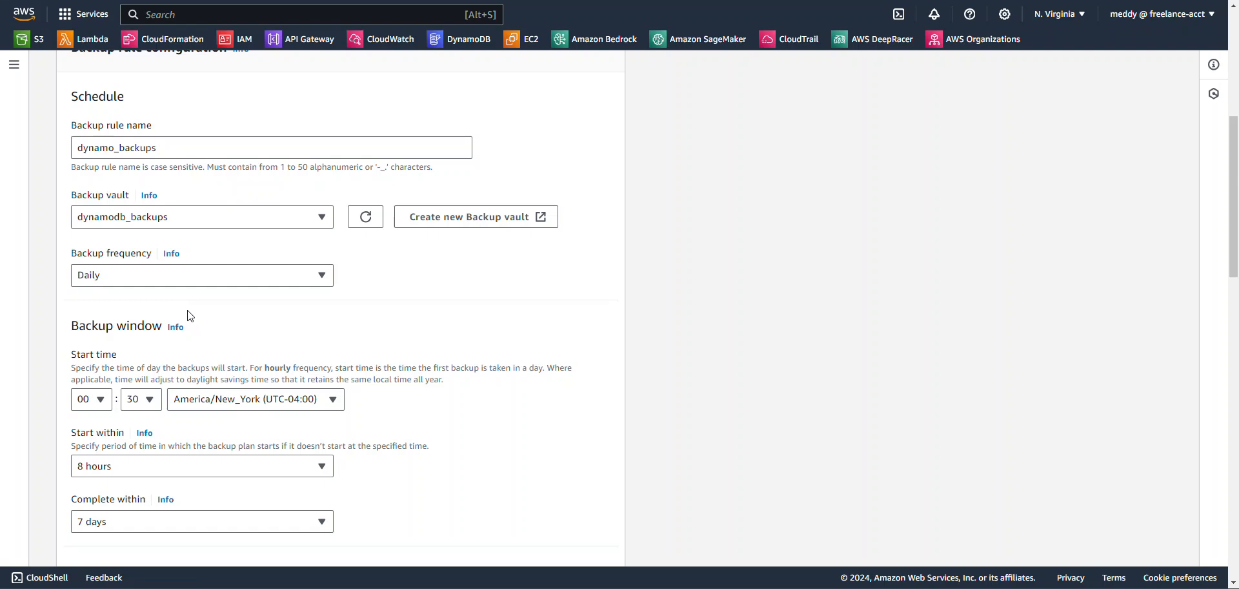
pyautogui.click(201, 274)
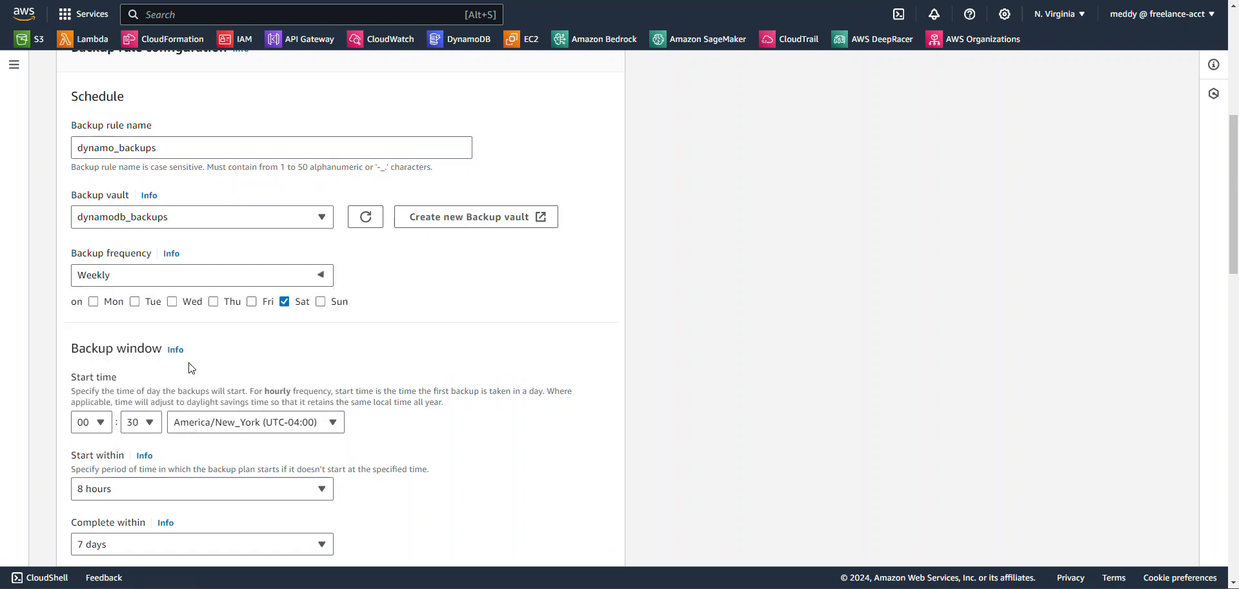
pyautogui.click(320, 302)
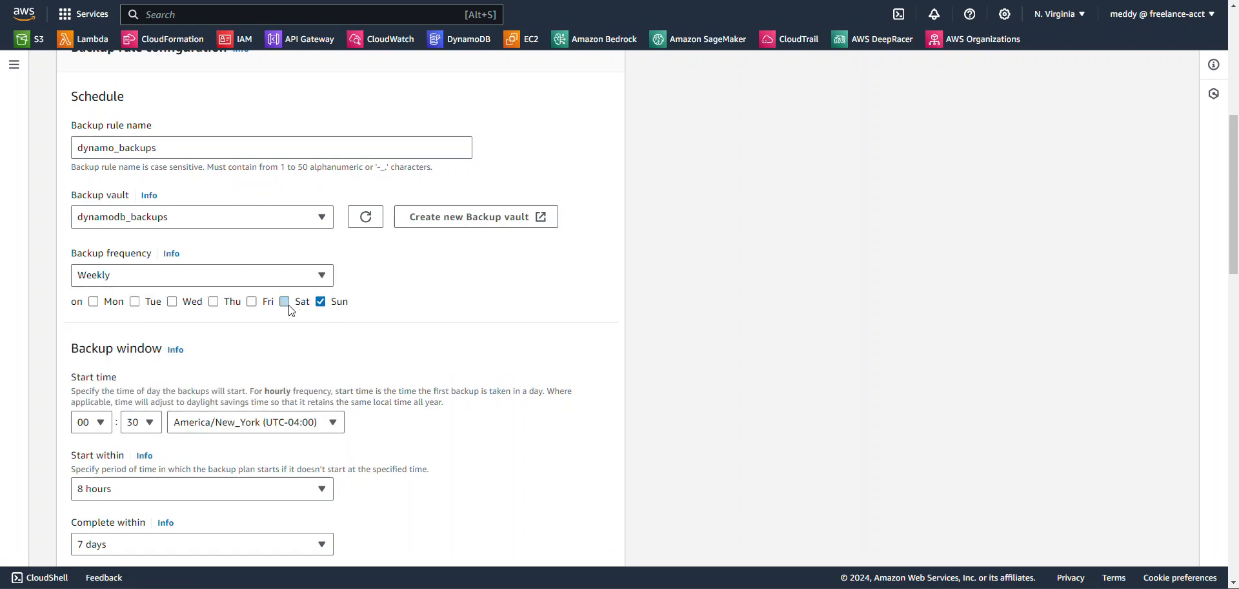
# Step: Set the backup start time to 01:00 and create the plan
pyautogui.scroll(-3)
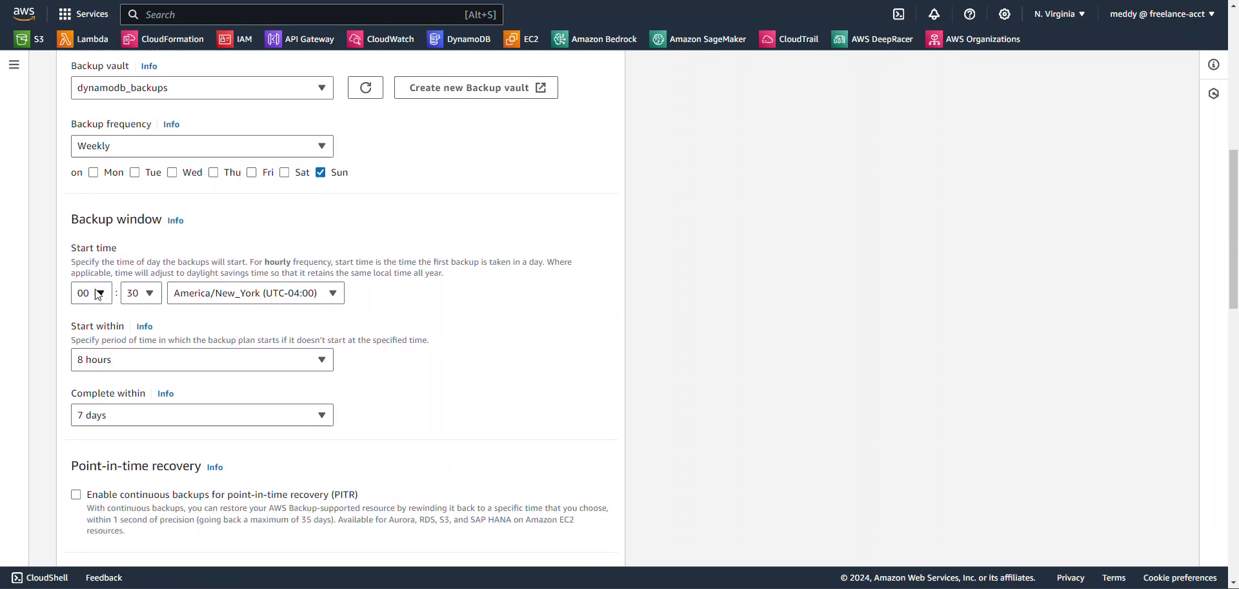
pyautogui.click(82, 292)
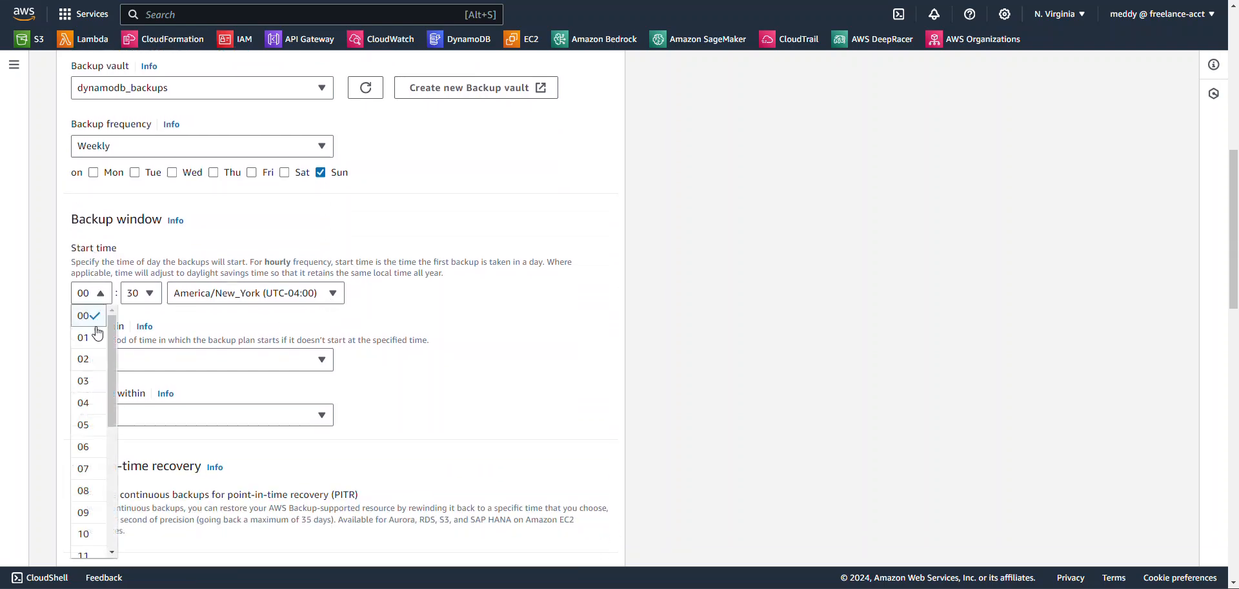
pyautogui.click(83, 338)
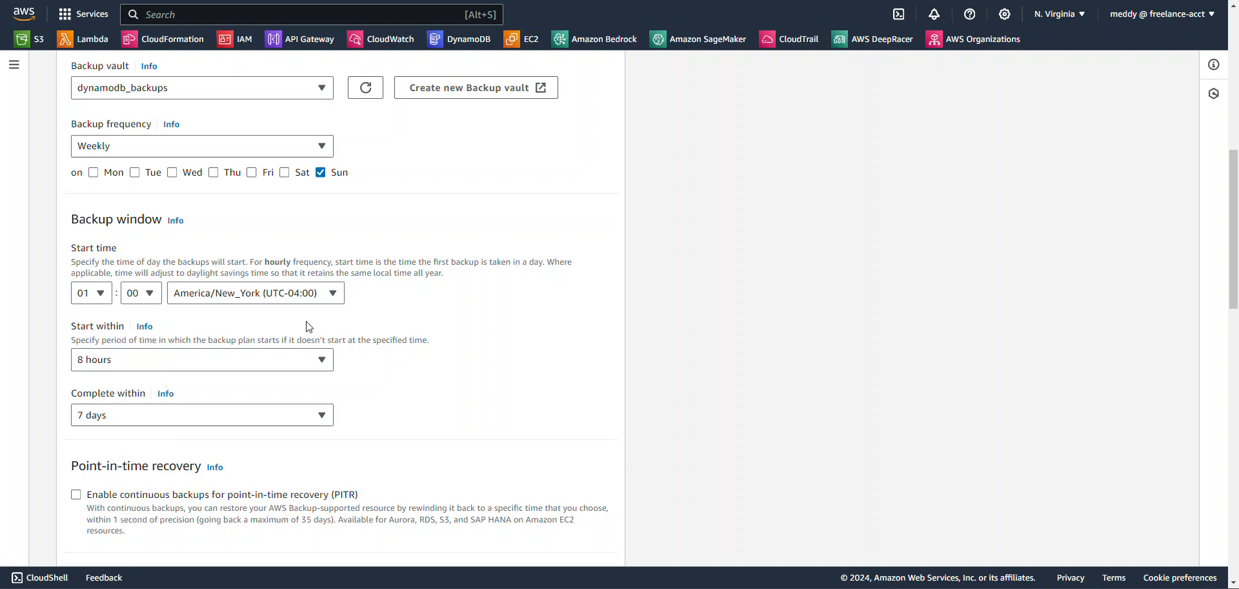
pyautogui.scroll(-3)
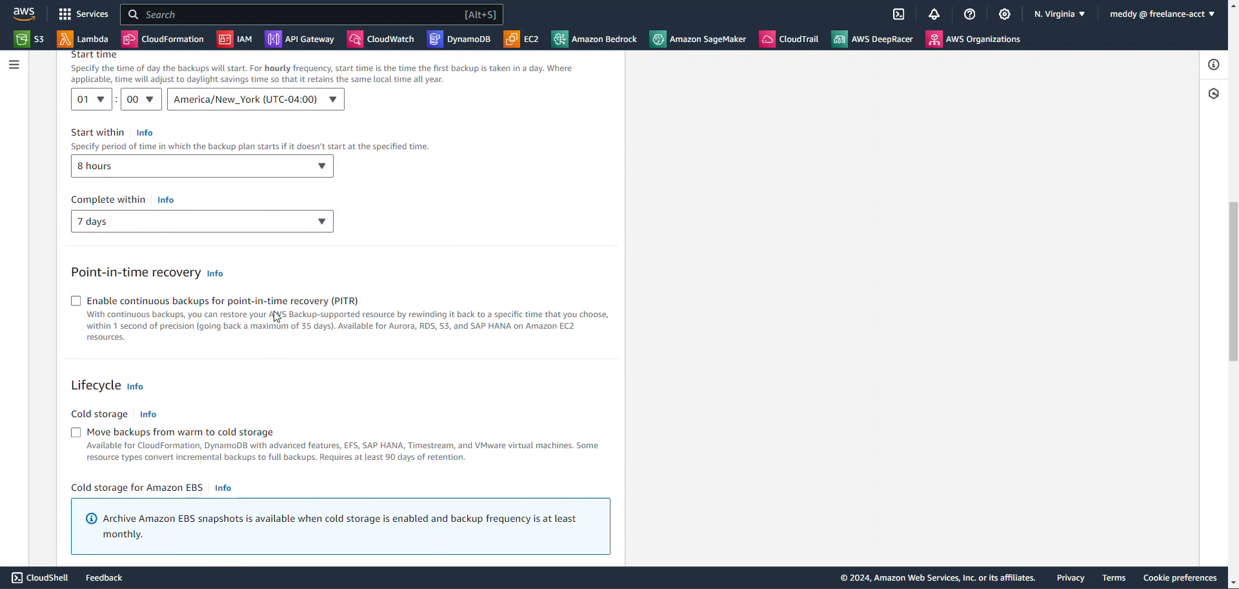
pyautogui.scroll(-3)
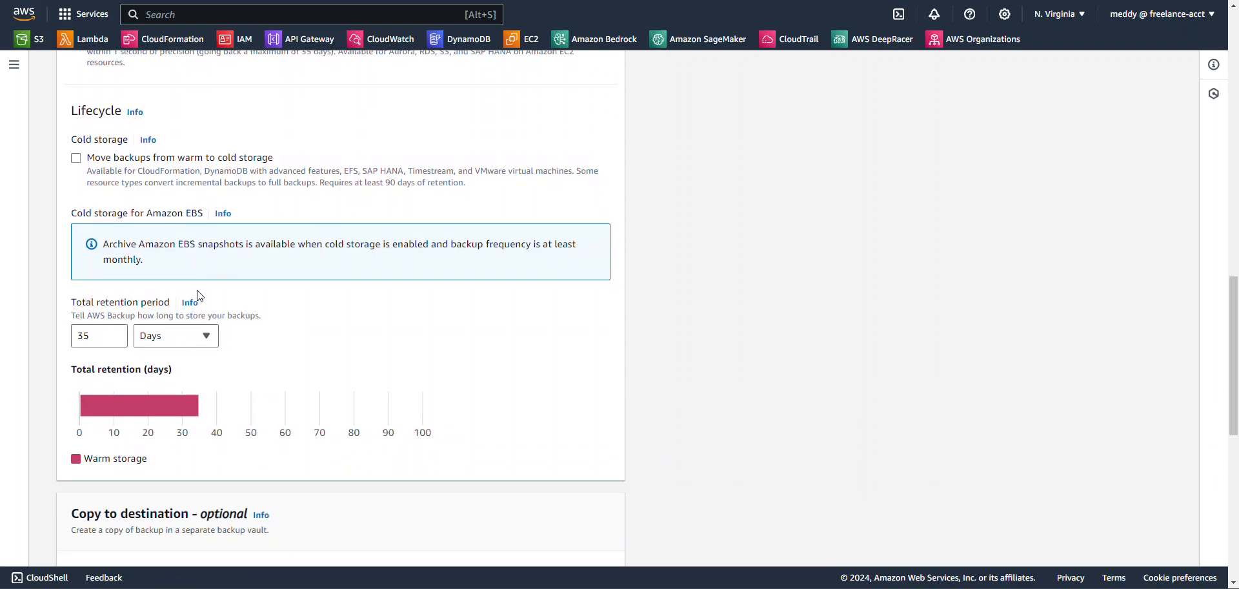
pyautogui.scroll(-3)
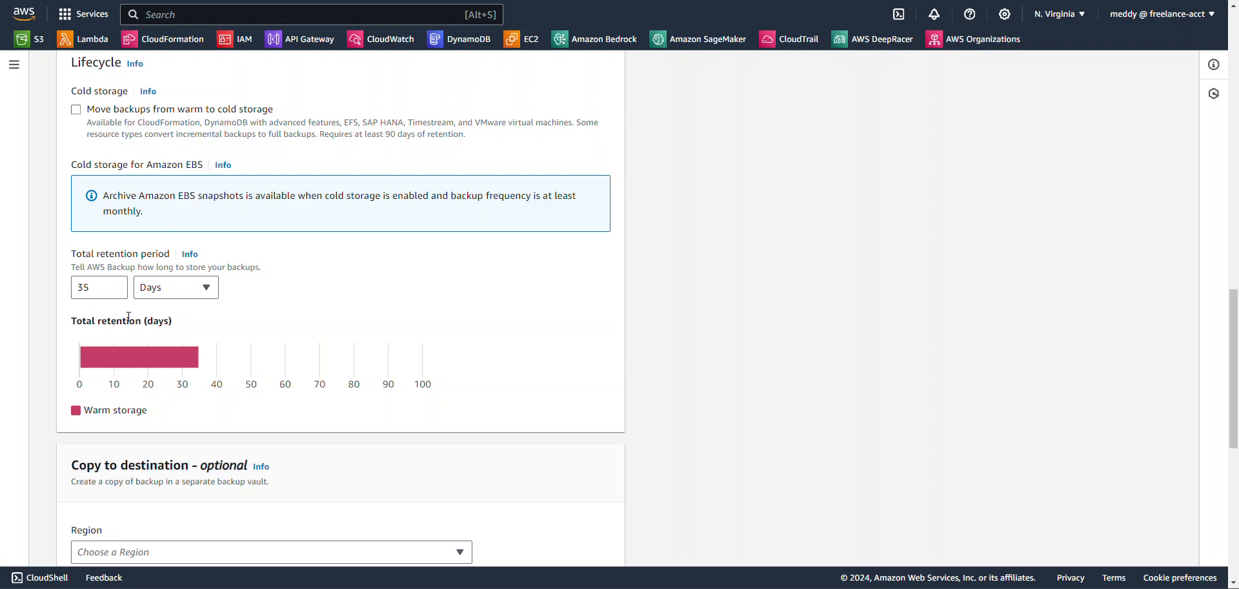
pyautogui.scroll(-3)
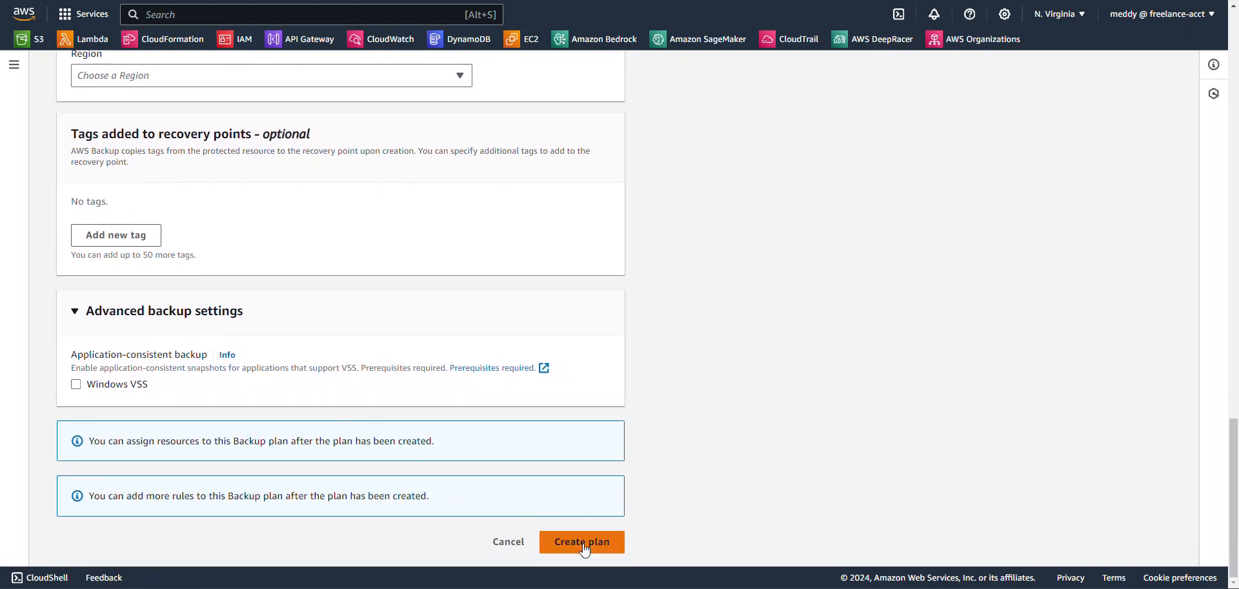
pyautogui.click(582, 541)
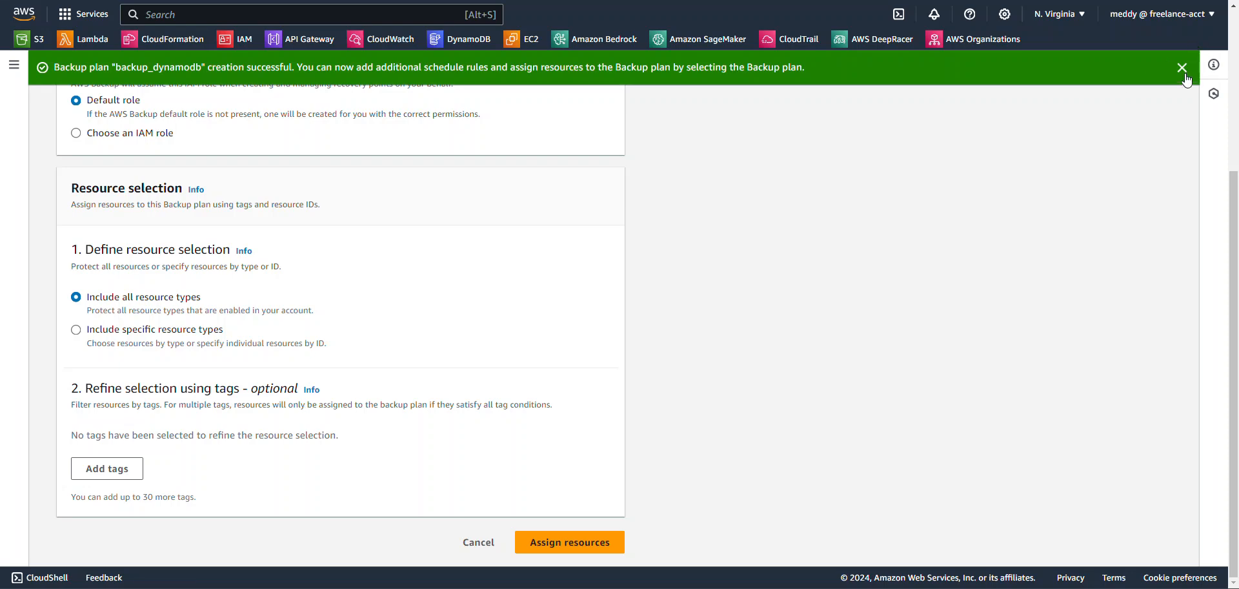
# Step: Name the resource assignment tagged_resources and choose backup_role as its IAM role
pyautogui.click(1182, 67)
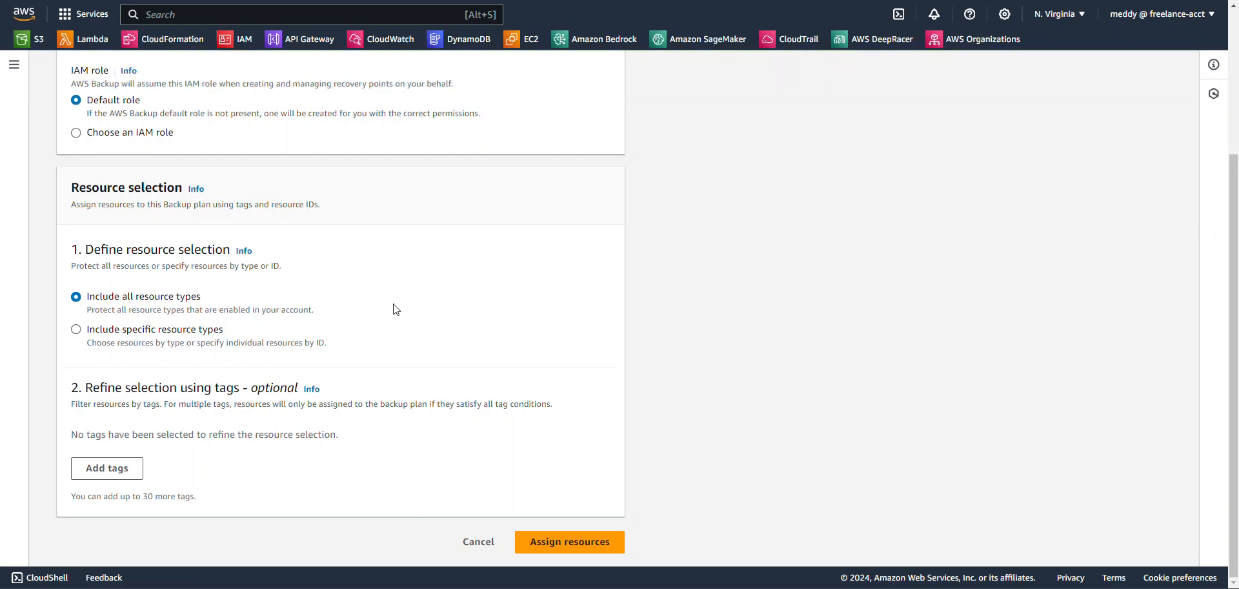
pyautogui.moveTo(366, 314)
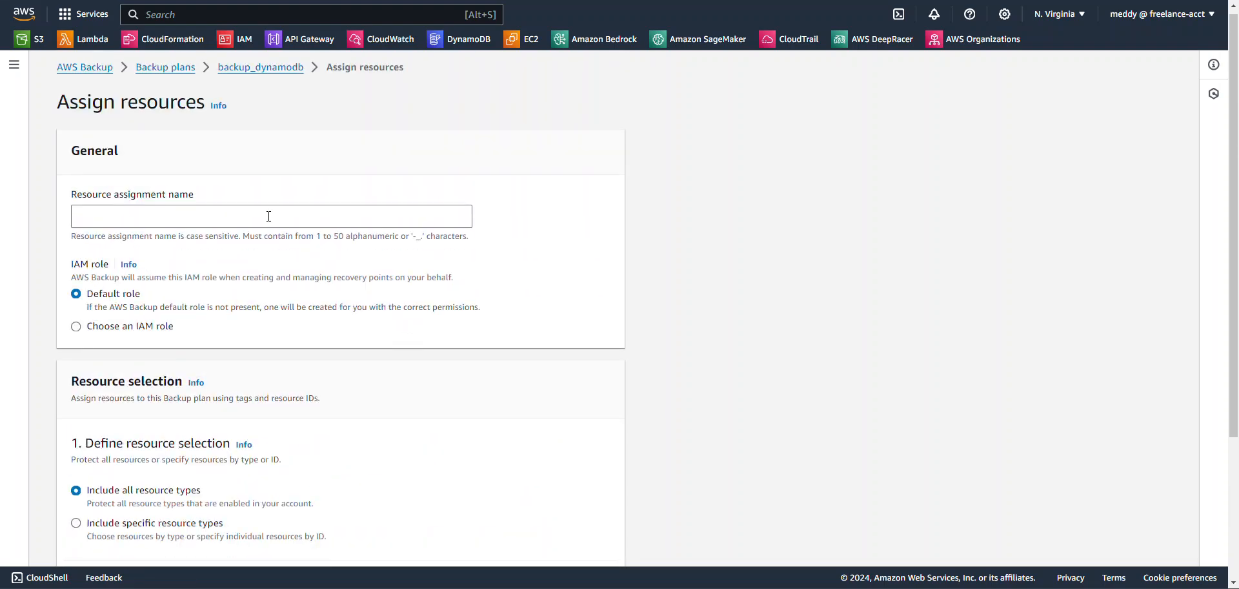
pyautogui.click(271, 216)
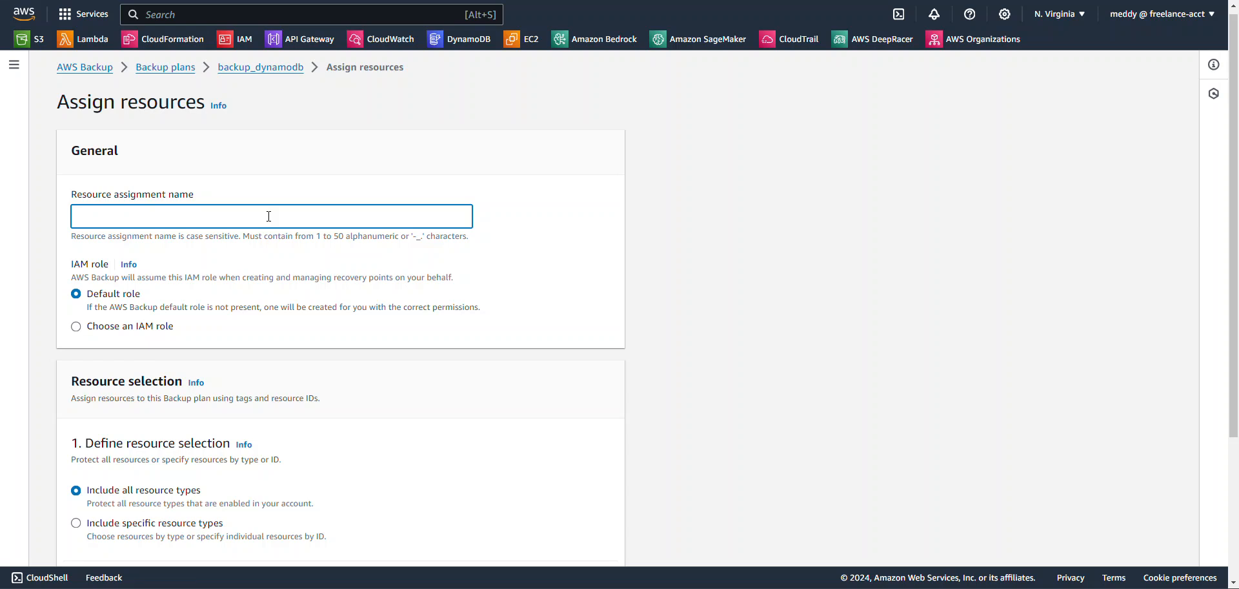
pyautogui.write('t')
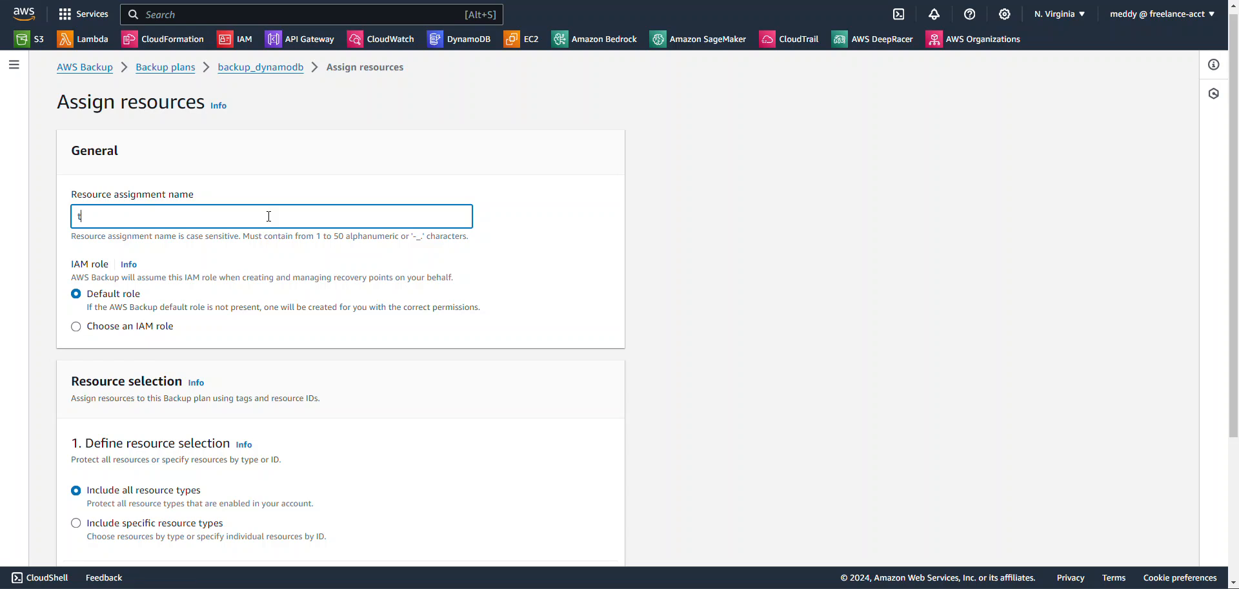
pyautogui.write('ag')
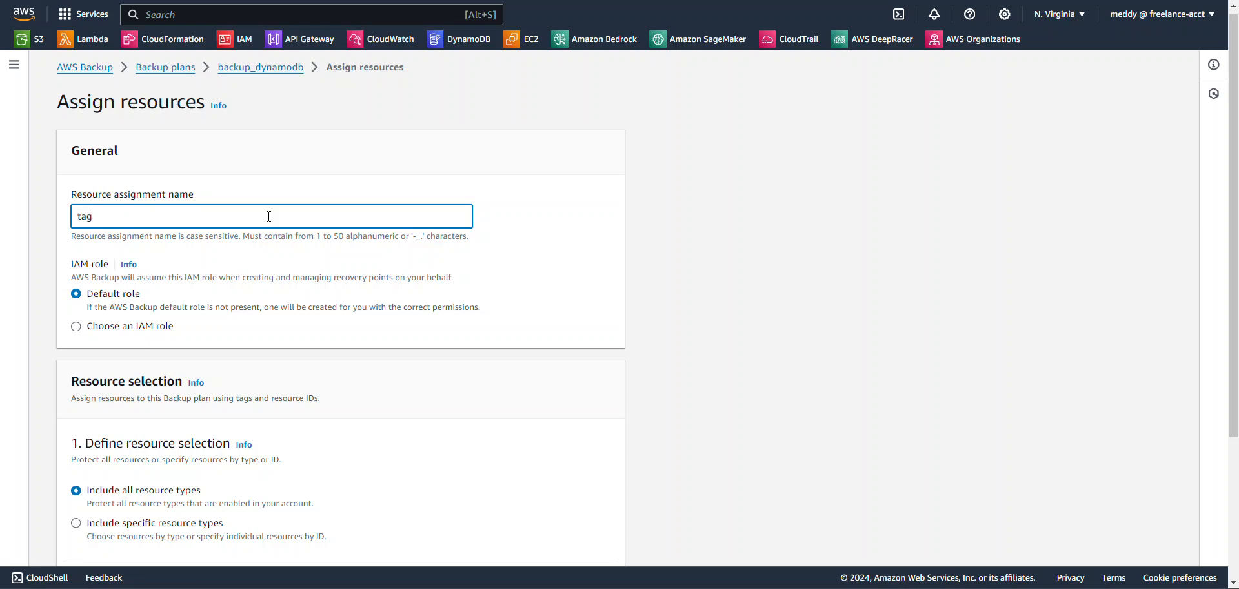
pyautogui.write('ged_resou')
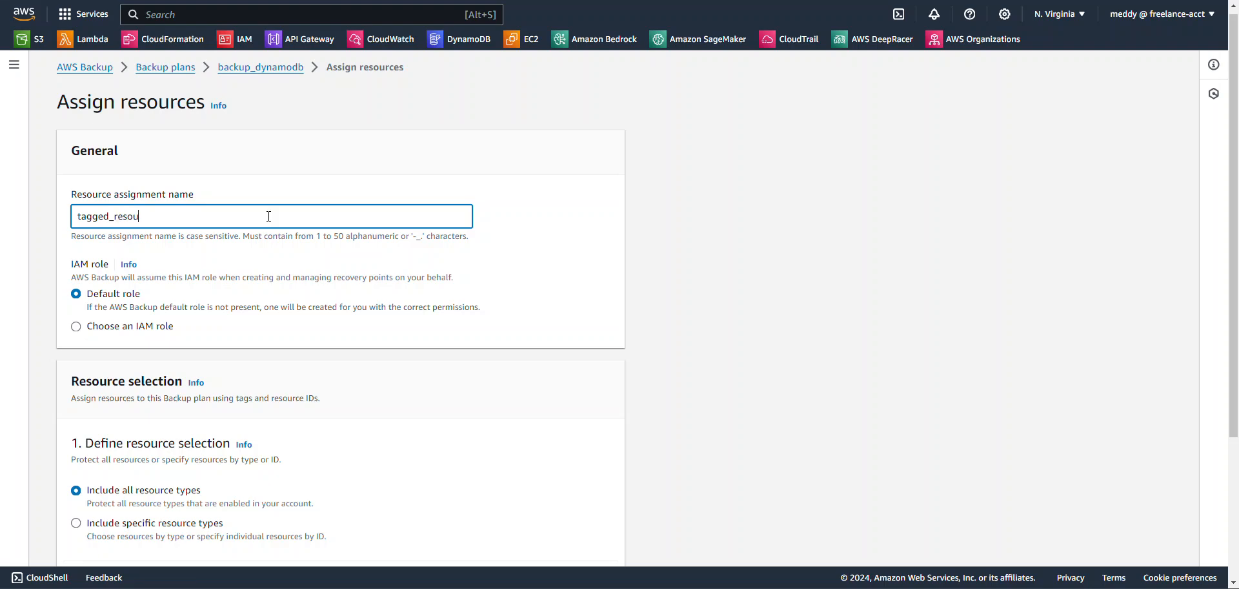
pyautogui.write('rces')
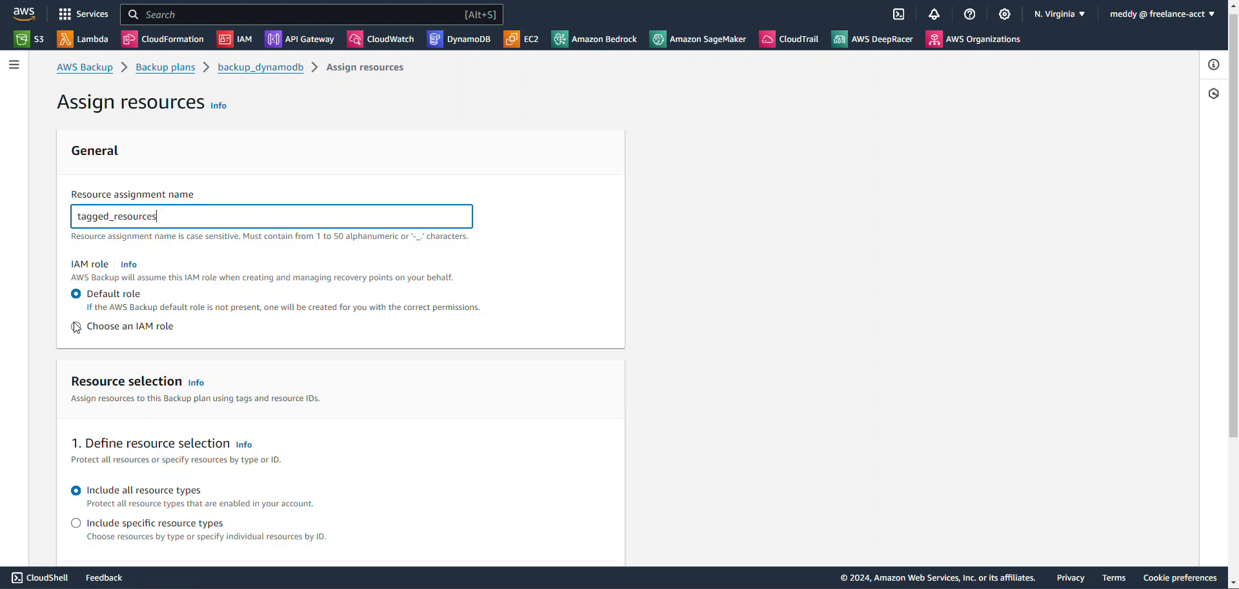
pyautogui.click(129, 325)
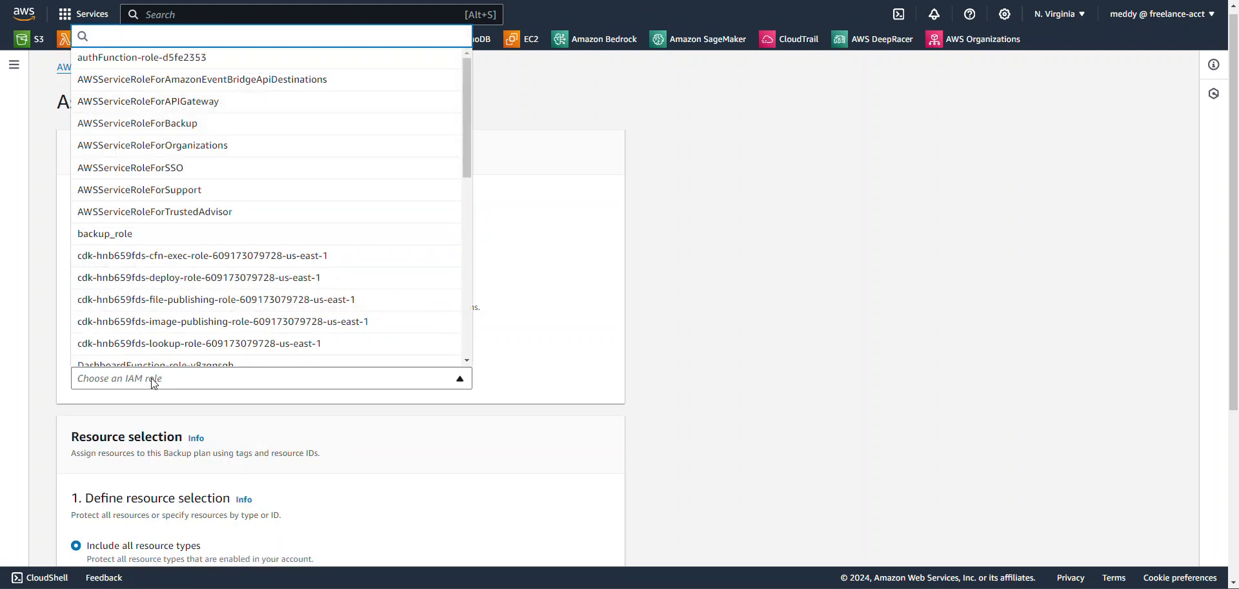
pyautogui.write('backup')
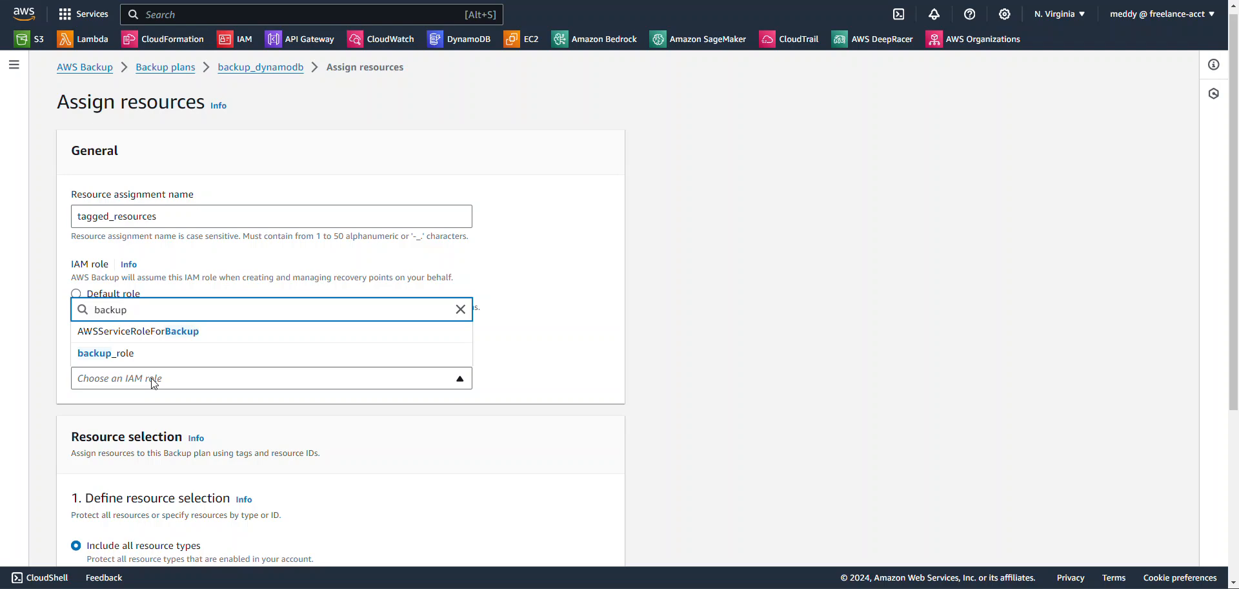
pyautogui.click(106, 352)
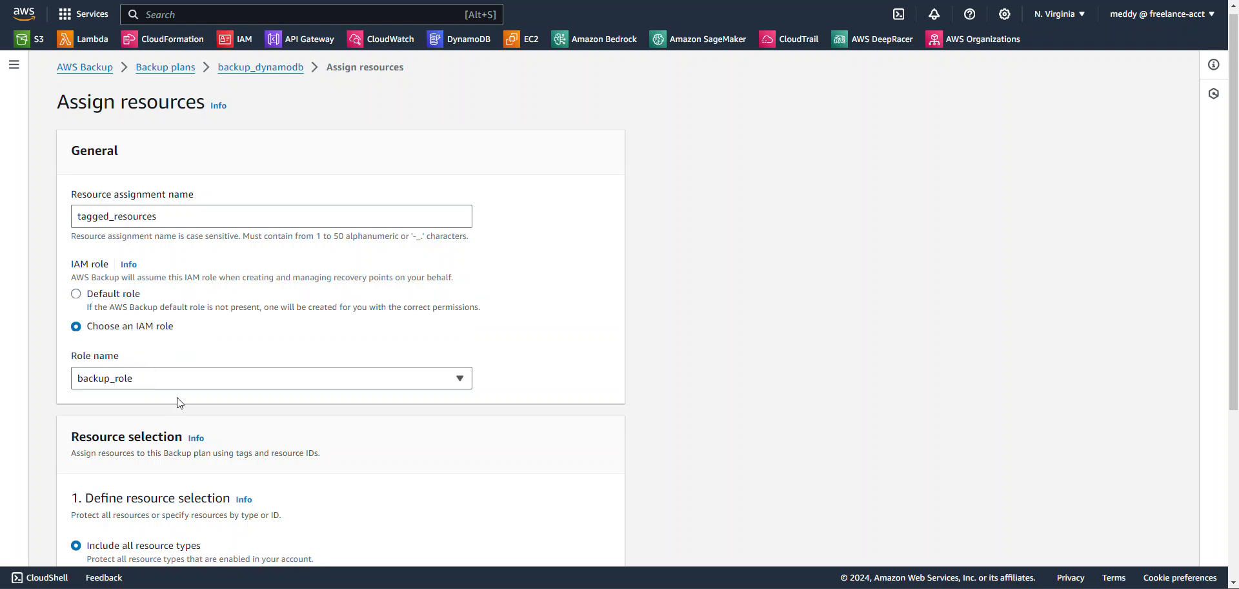
# Step: Add a tag filter Backup equals True and submit the resource assignment
pyautogui.scroll(-3)
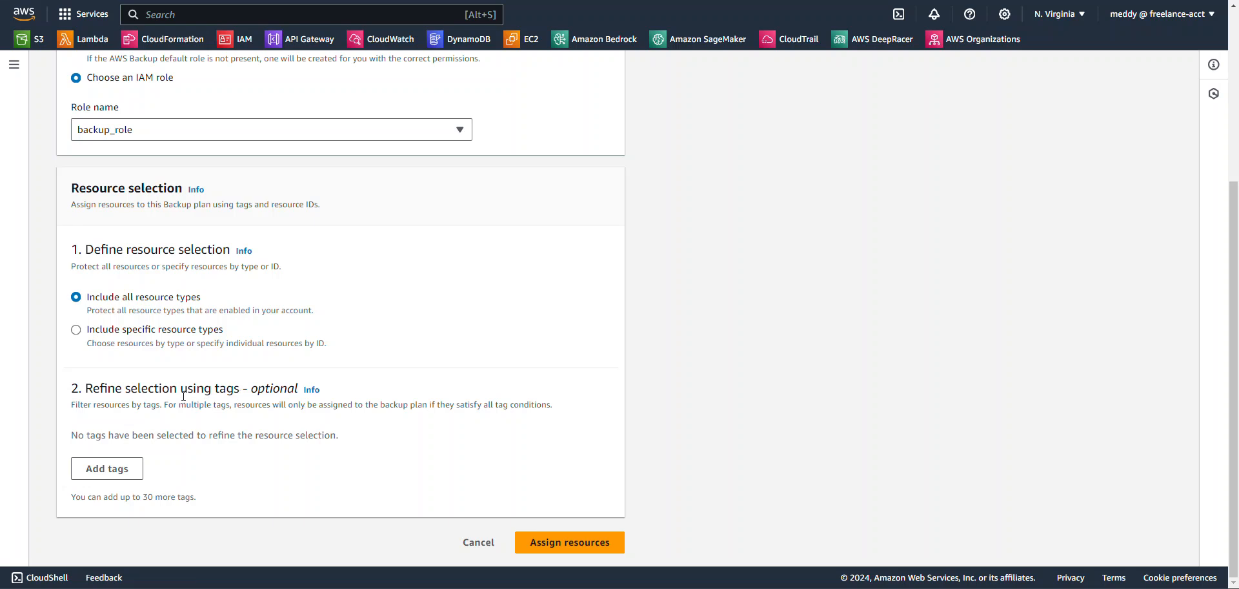
pyautogui.moveTo(106, 468)
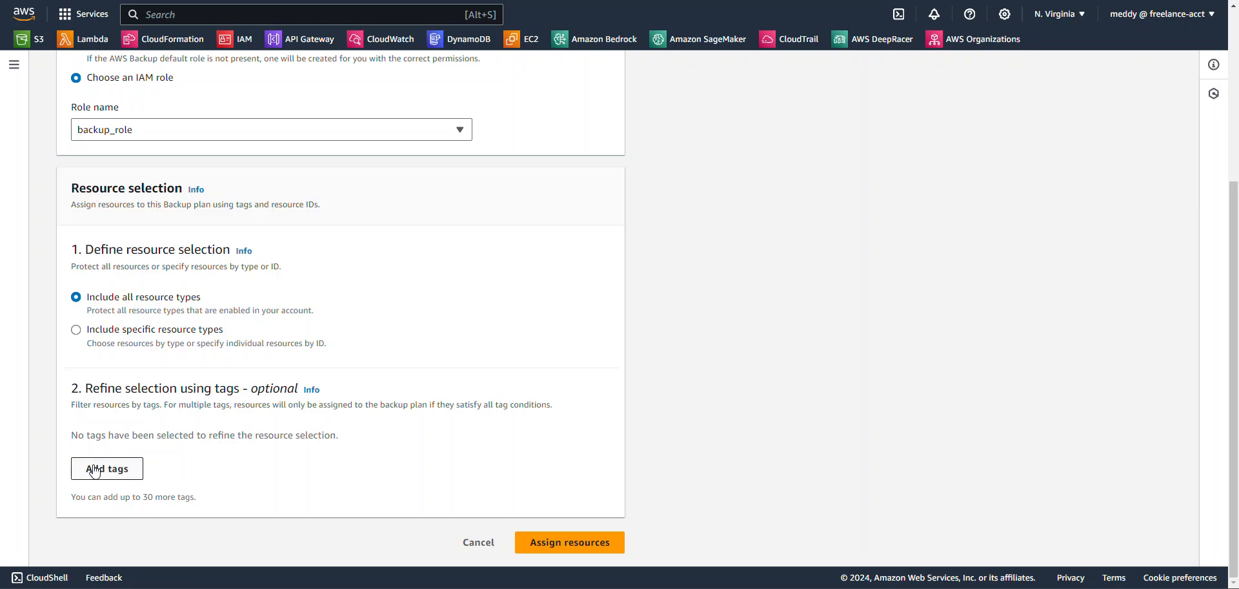
pyautogui.click(107, 468)
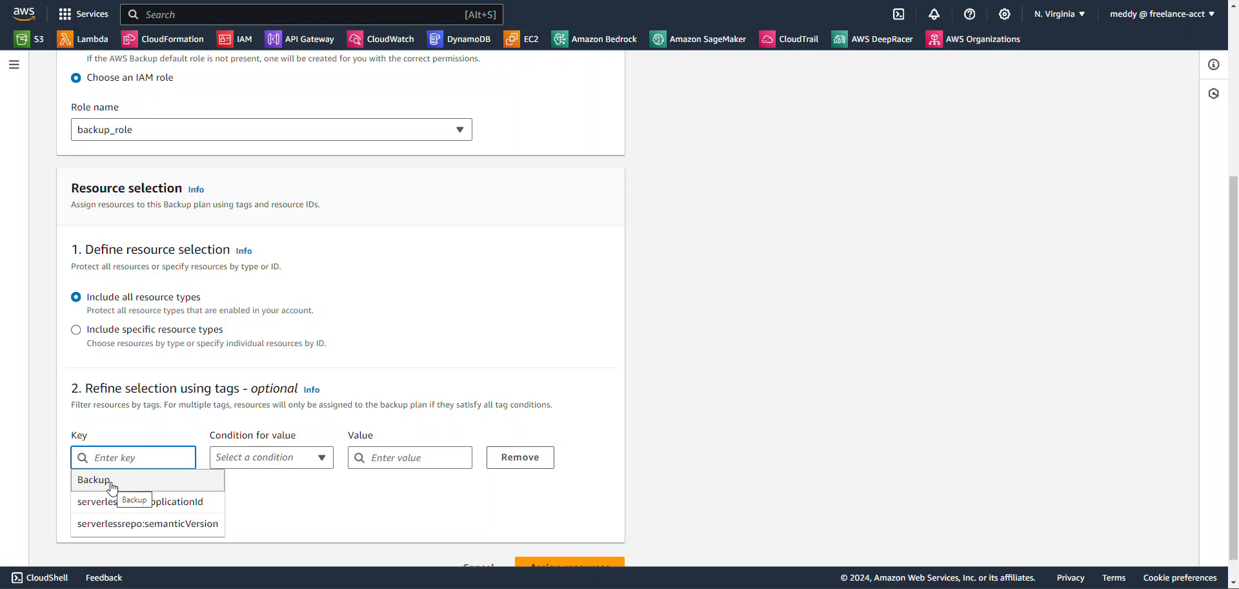
pyautogui.click(93, 480)
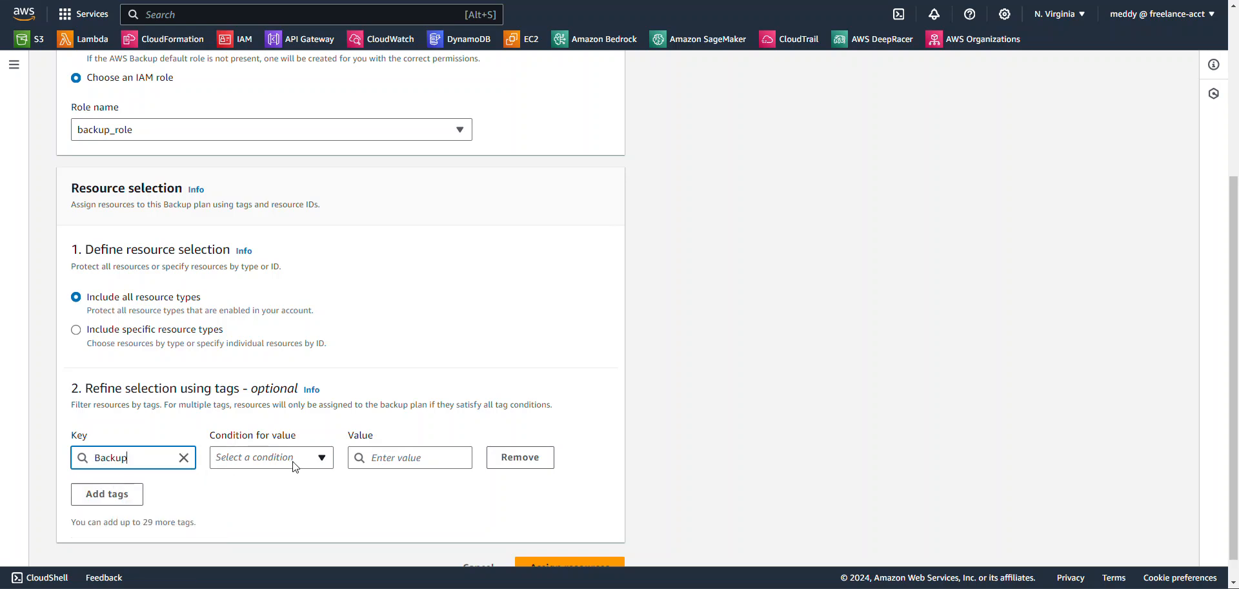
pyautogui.click(270, 457)
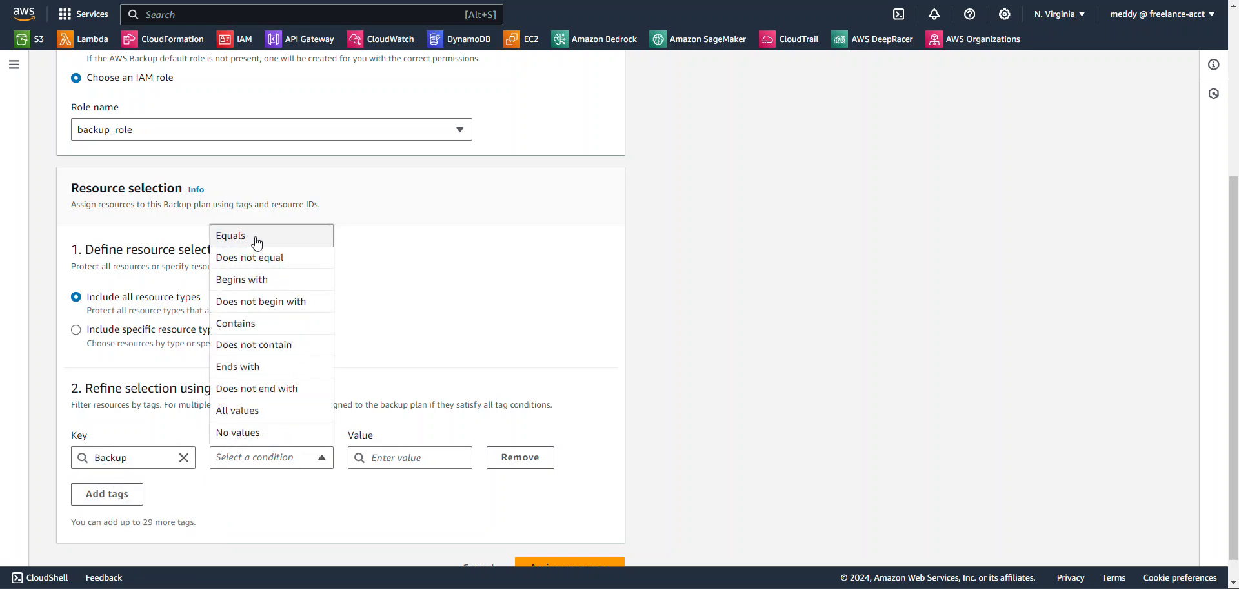
pyautogui.click(230, 236)
pyautogui.write('True')
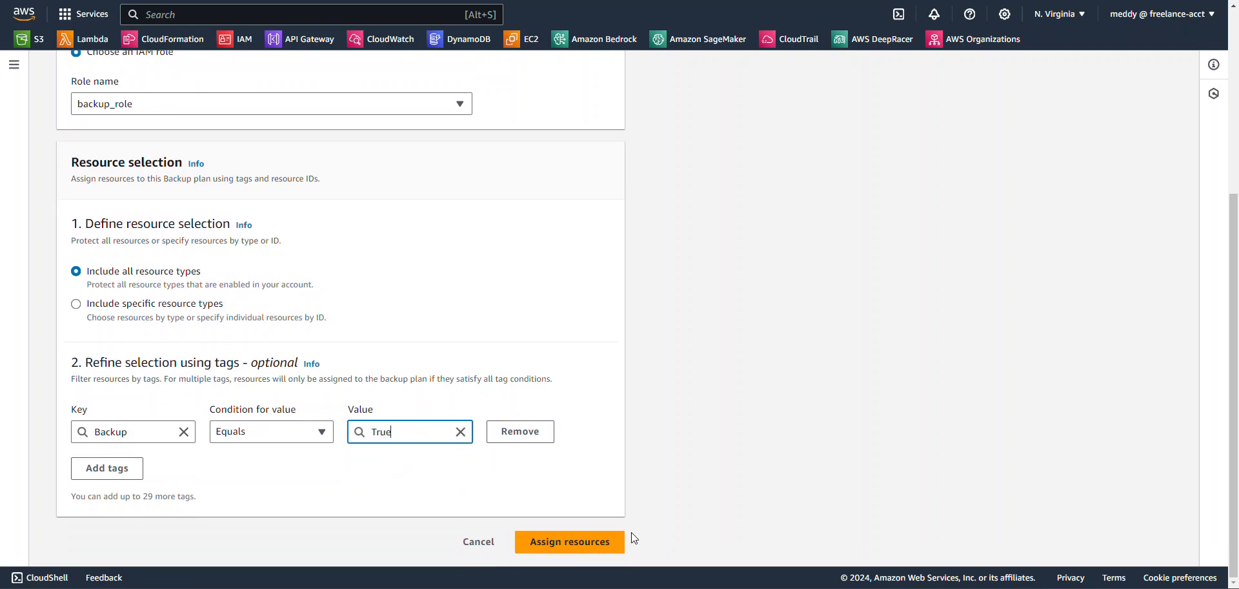
pyautogui.click(569, 542)
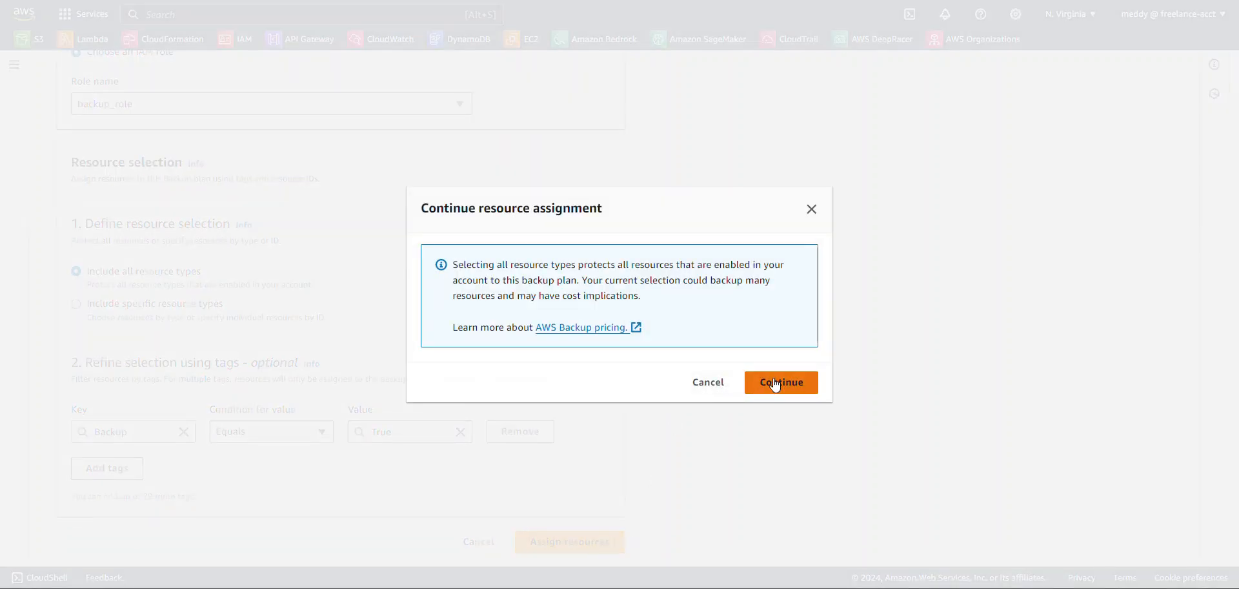
# Step: Accept the cost warning to create tagged_resources, then view Protected resources
pyautogui.click(780, 382)
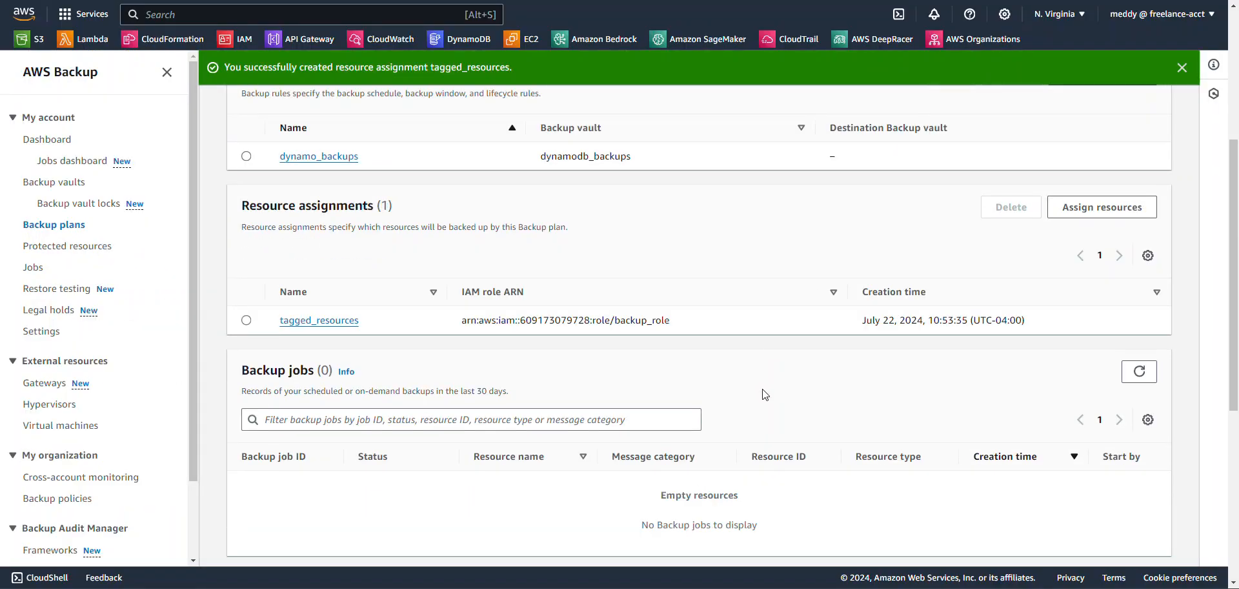
pyautogui.moveTo(666, 244)
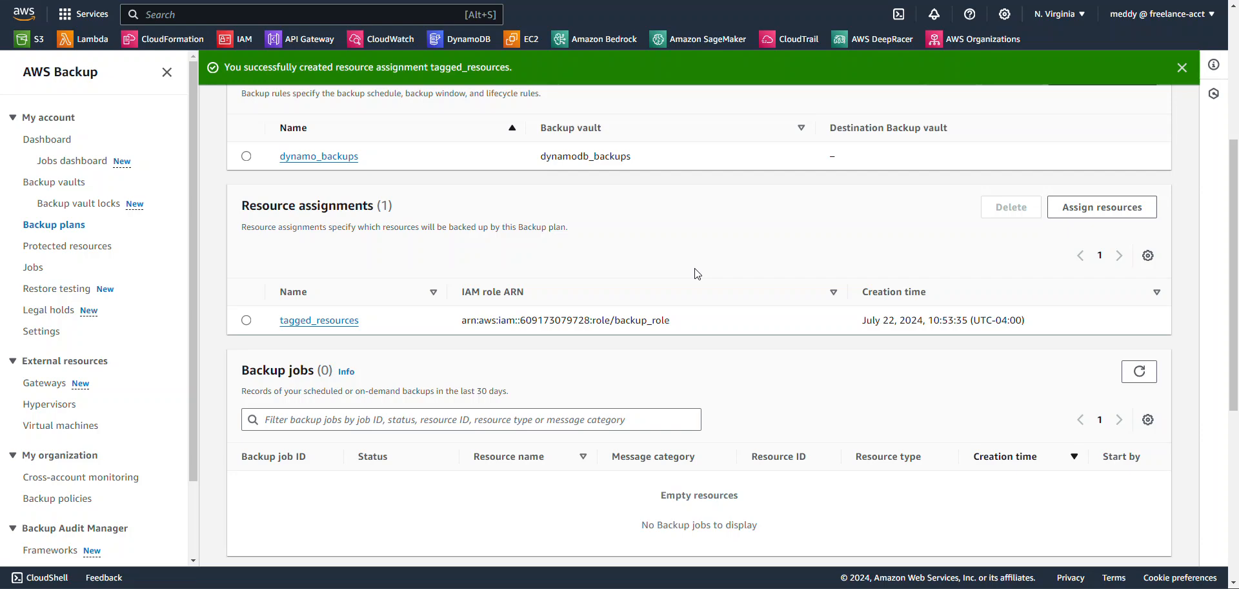
pyautogui.moveTo(761, 201)
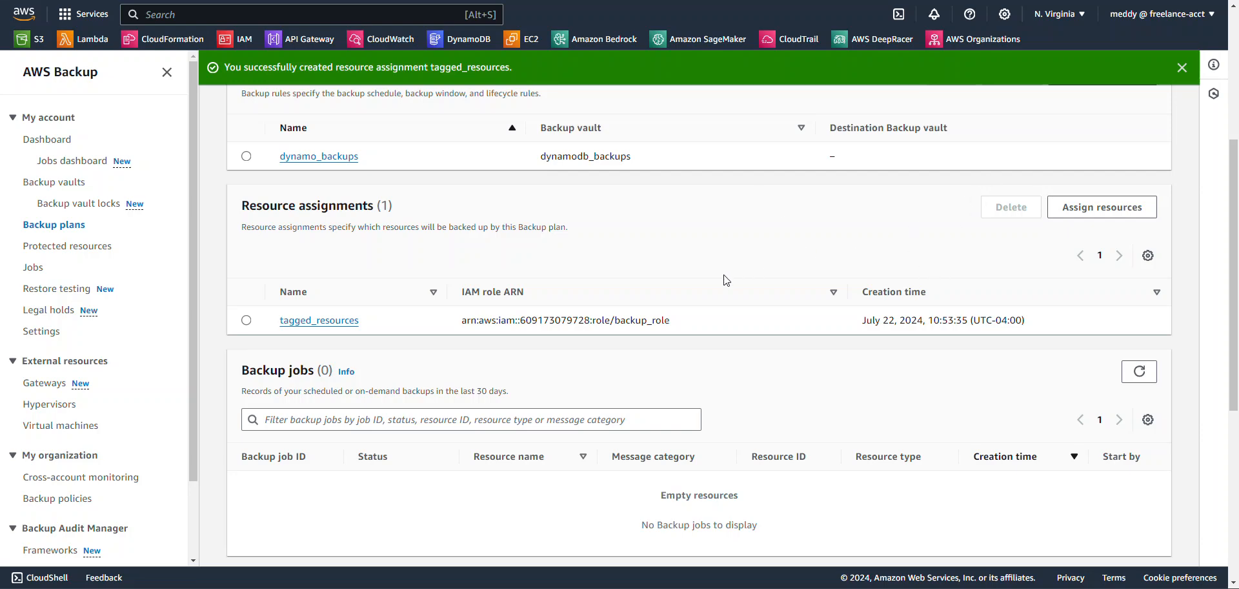
pyautogui.moveTo(69, 258)
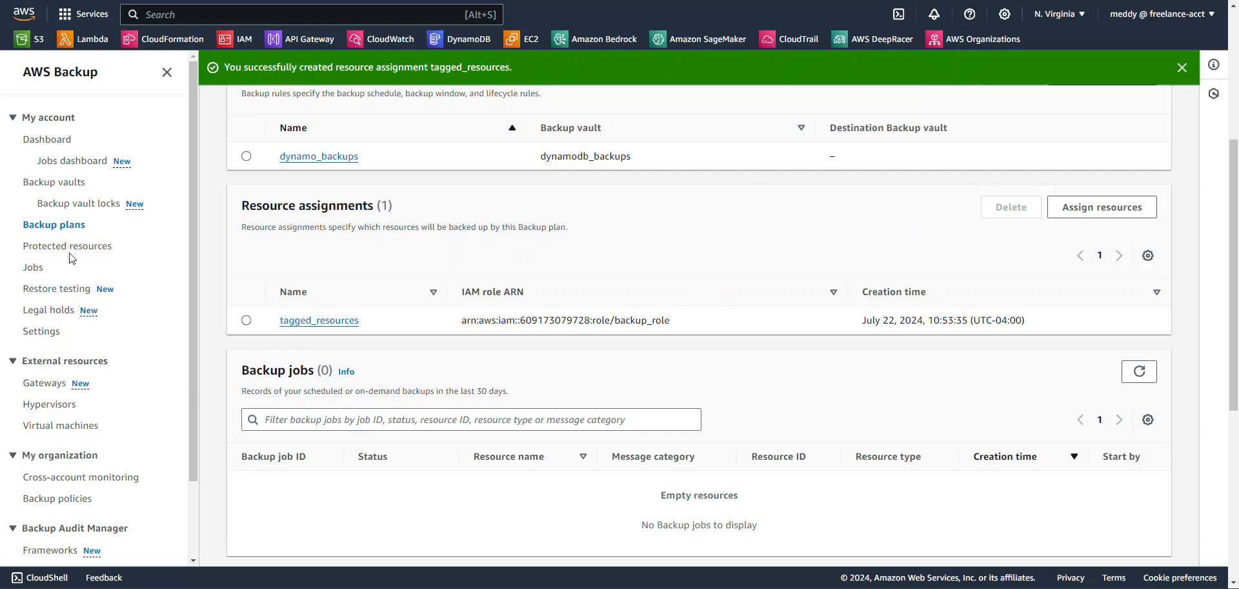
pyautogui.click(68, 246)
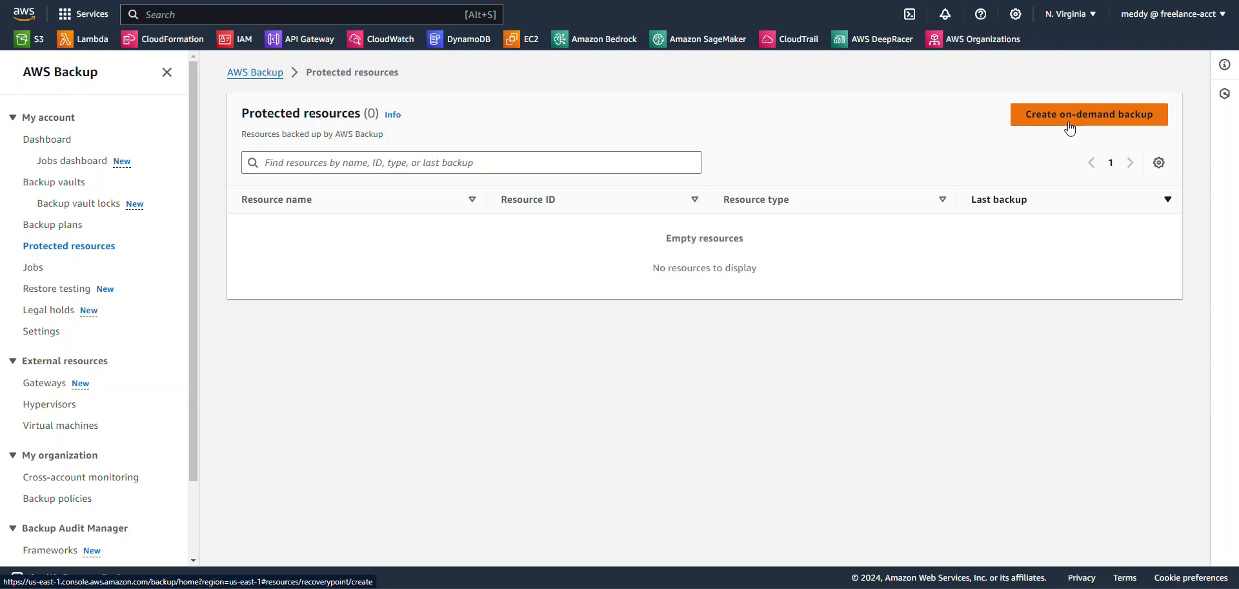
# Step: Start an on-demand DynamoDB backup targeting the QR-Scans table
pyautogui.click(1088, 114)
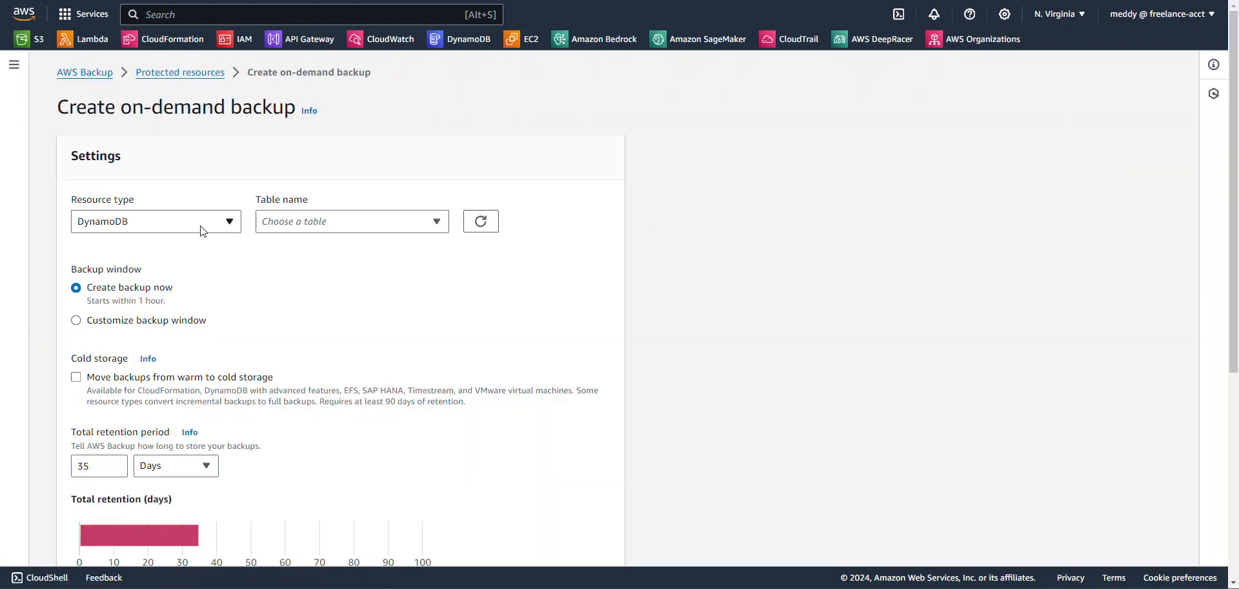
pyautogui.click(155, 221)
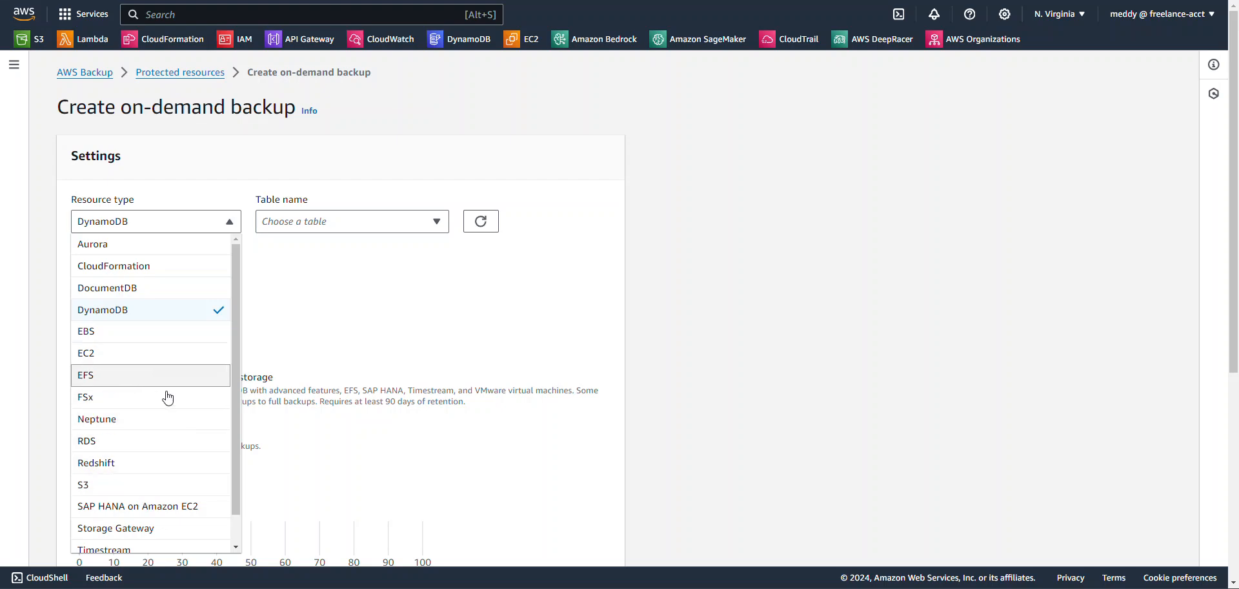
pyautogui.moveTo(157, 229)
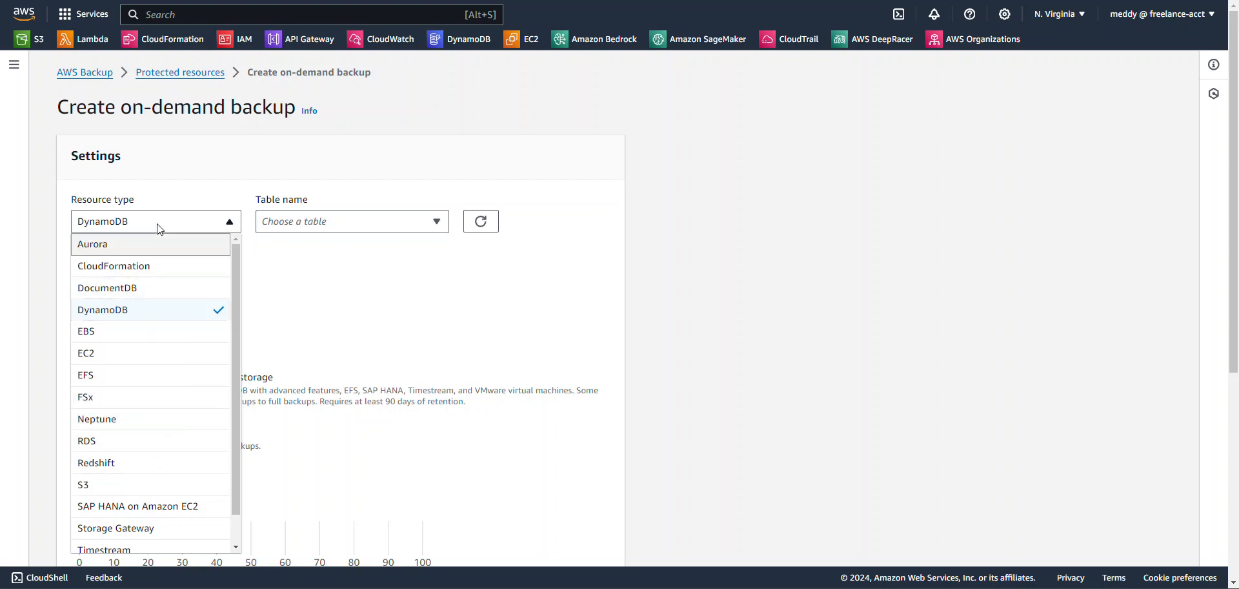
pyautogui.click(103, 309)
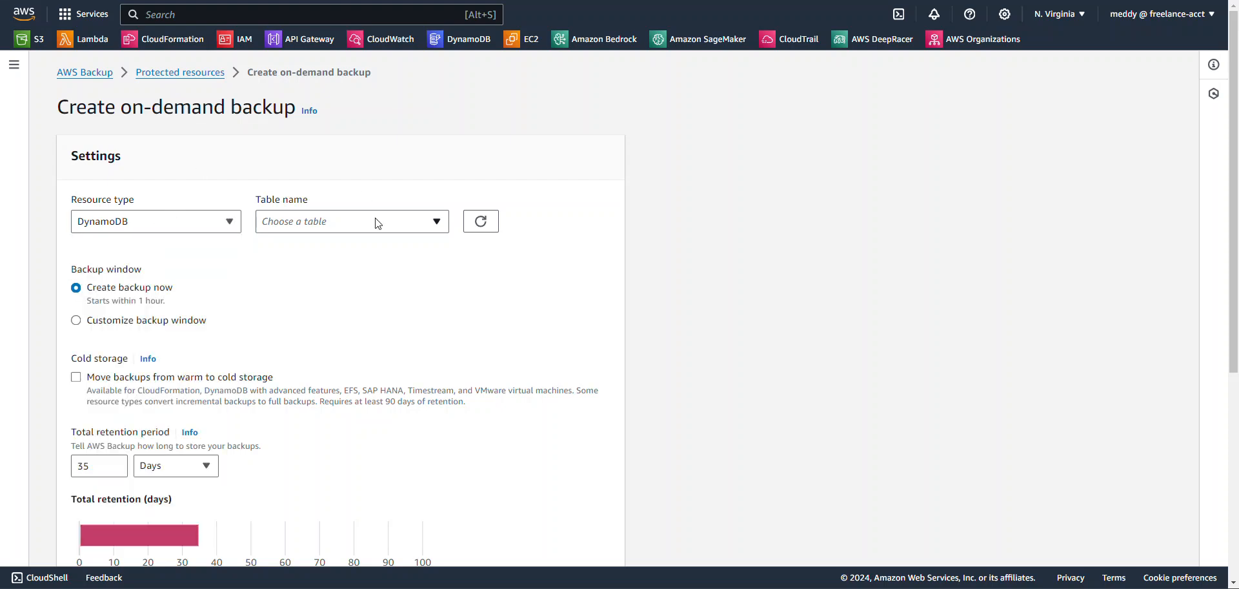
pyautogui.click(351, 221)
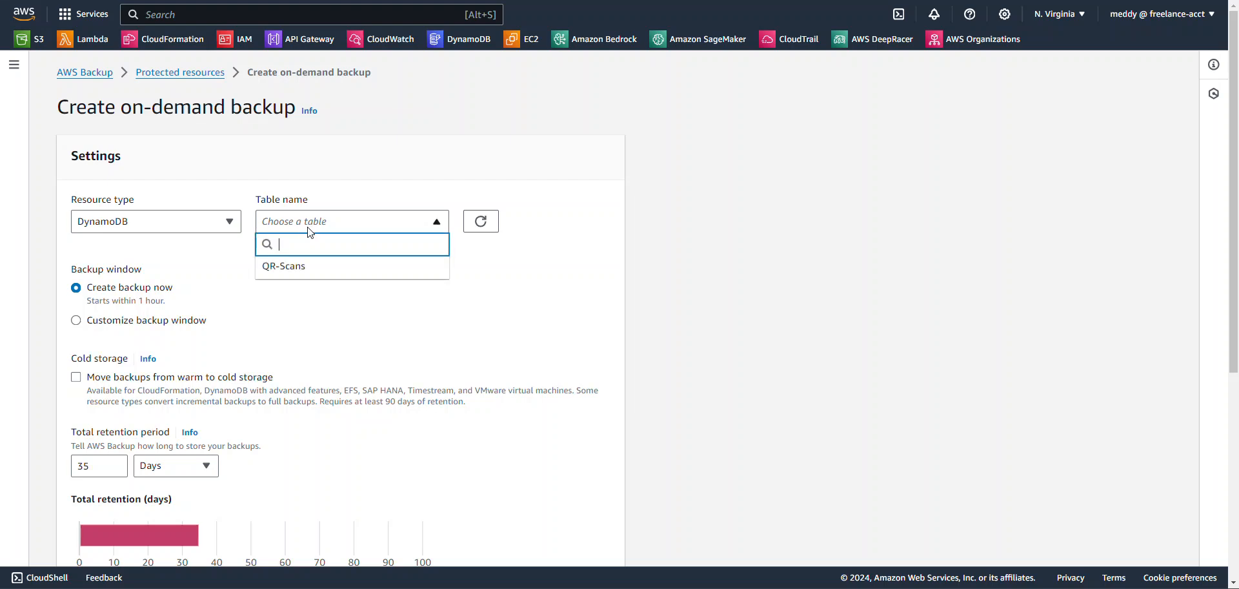
pyautogui.click(282, 267)
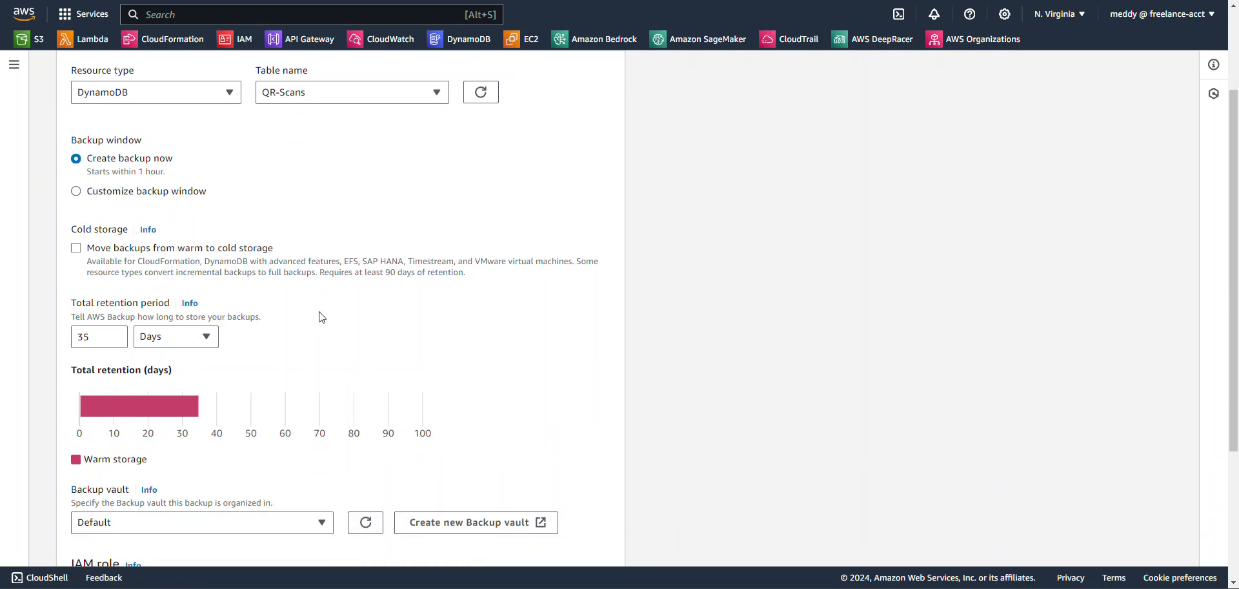
# Step: Store the on-demand backup in dynamodb_backups using the backup_role IAM role
pyautogui.scroll(-3)
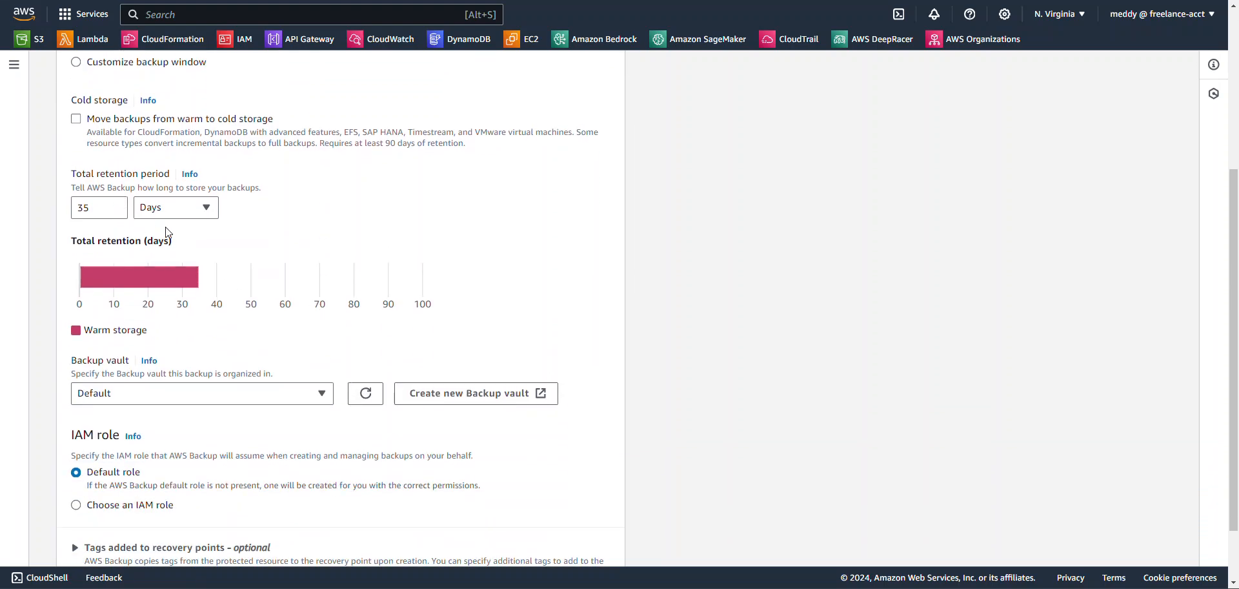
pyautogui.moveTo(109, 133)
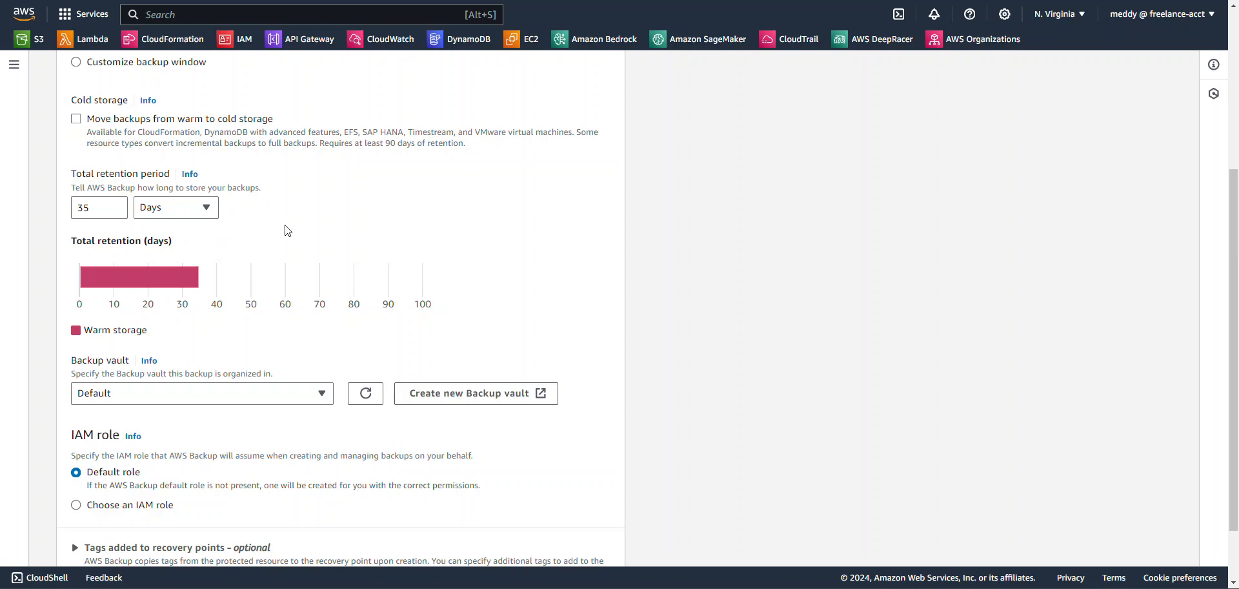
pyautogui.scroll(-3)
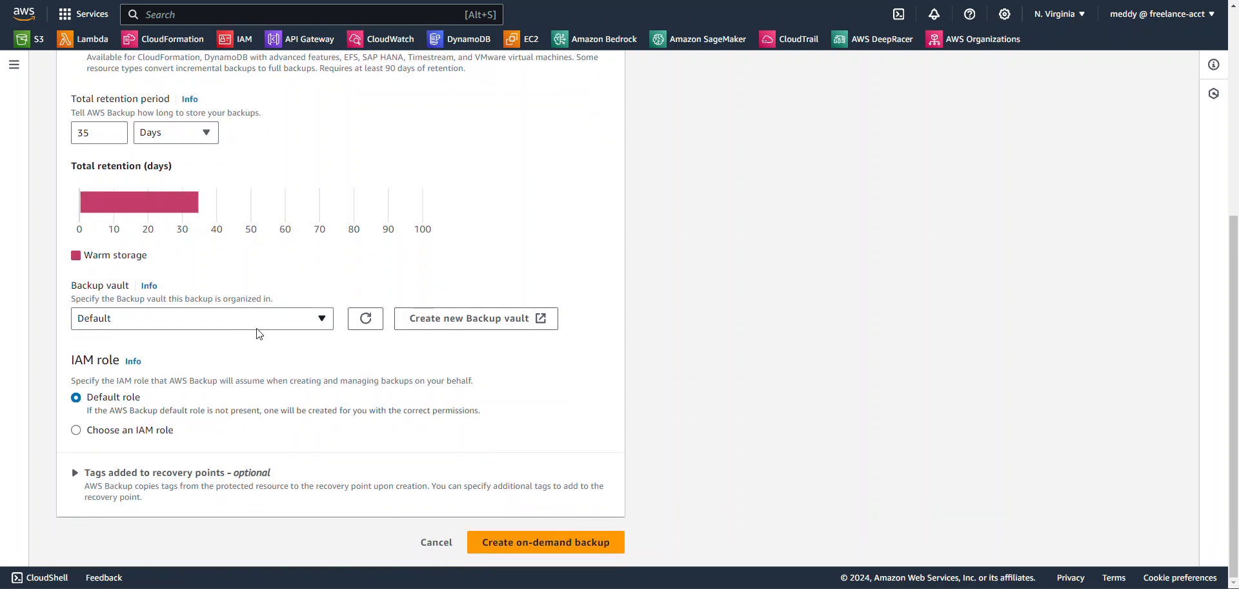
pyautogui.click(200, 318)
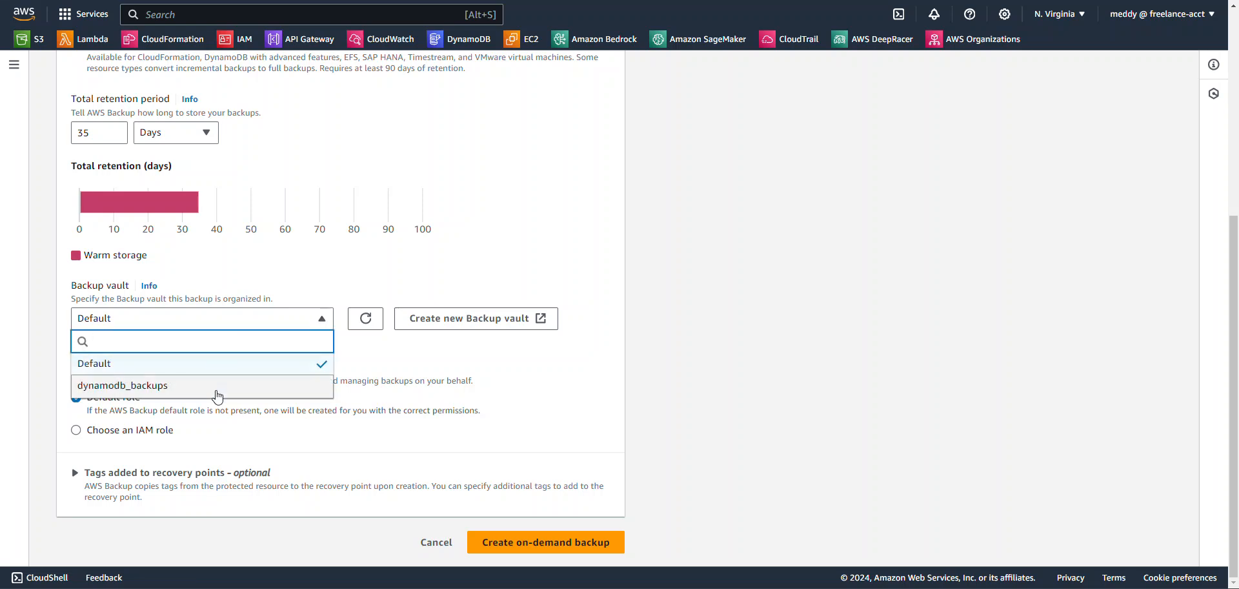
pyautogui.moveTo(215, 392)
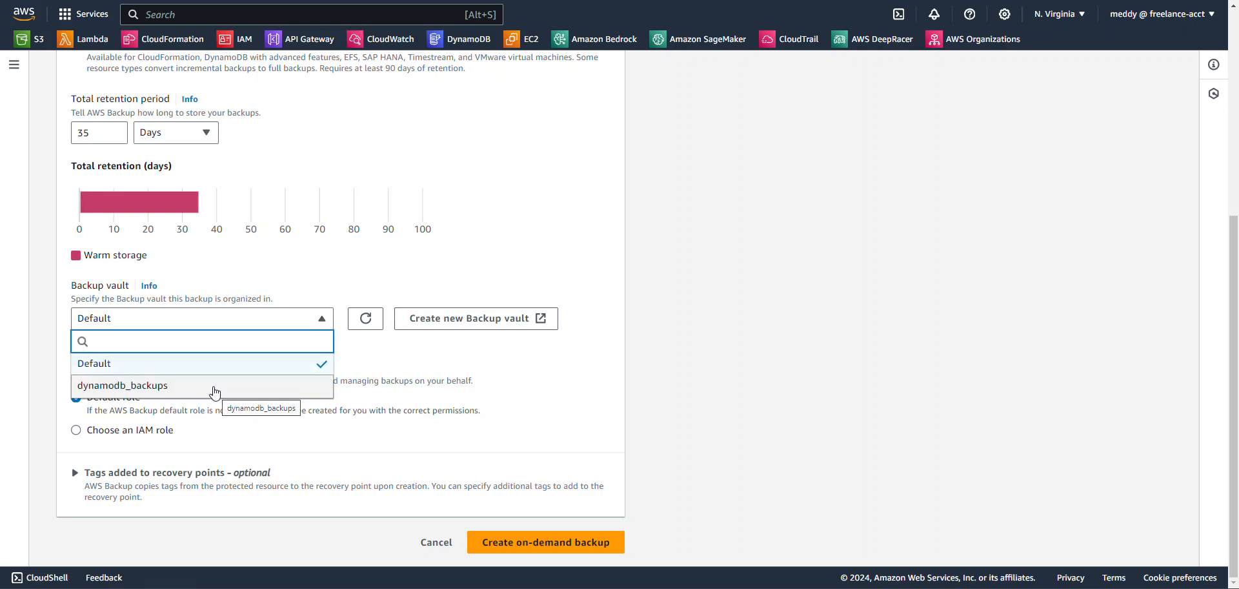
pyautogui.click(123, 384)
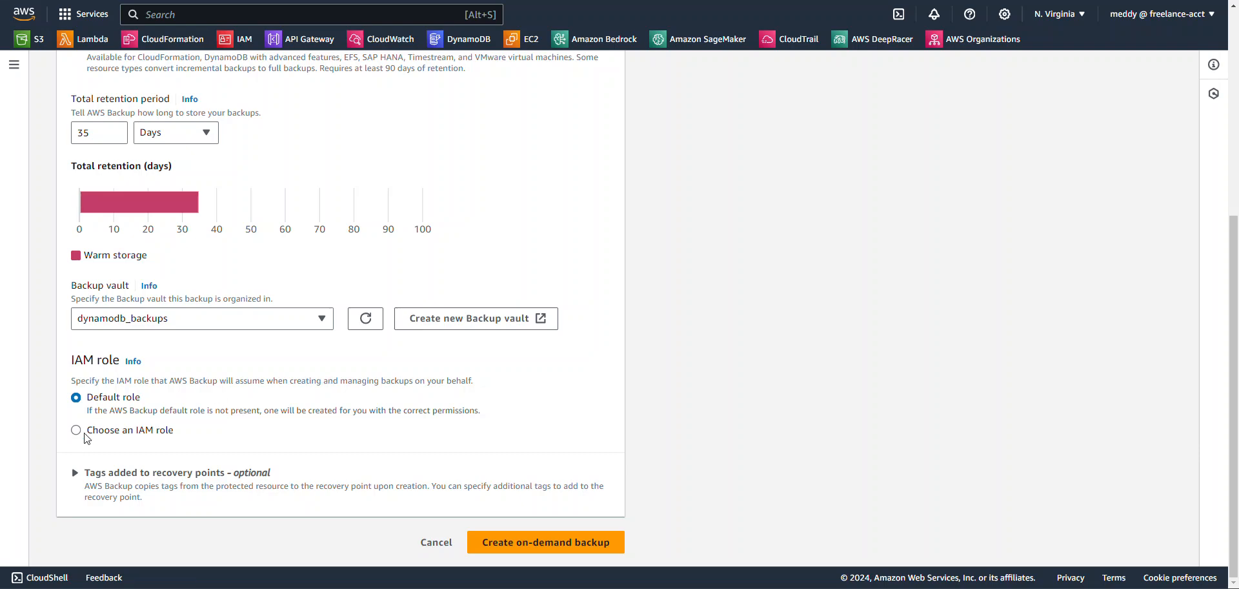
pyautogui.click(77, 430)
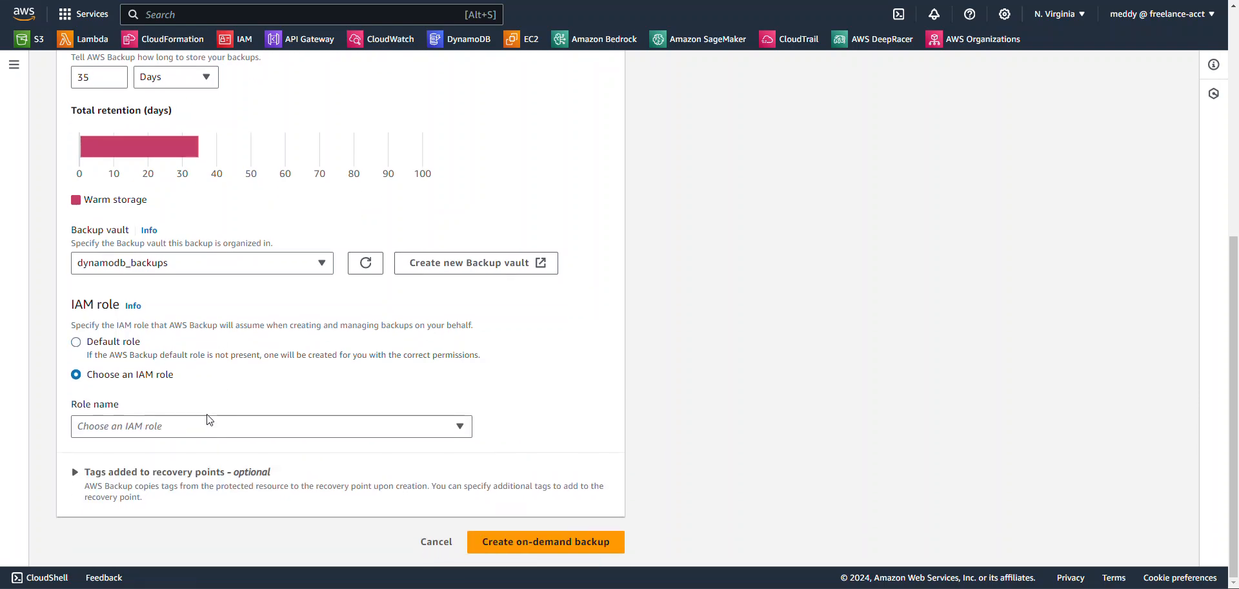
pyautogui.write('bac')
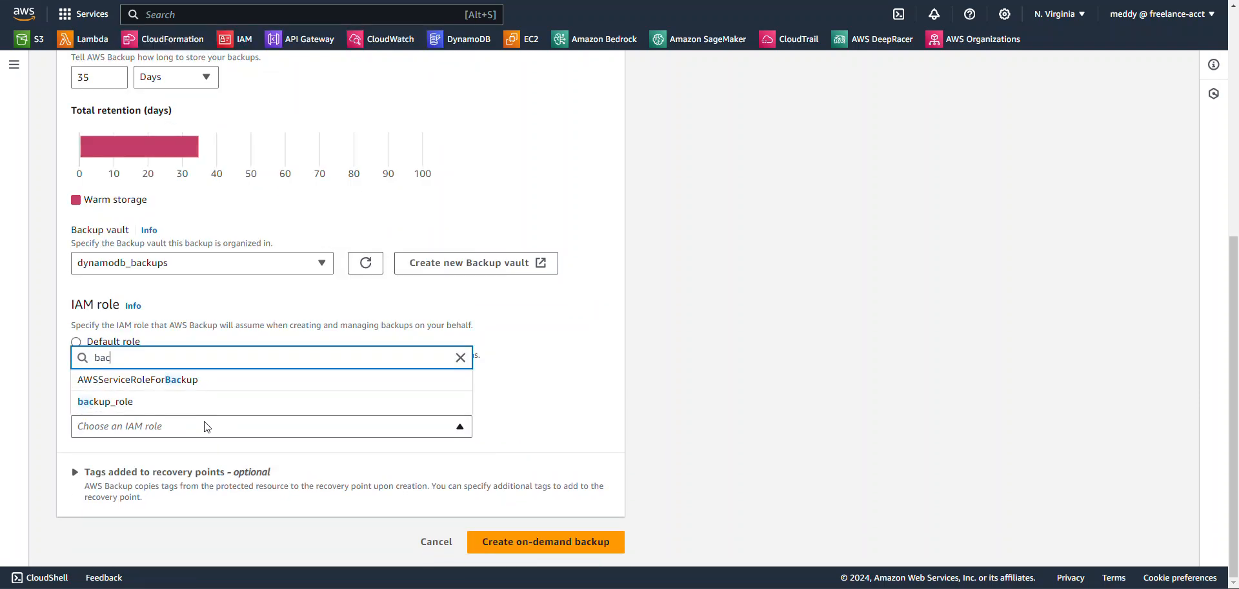
pyautogui.click(105, 401)
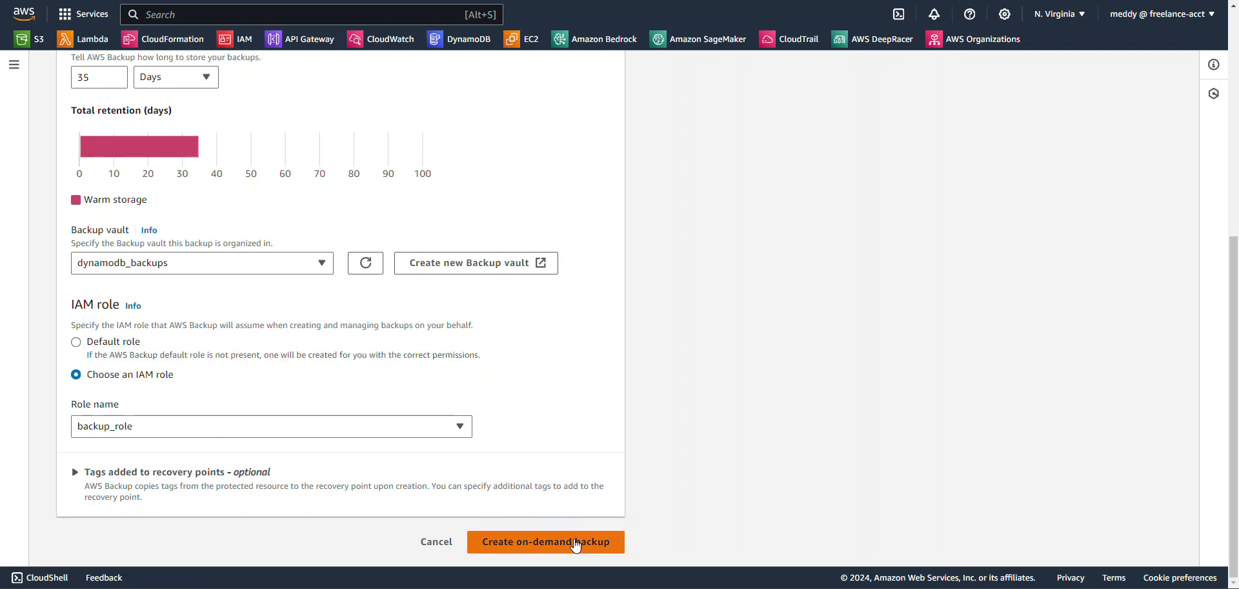
# Step: Create the QR-Scans on-demand backup job and select its job ID on the Jobs page
pyautogui.click(545, 542)
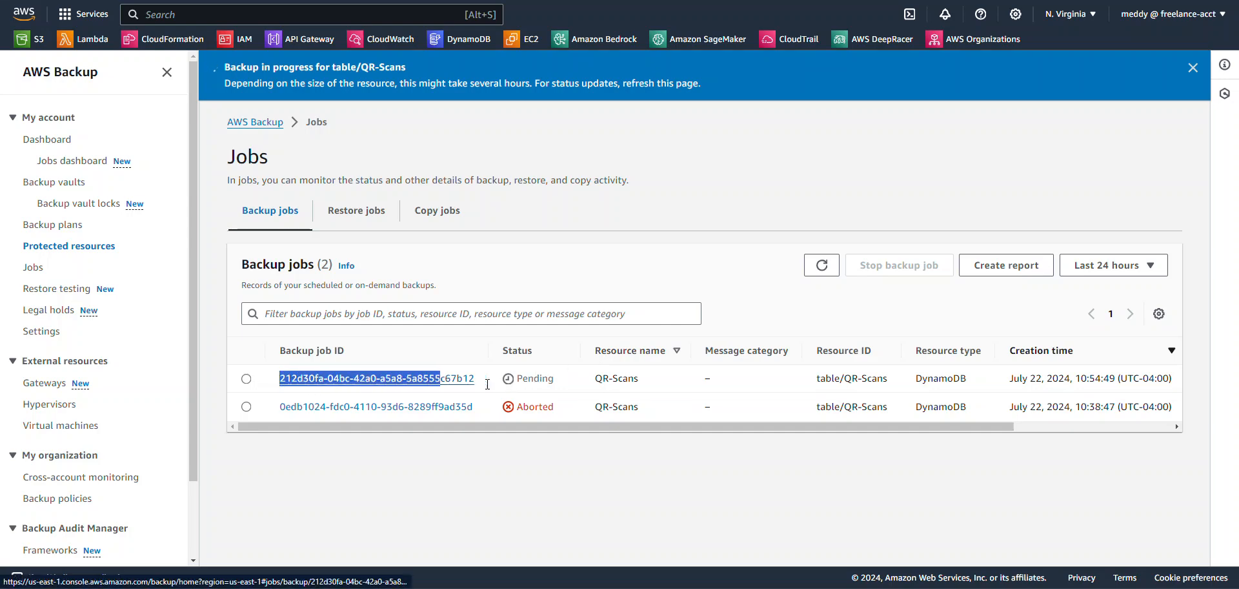
pyautogui.doubleClick(301, 377)
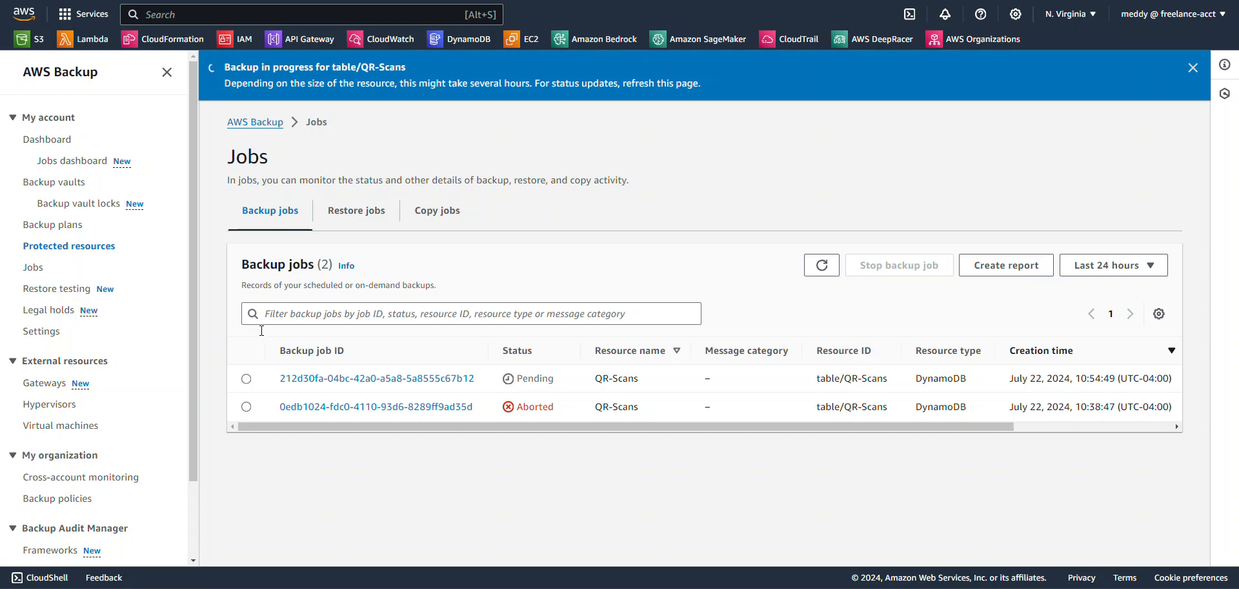
pyautogui.moveTo(264, 336)
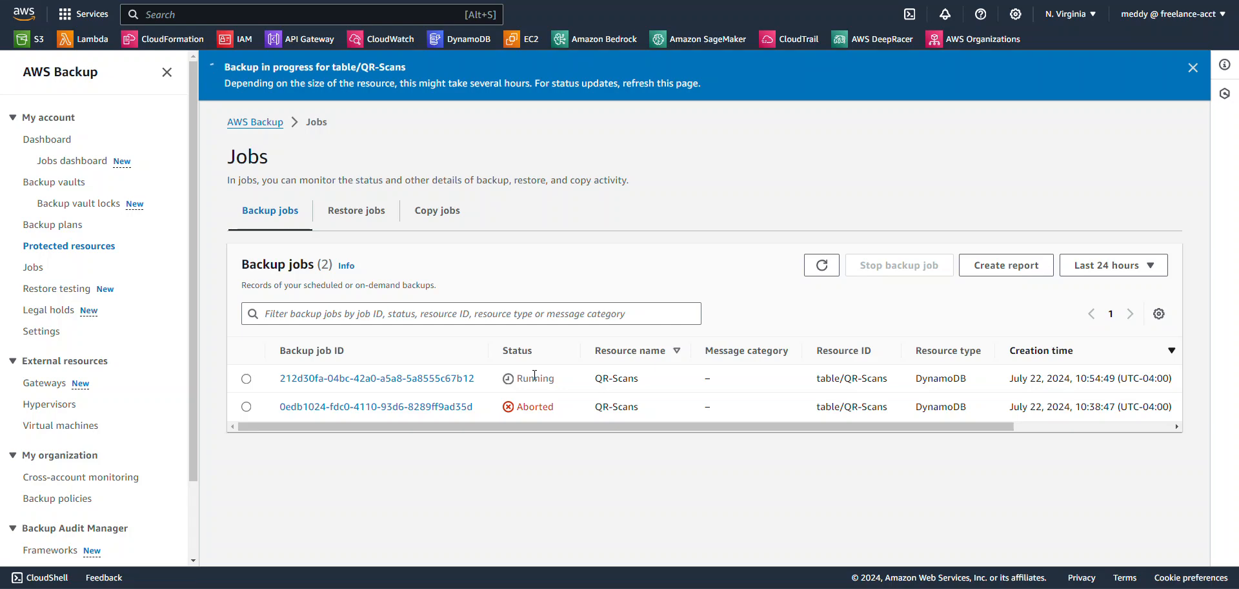
pyautogui.moveTo(516, 399)
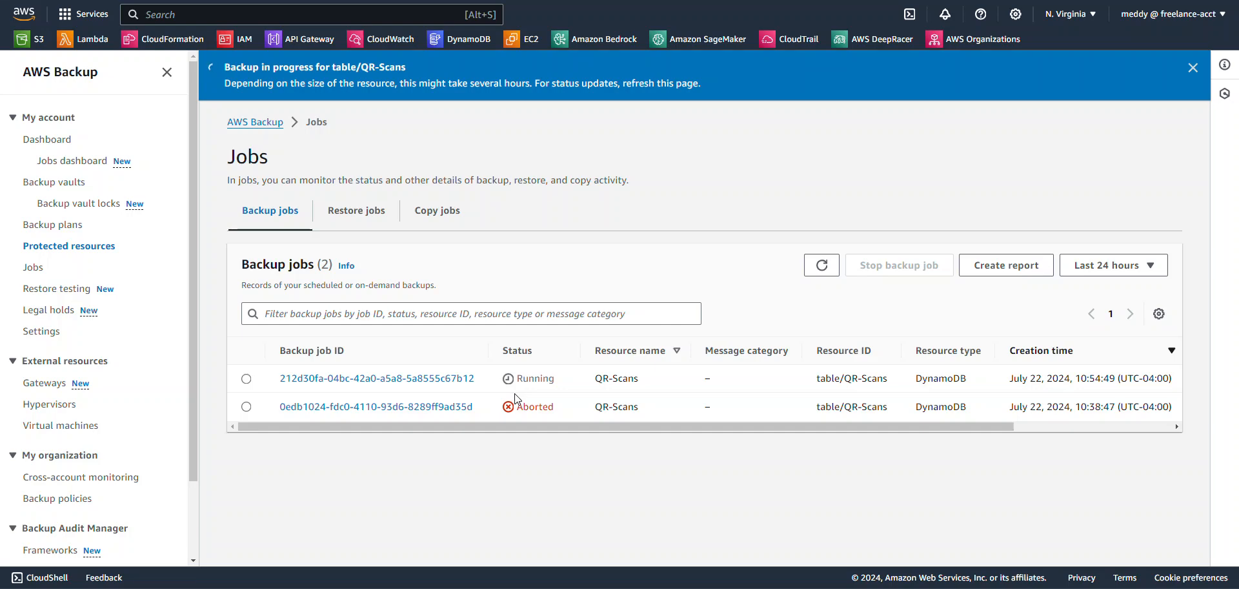